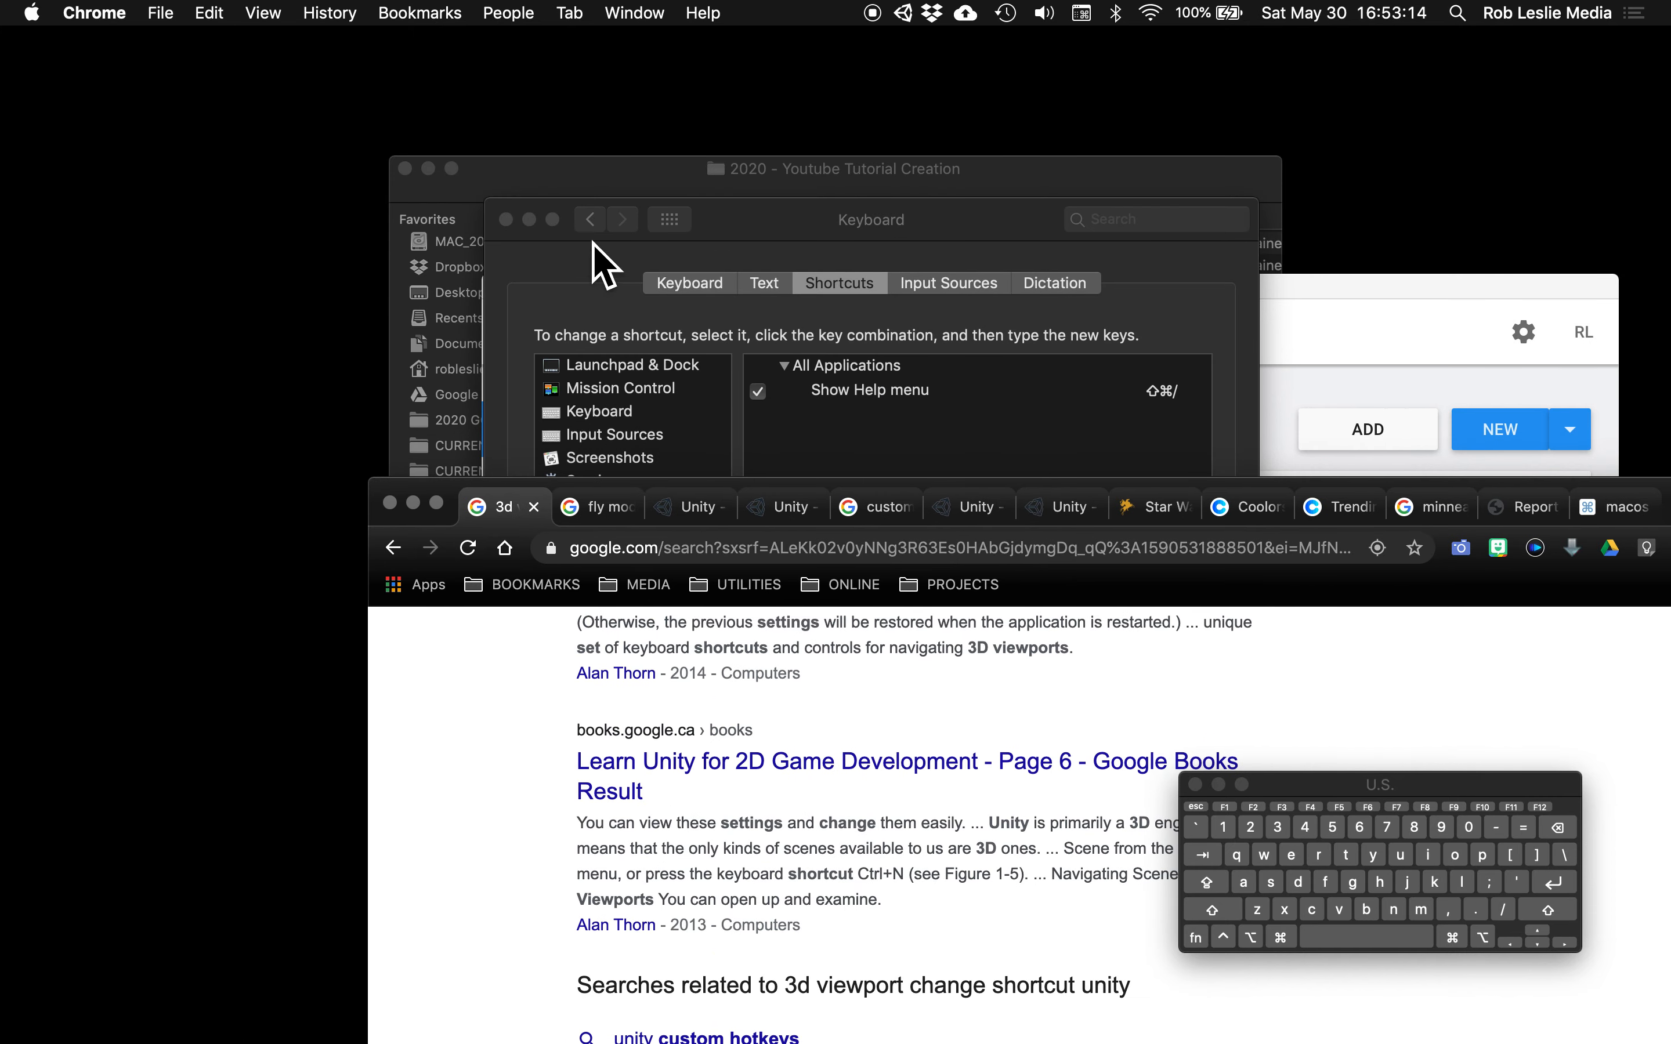
Switch from Chrome to the Unity editor via the app switcher
key(Cmd+Tab)
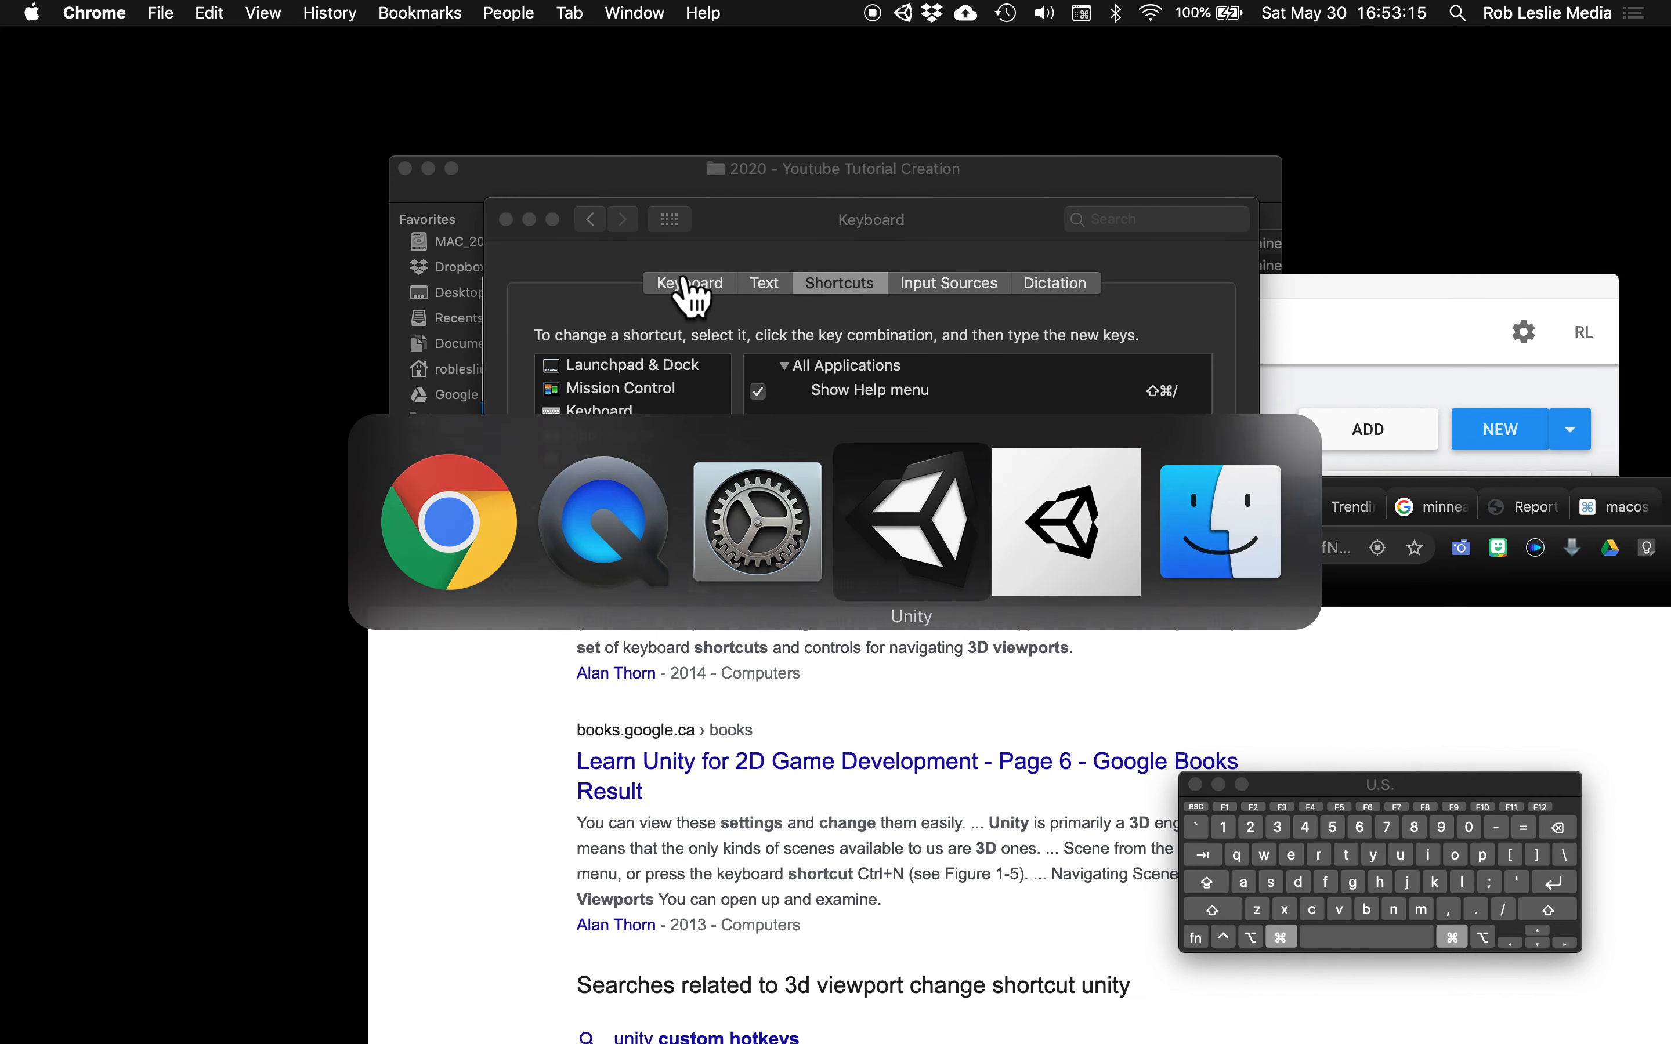
click(911, 521)
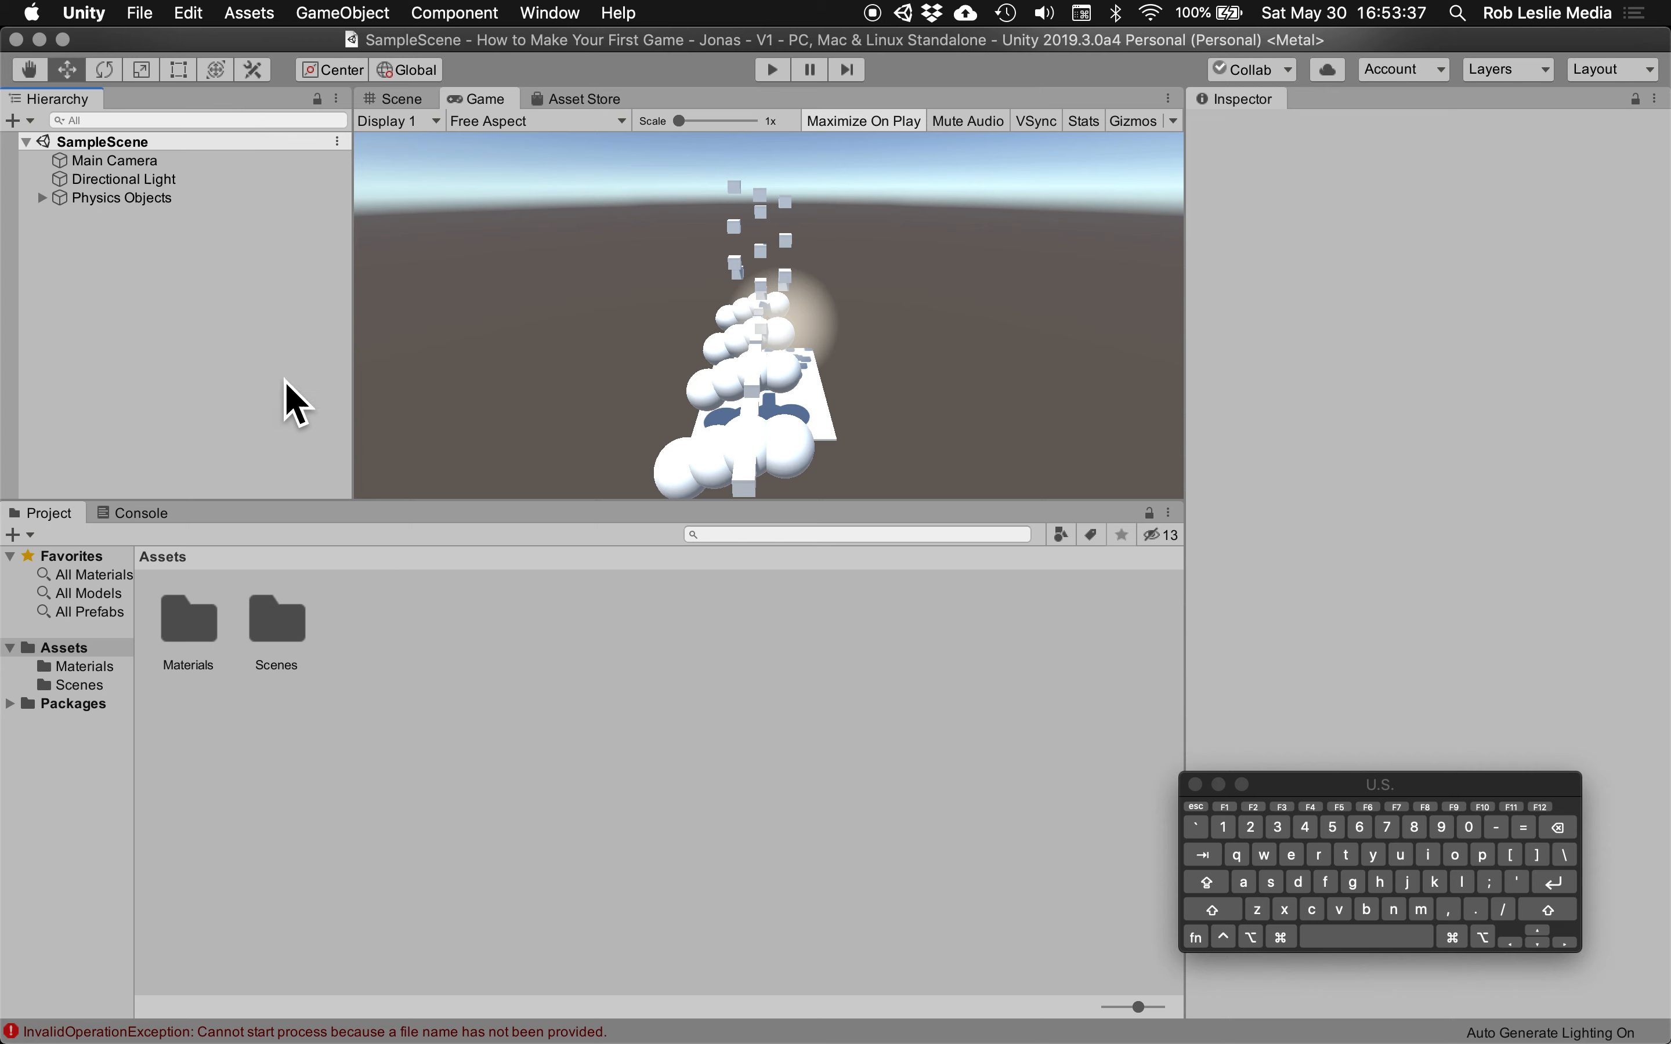
mouse_move(539, 488)
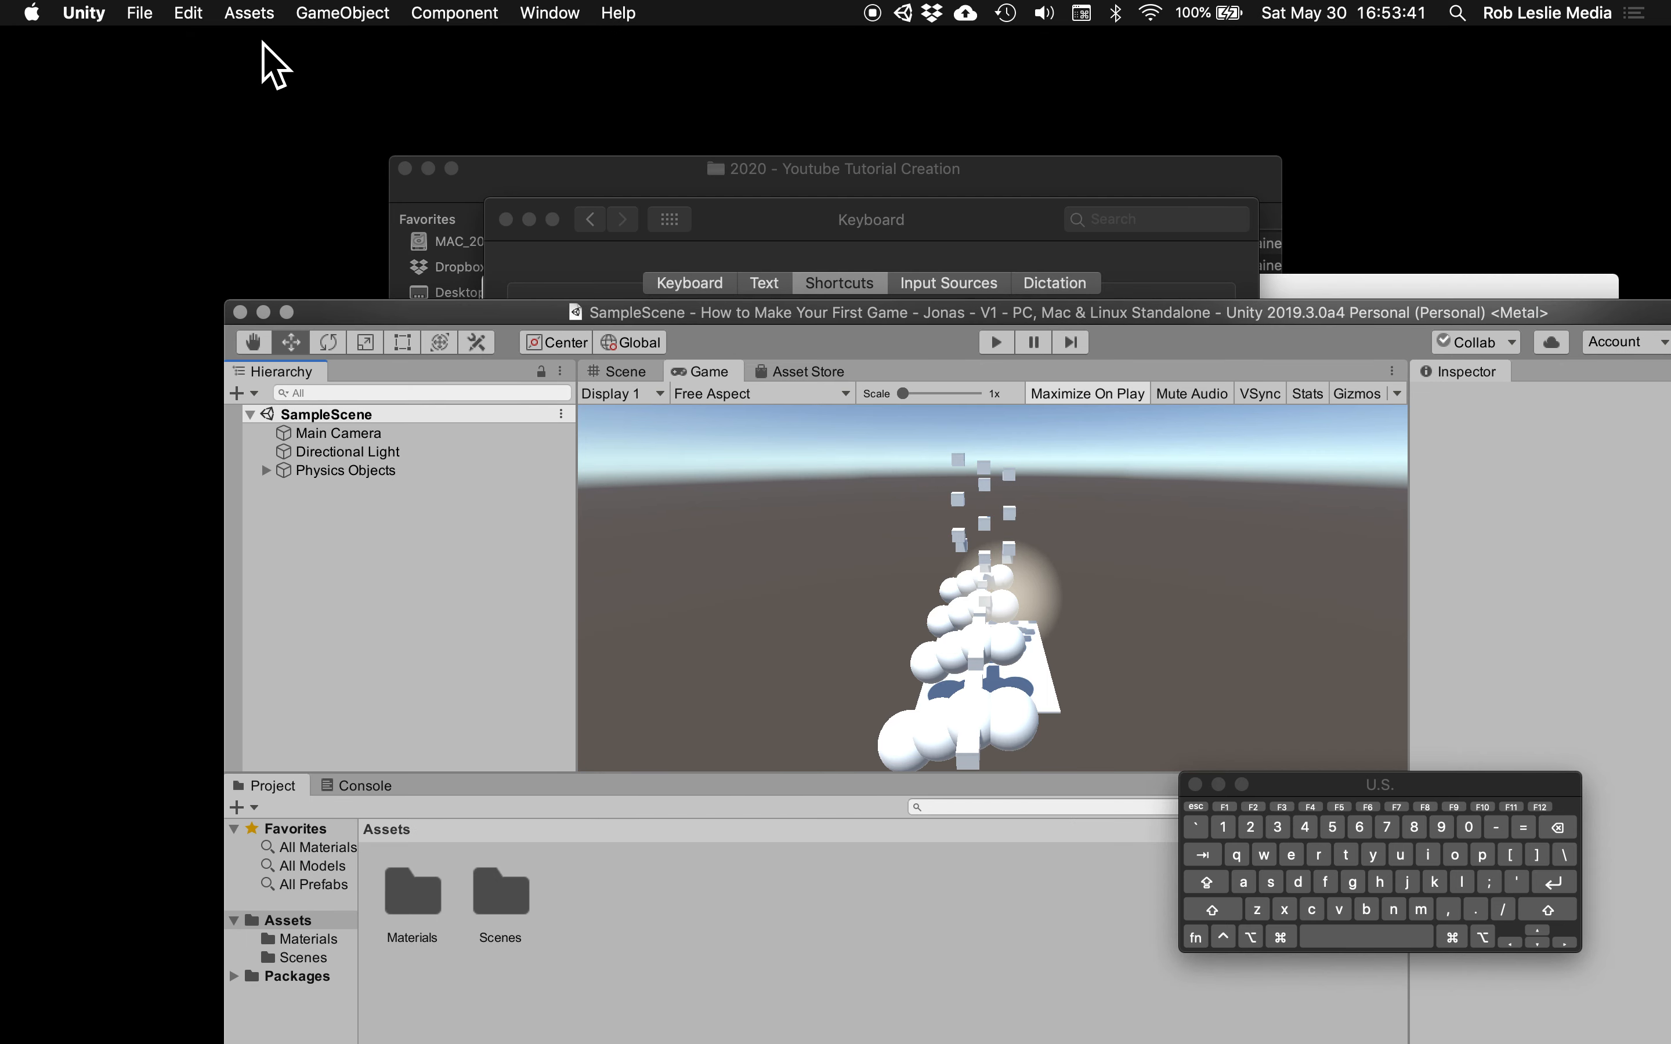
mouse_move(404, 333)
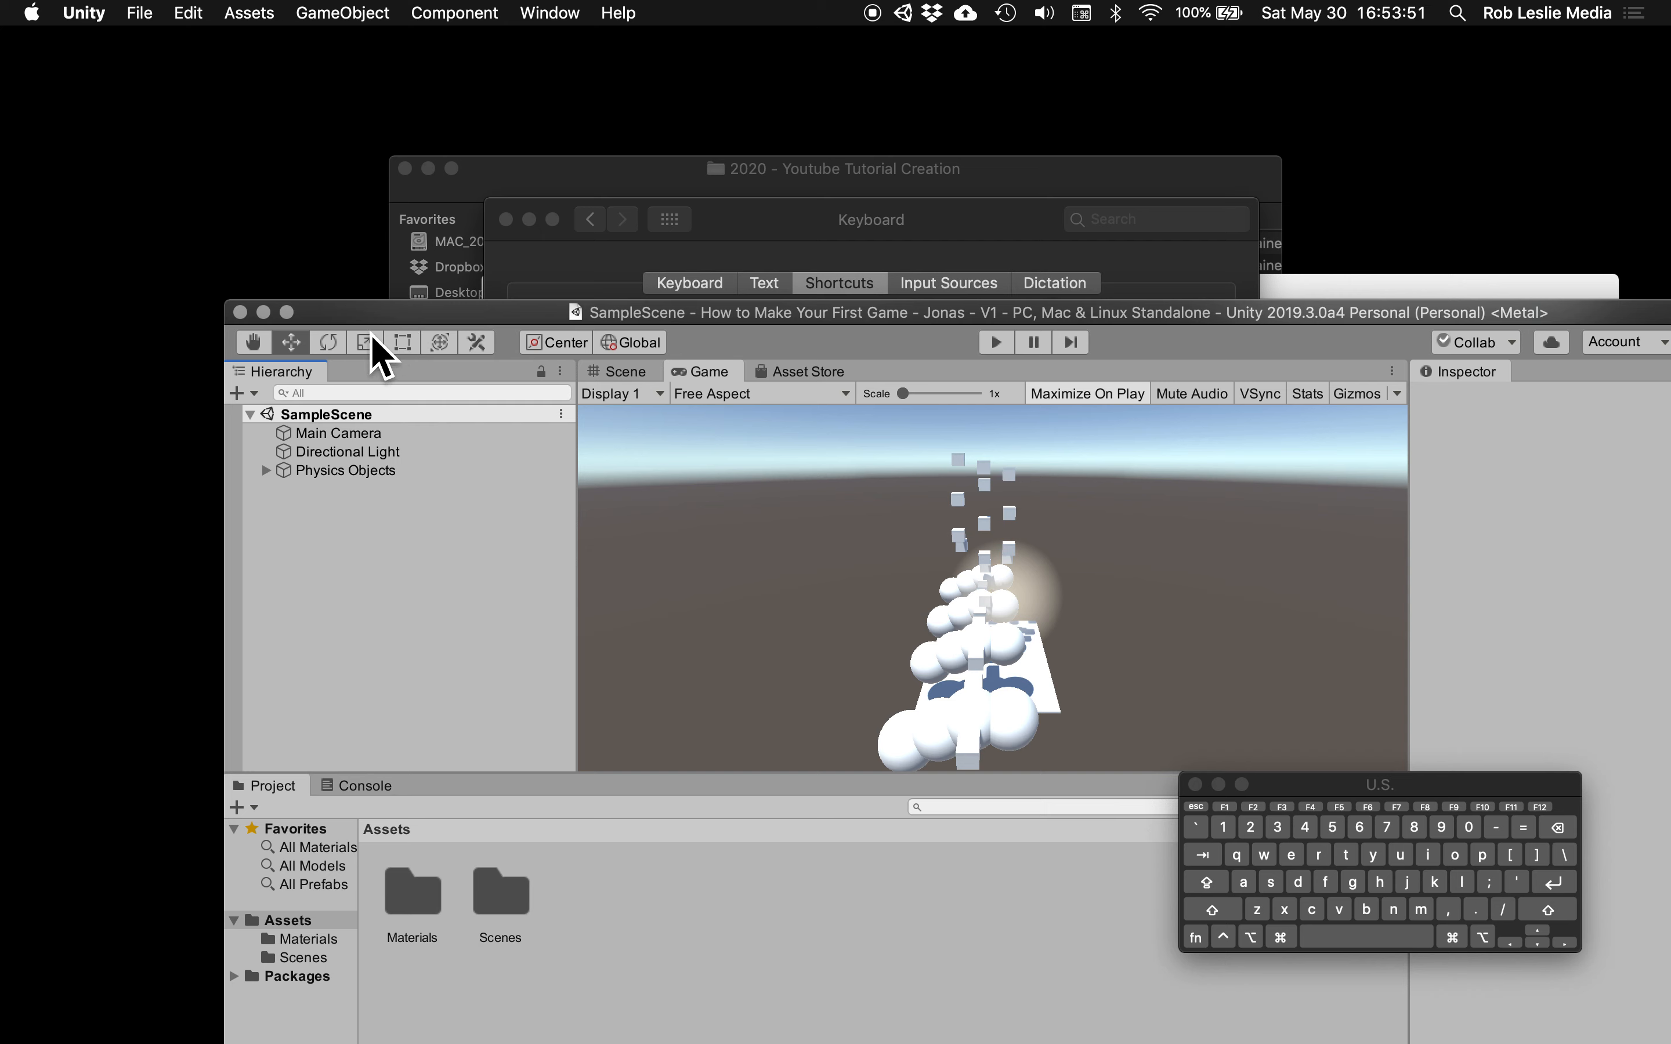
mouse_move(353, 343)
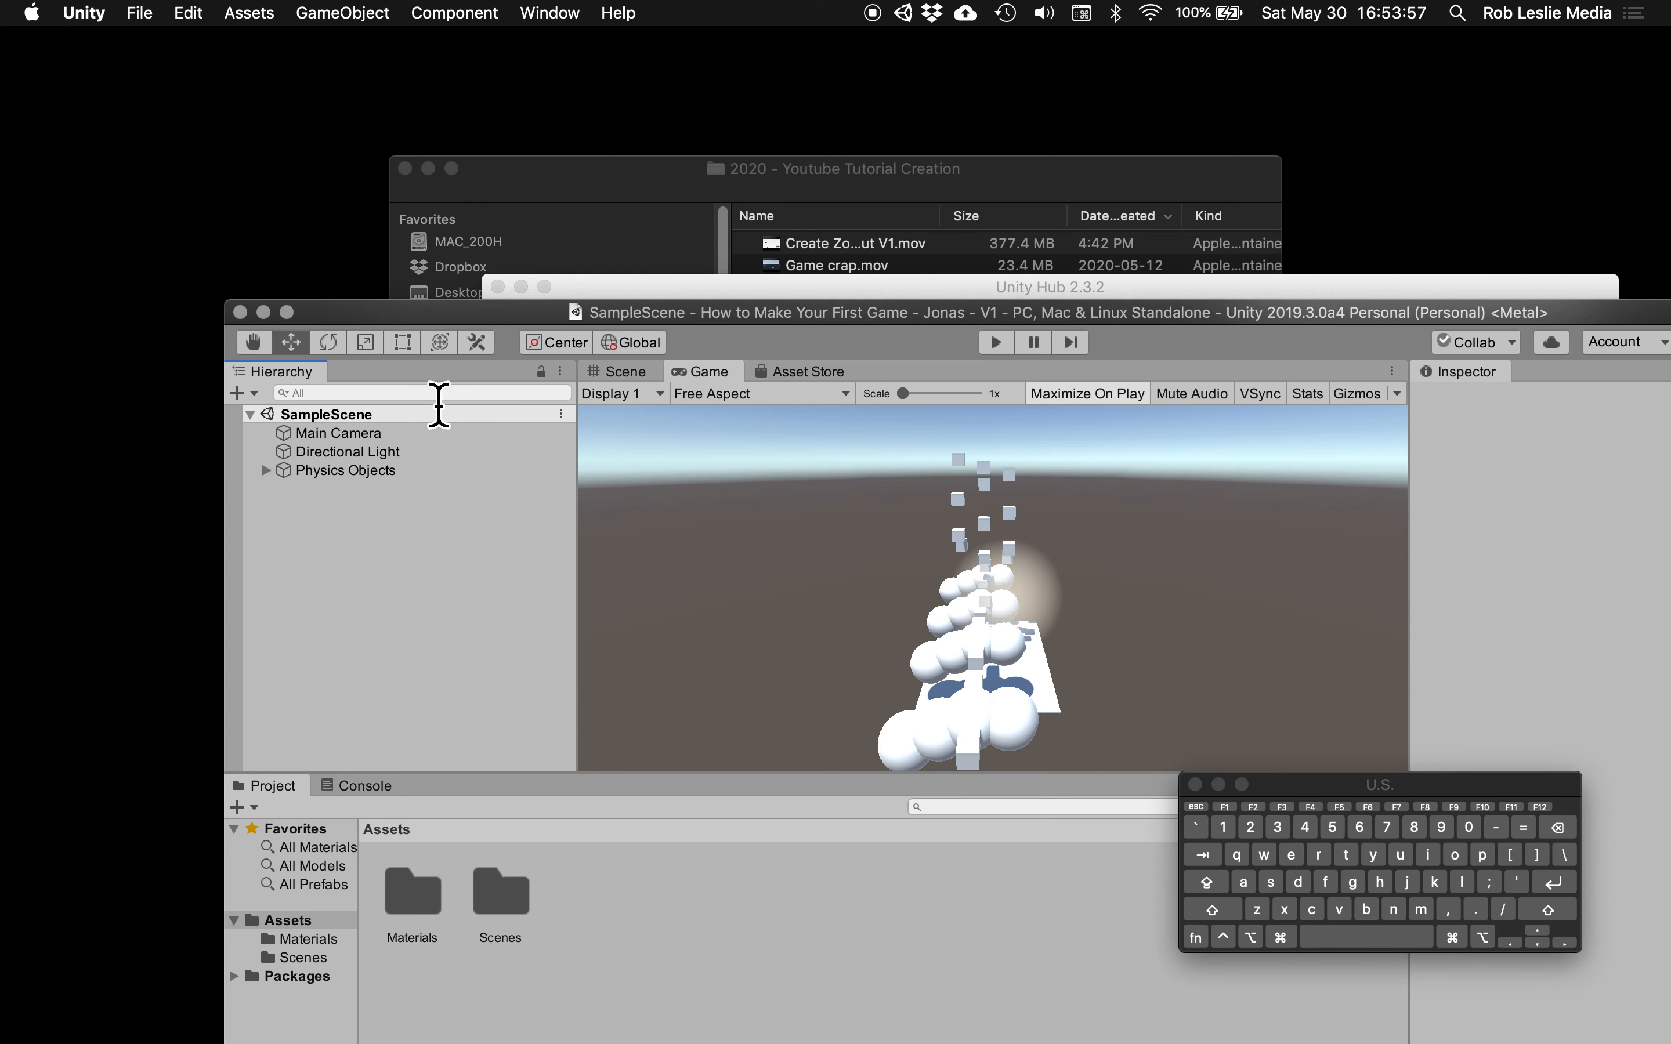
Leave Unity full-screen and search Spotlight for 'quickTime Player.app'
text(quickTime Player.app)
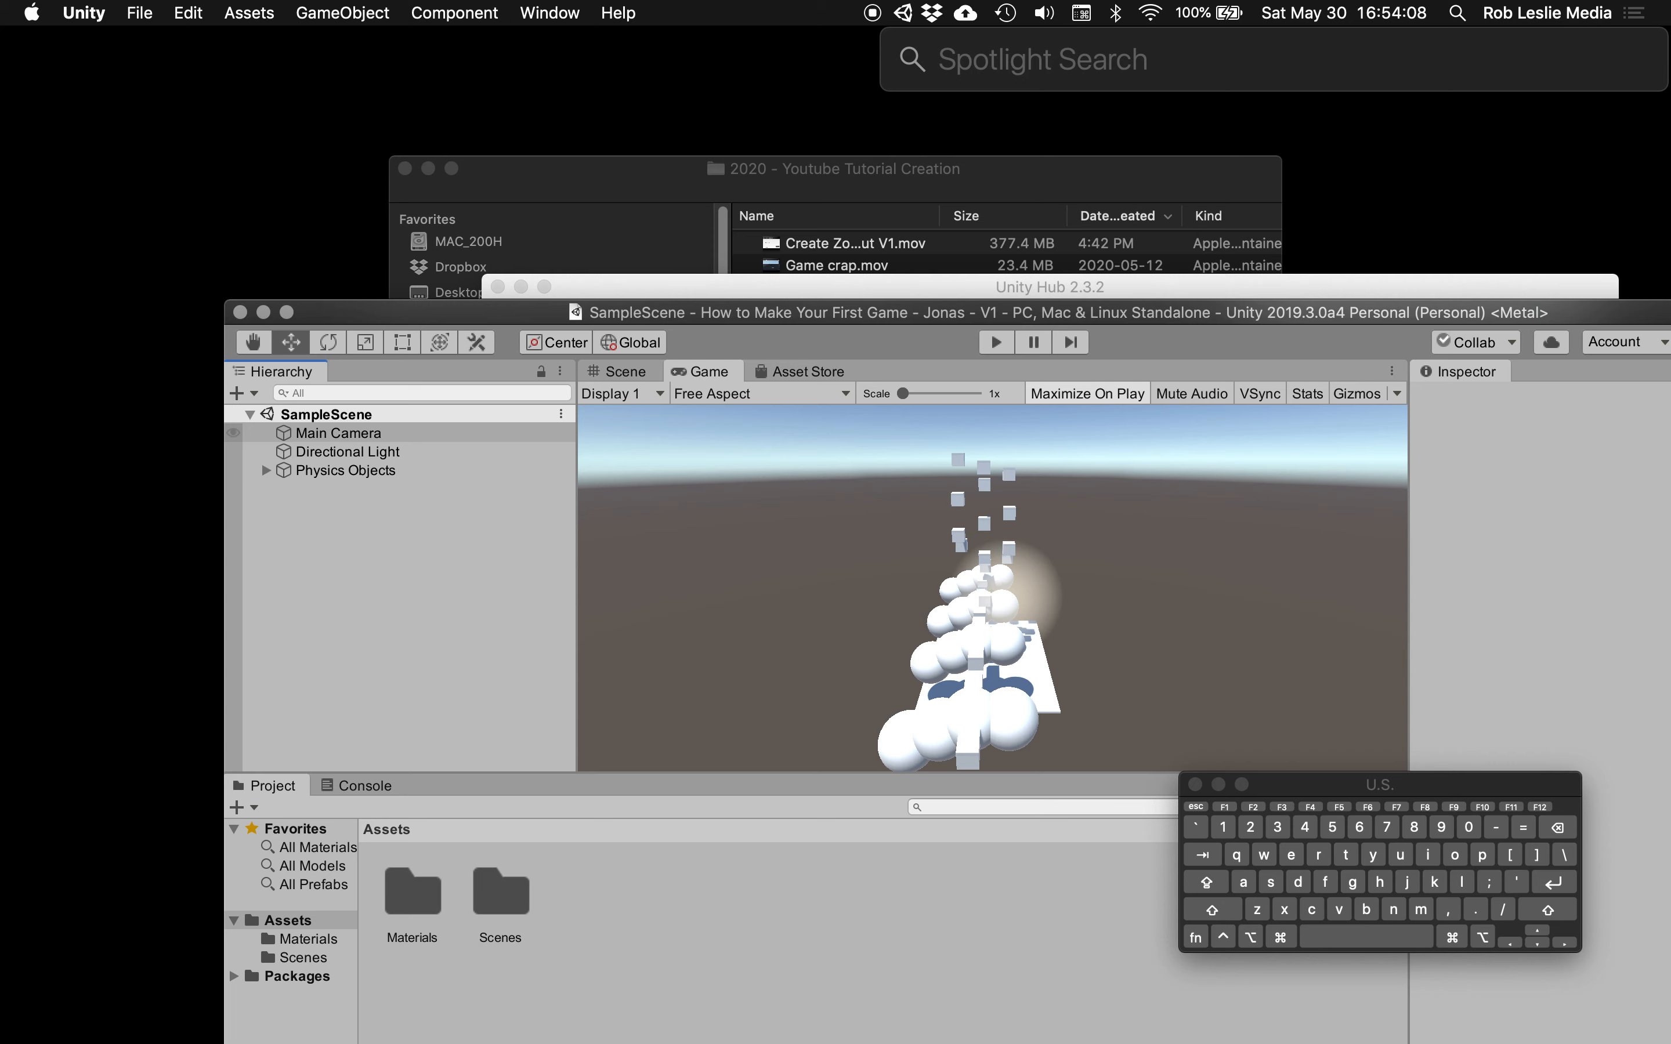
Reach Keyboard > Shortcuts > App Shortcuts, listing the All Applications Show Help entry
text(keynote.app)
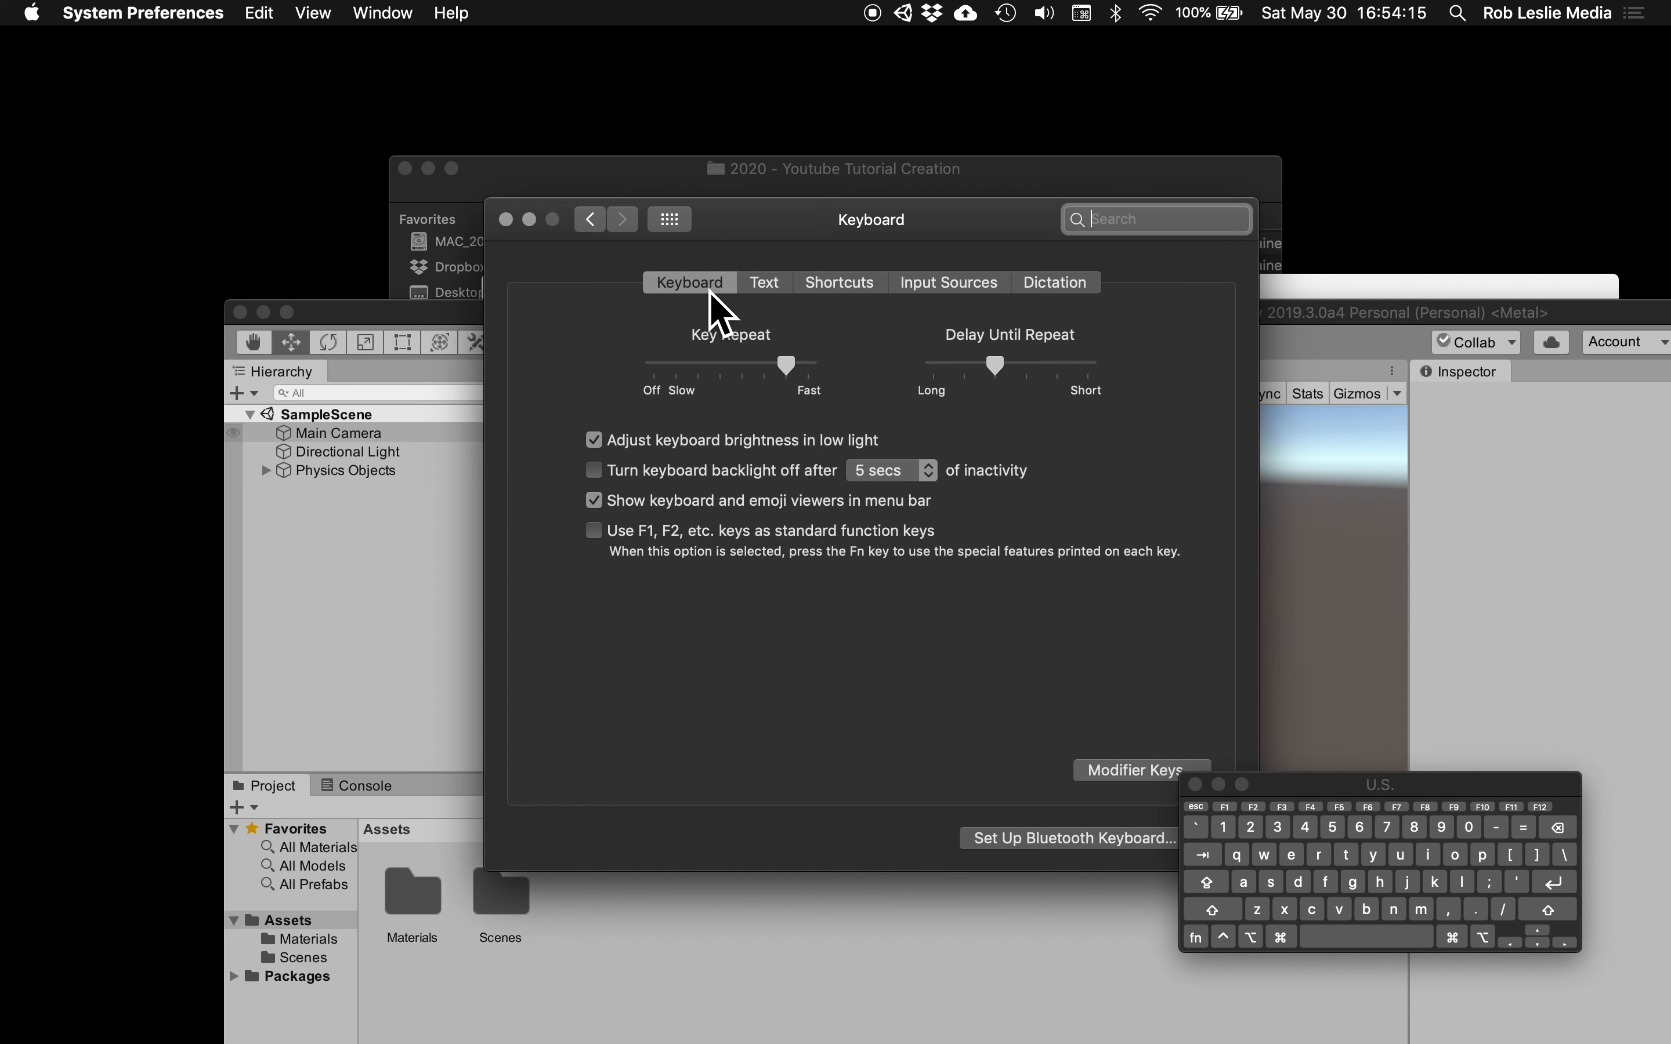
click(839, 283)
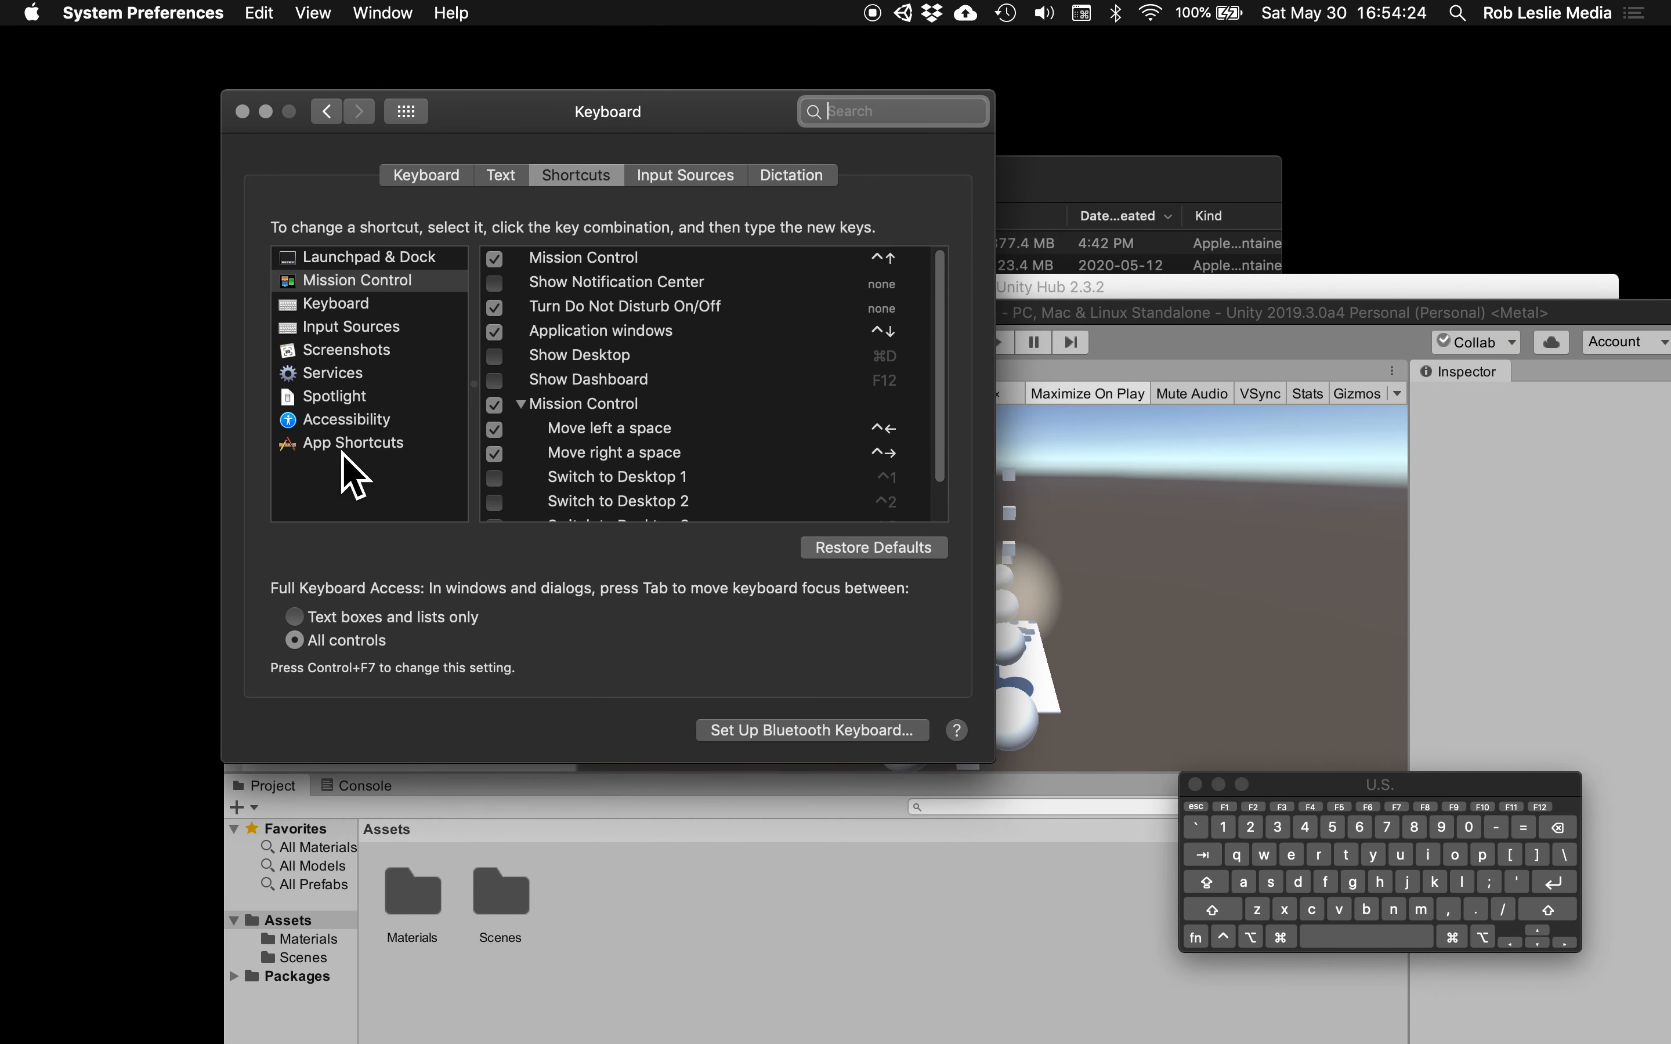
mouse_move(372, 471)
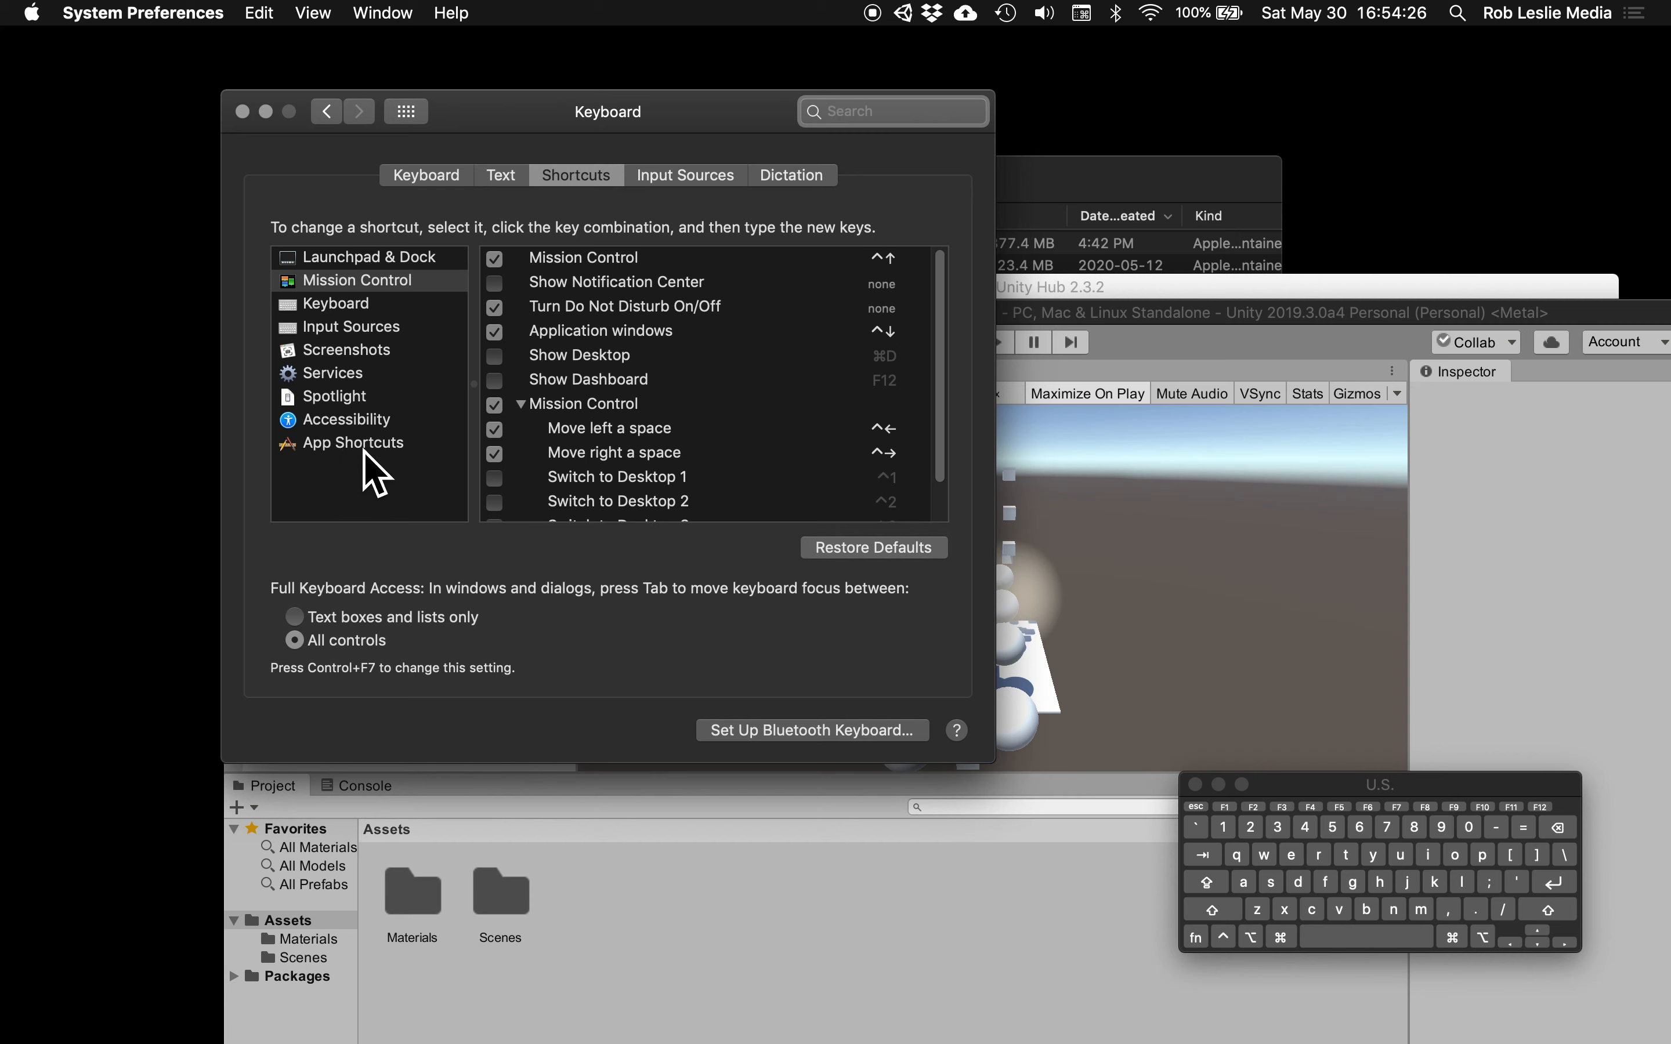
click(353, 443)
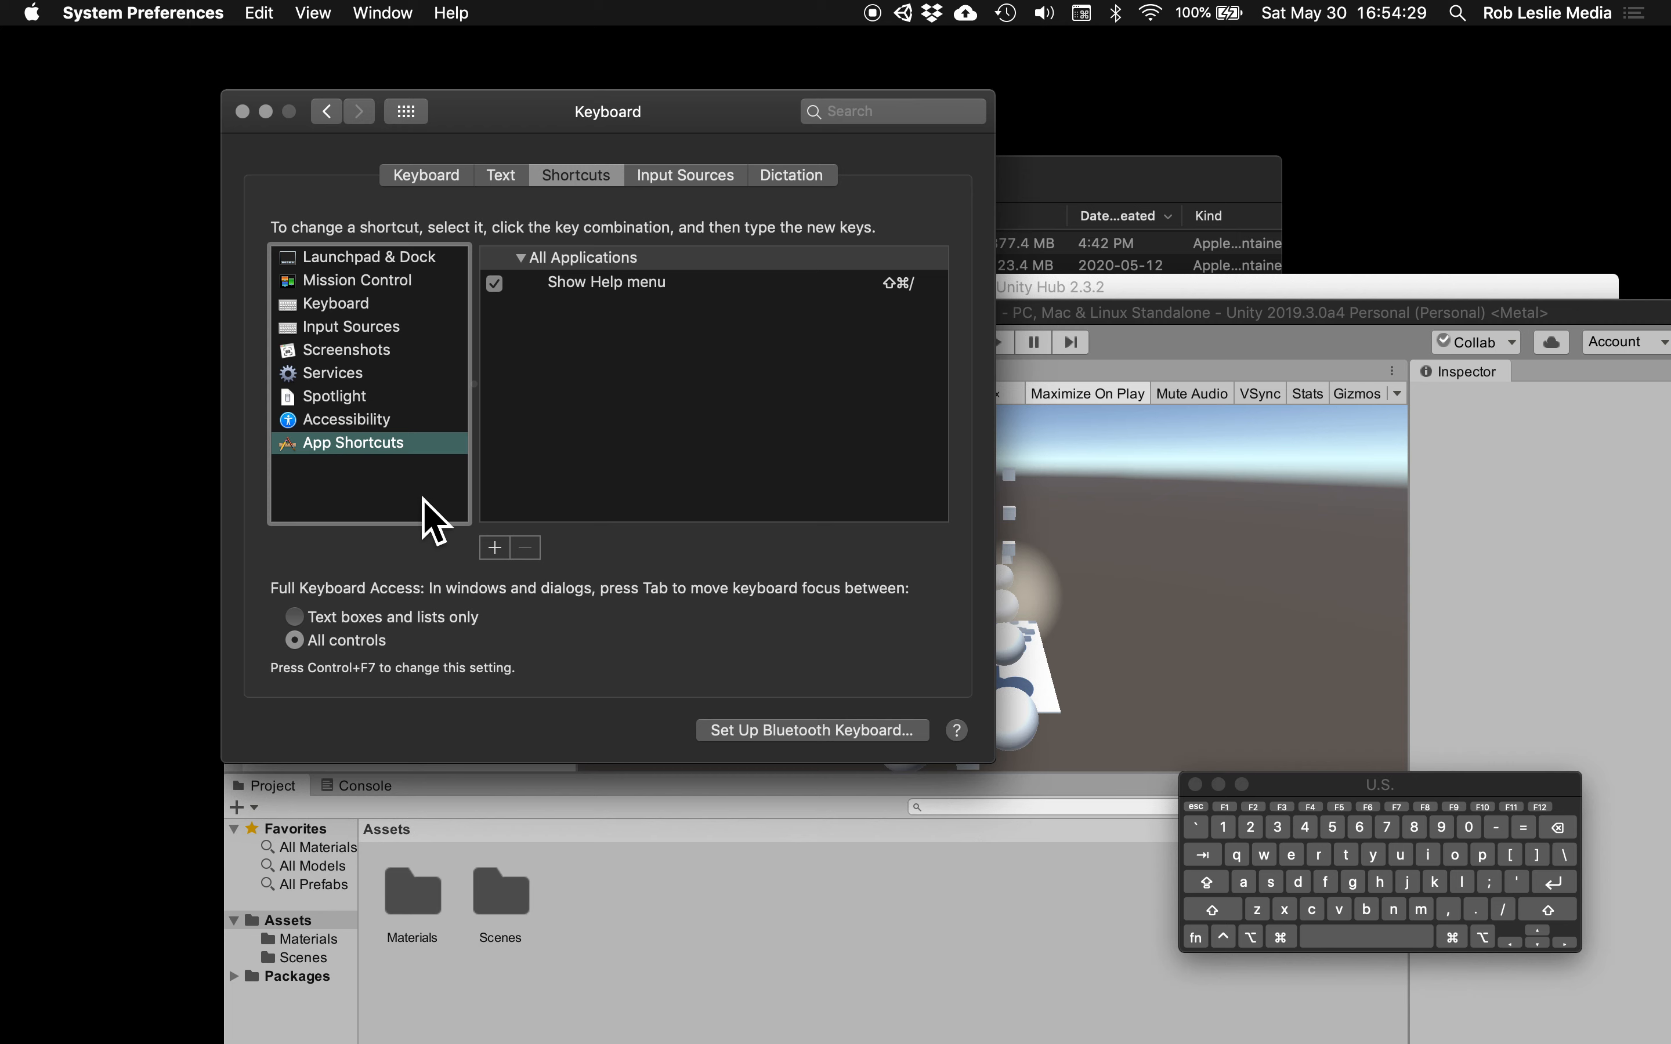
Start a new All Applications shortcut entry, then bring Unity forward
click(494, 548)
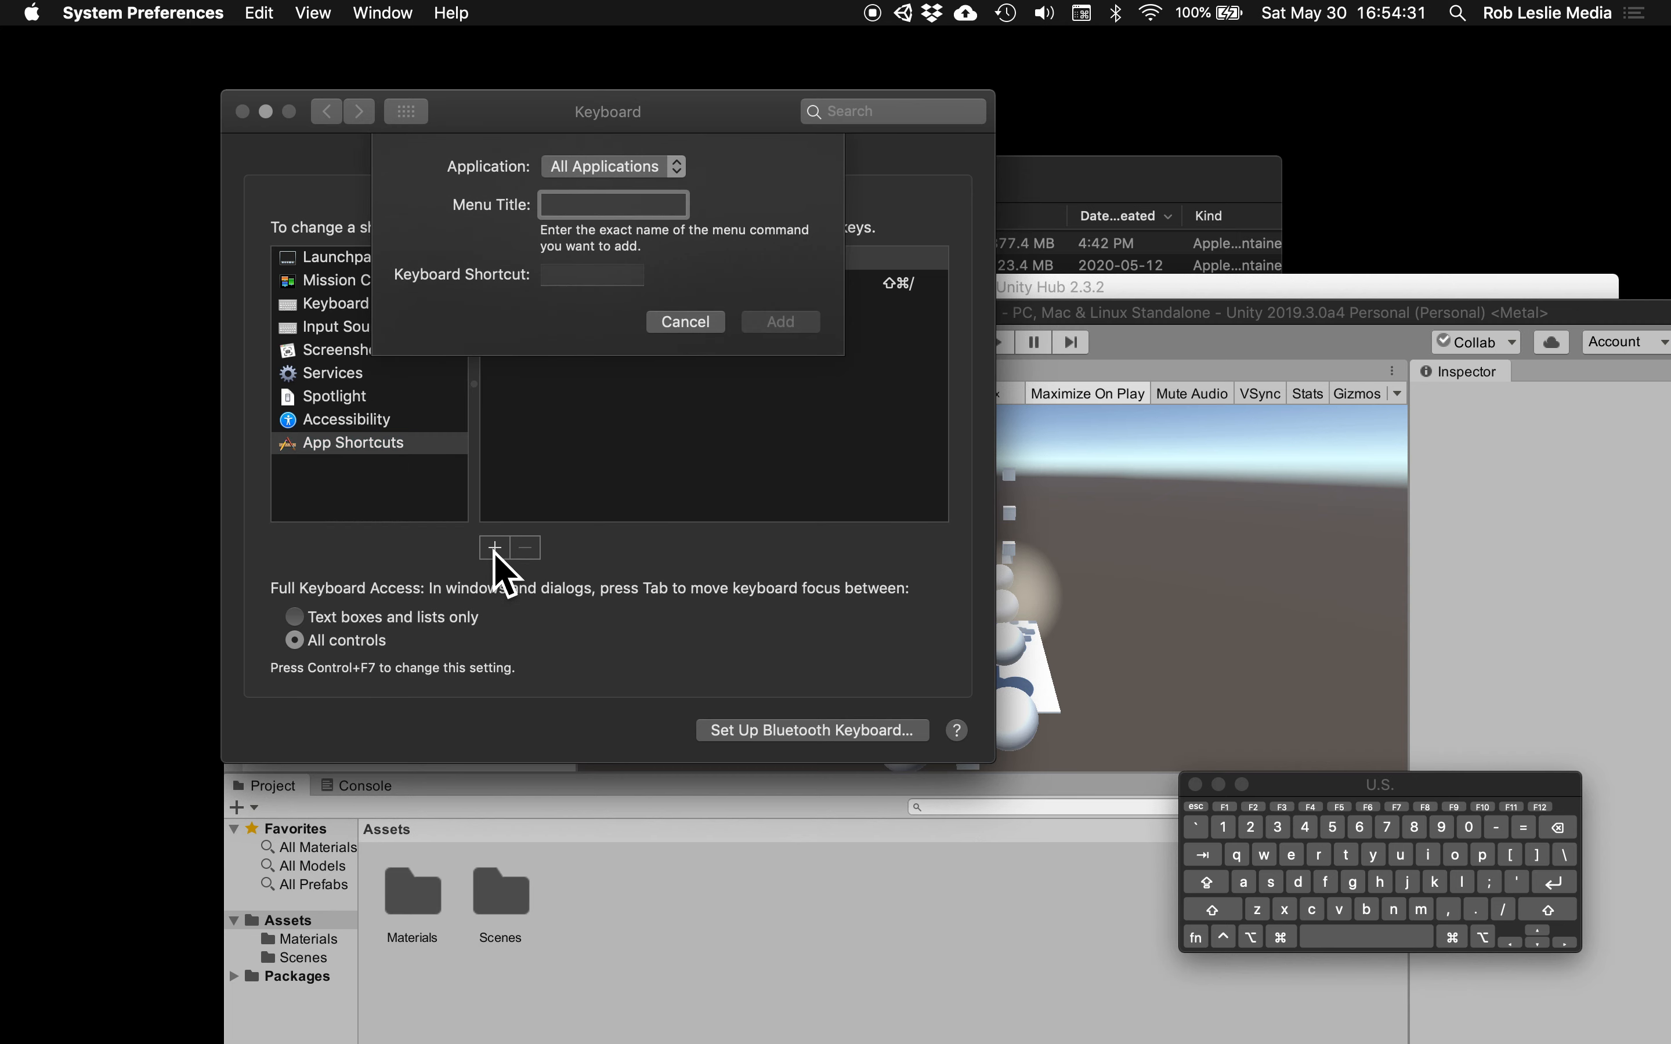
mouse_move(604, 184)
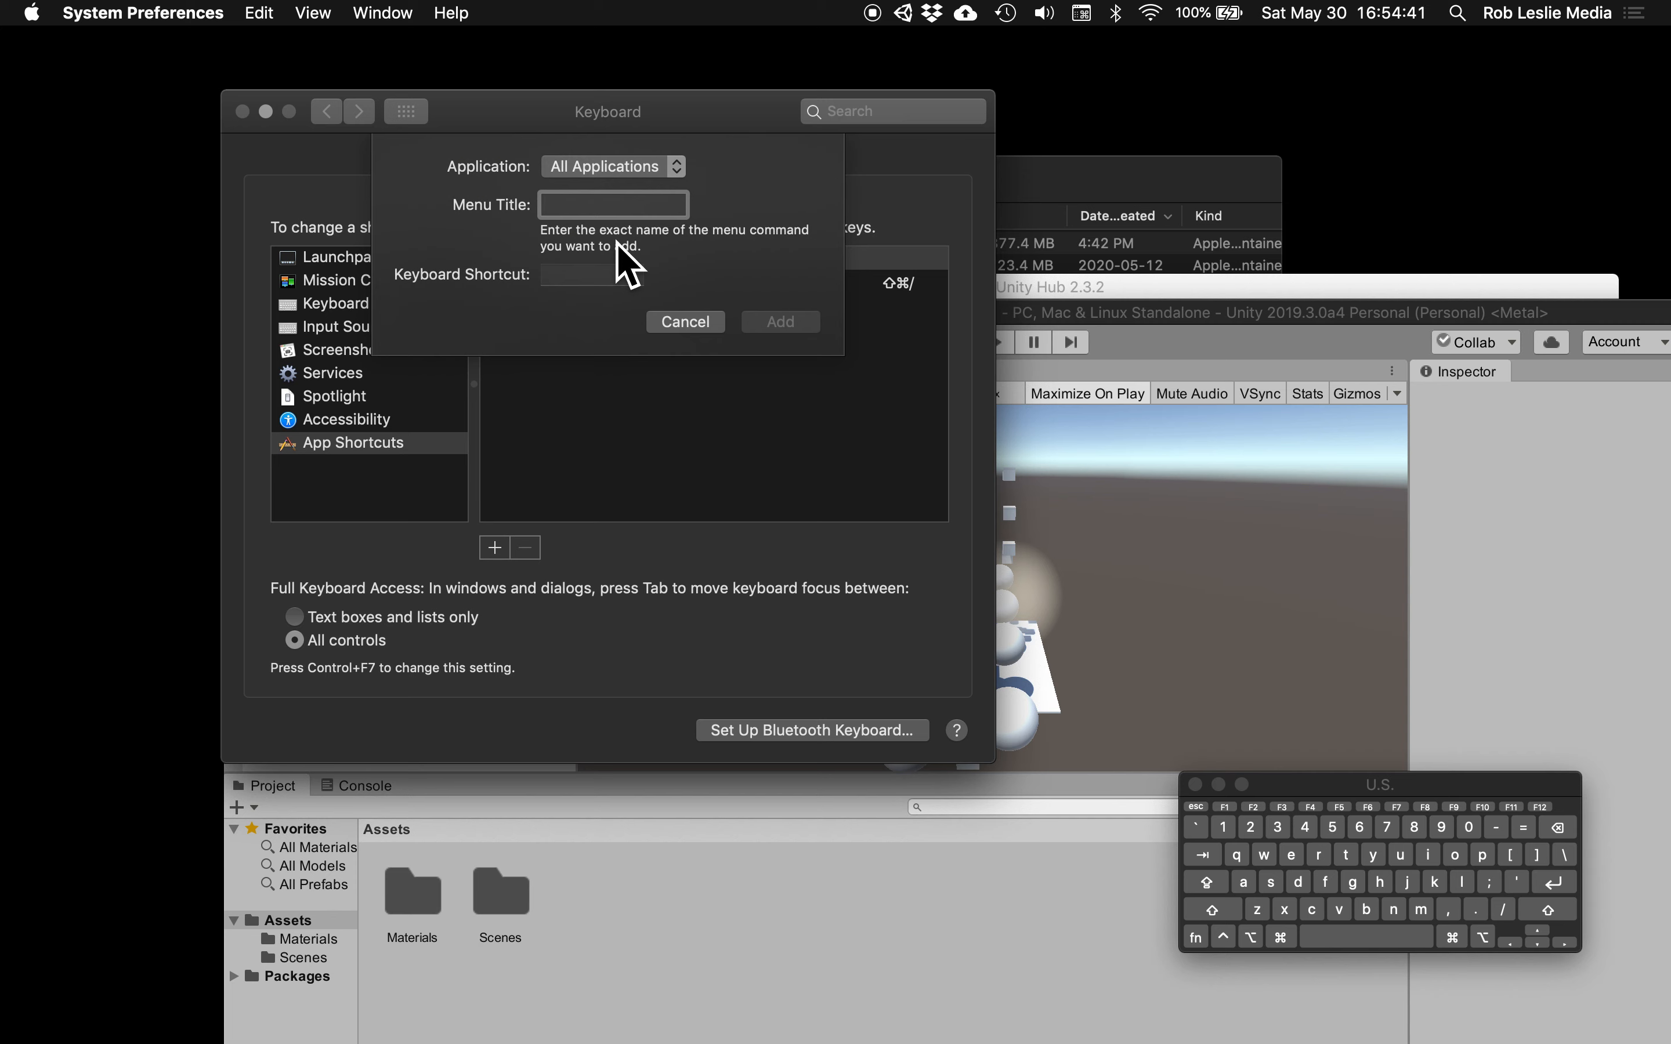
mouse_move(742, 328)
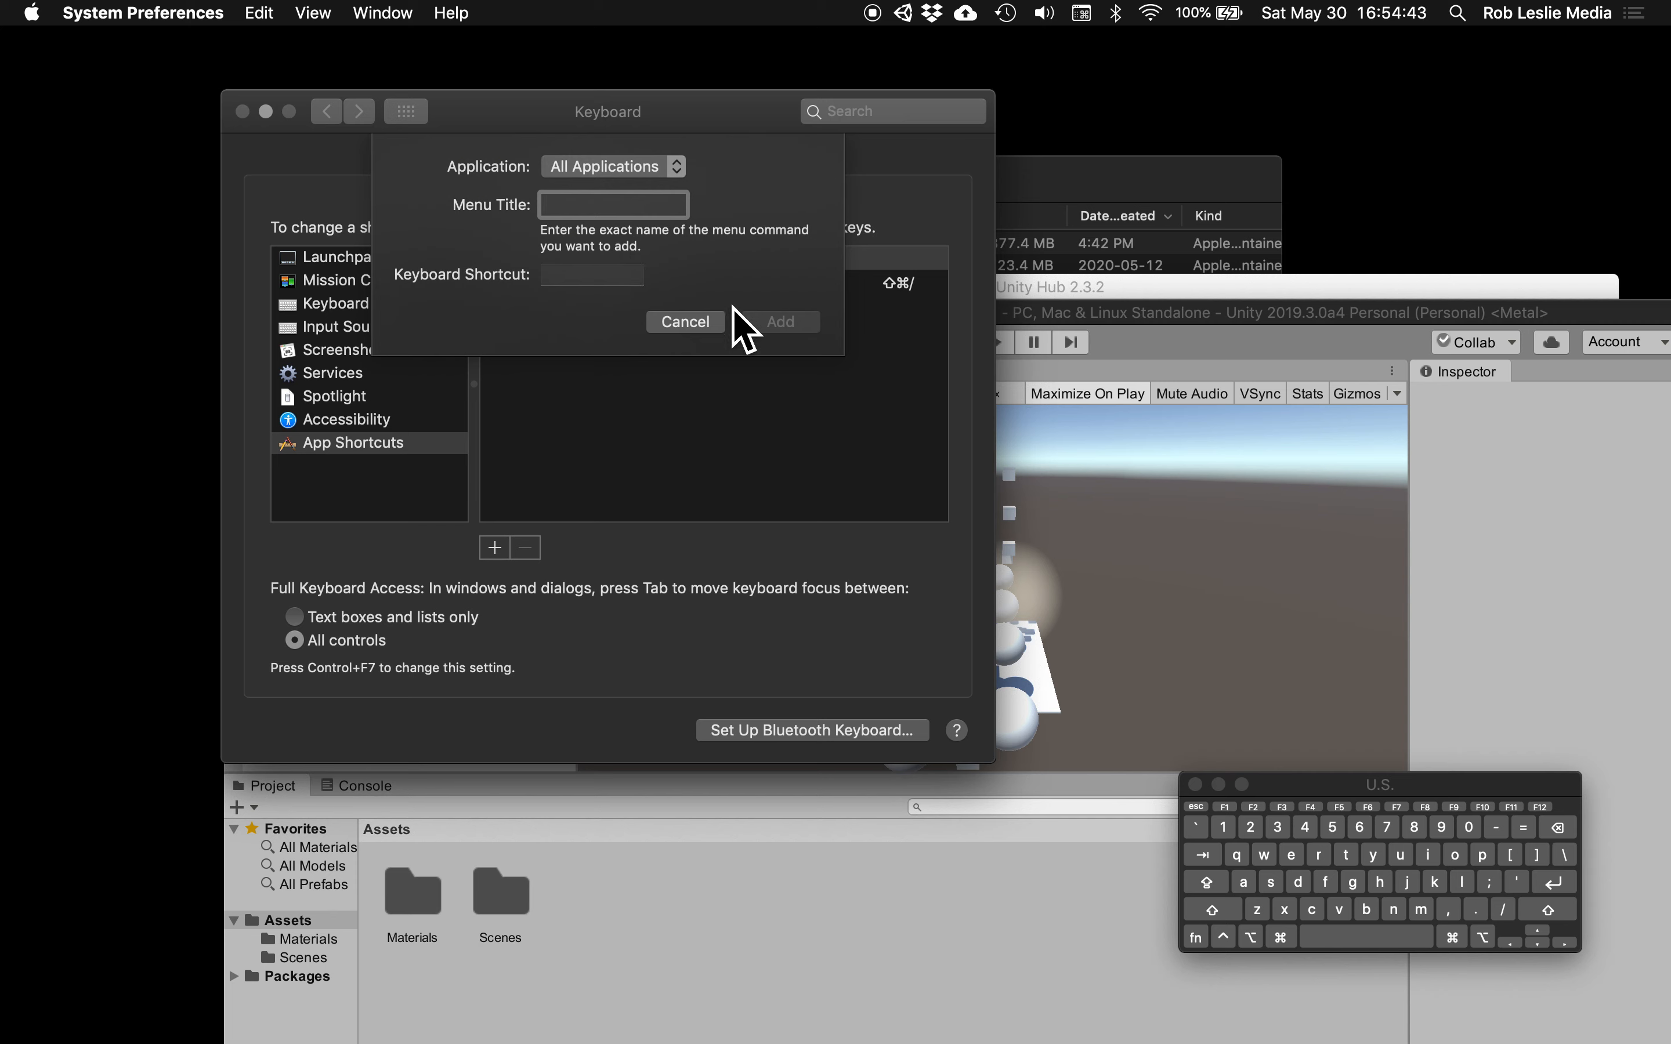
click(613, 204)
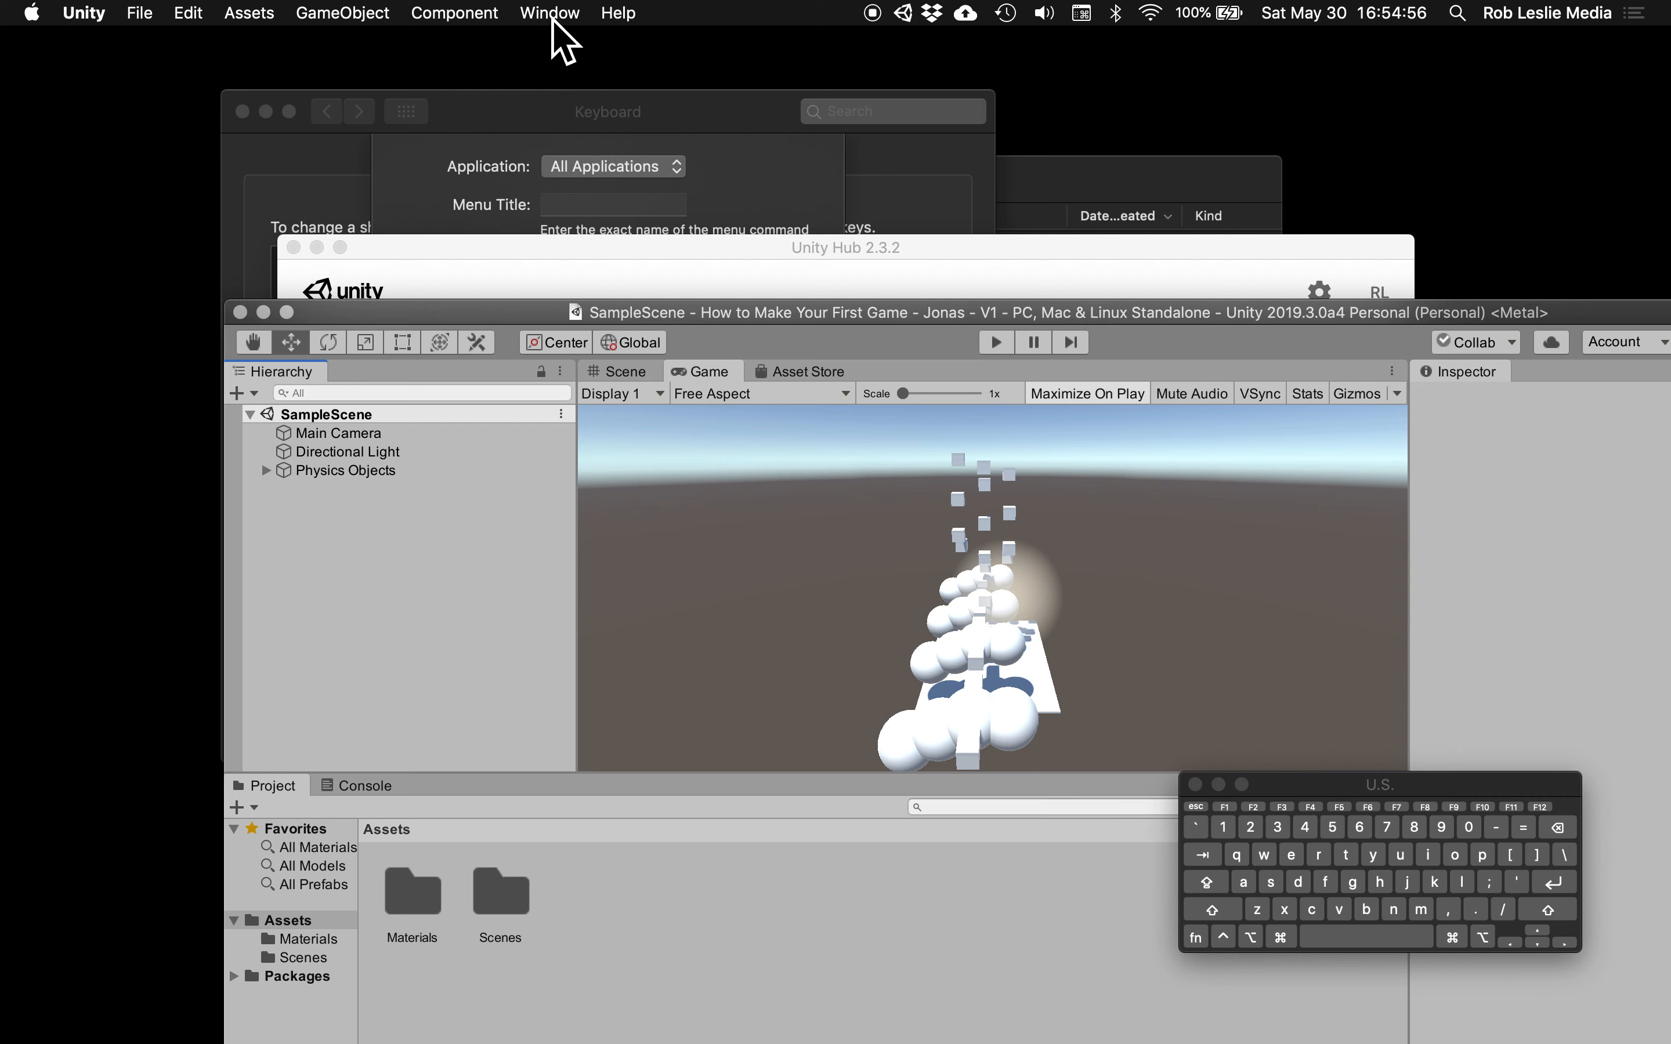
Check Unity's Window menu command names before returning to the shortcut form
click(550, 13)
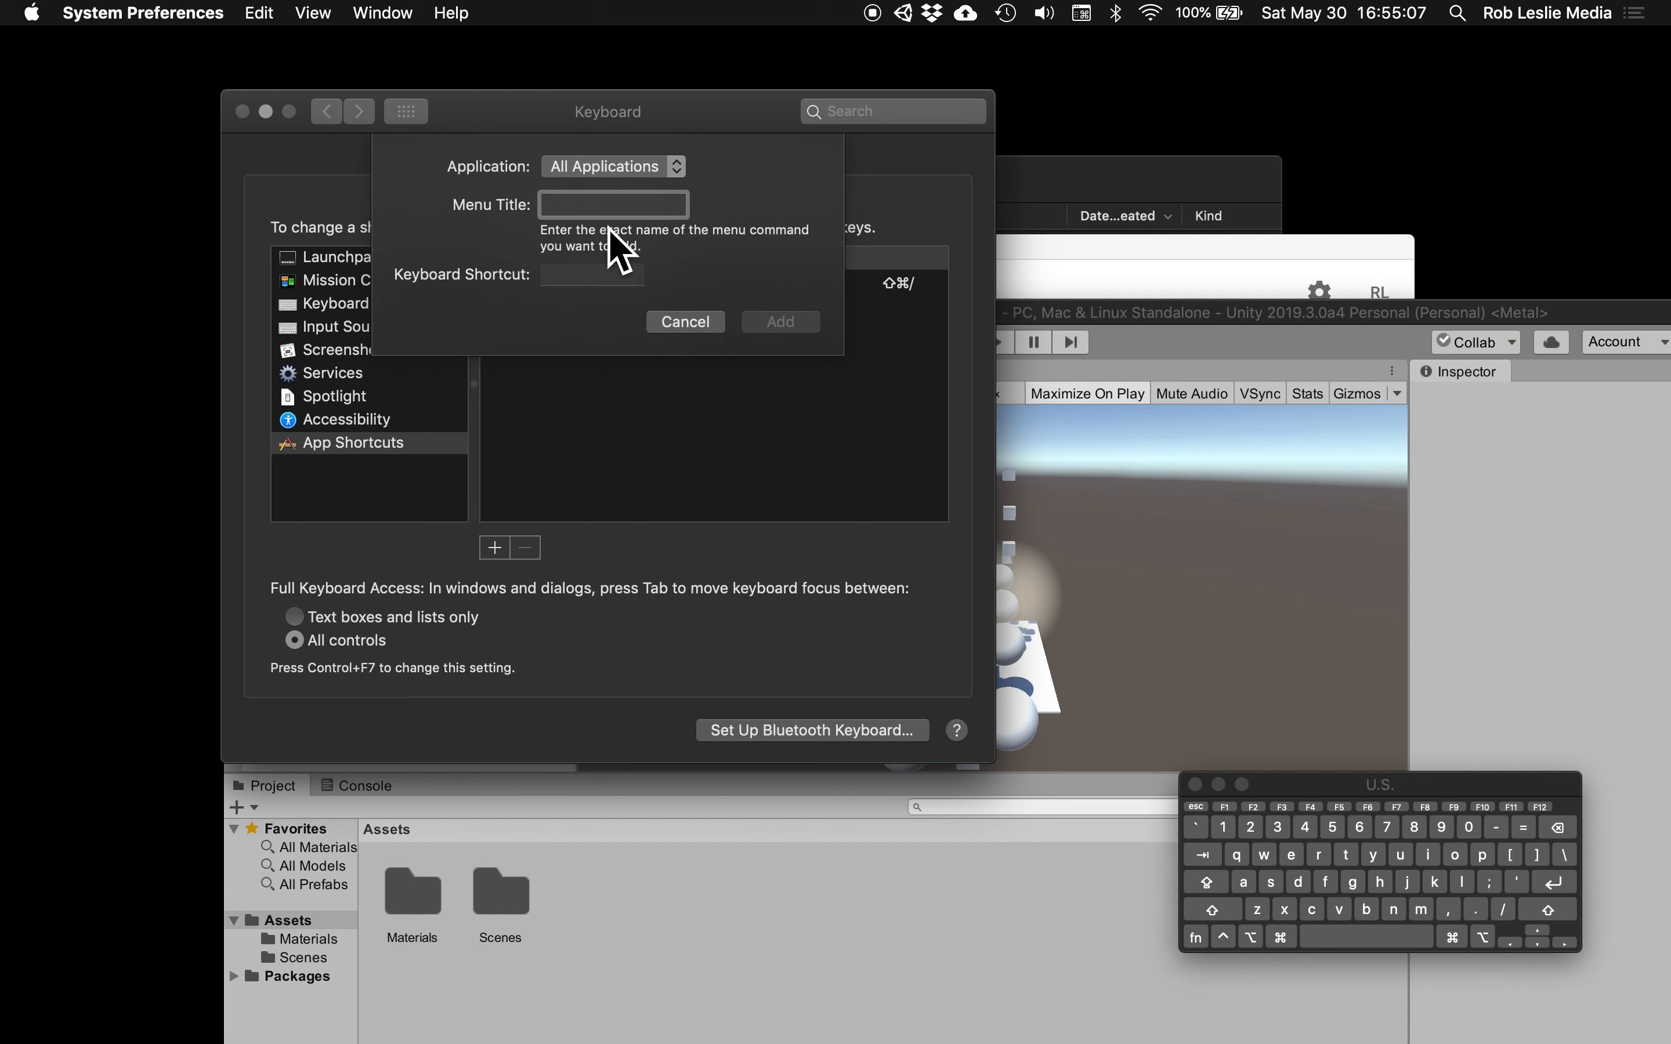
Add an All Applications shortcut 'Zoom' bound to Control+Option+M
key(shift)
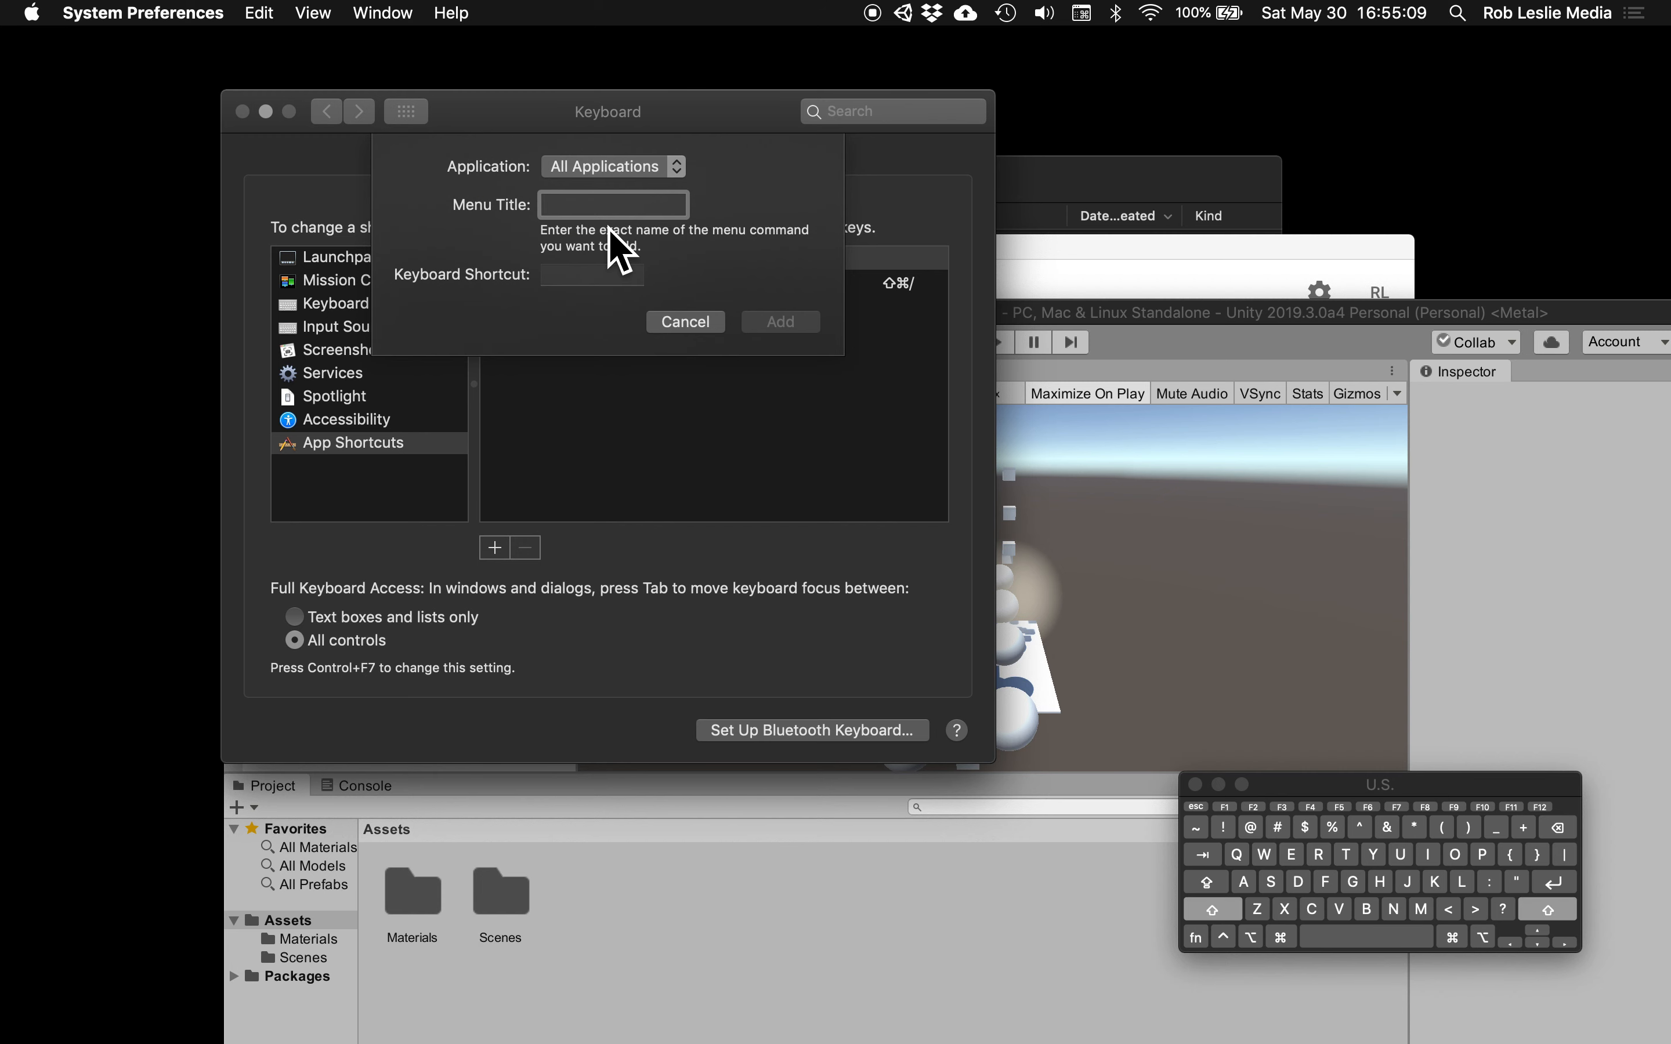
text(Z)
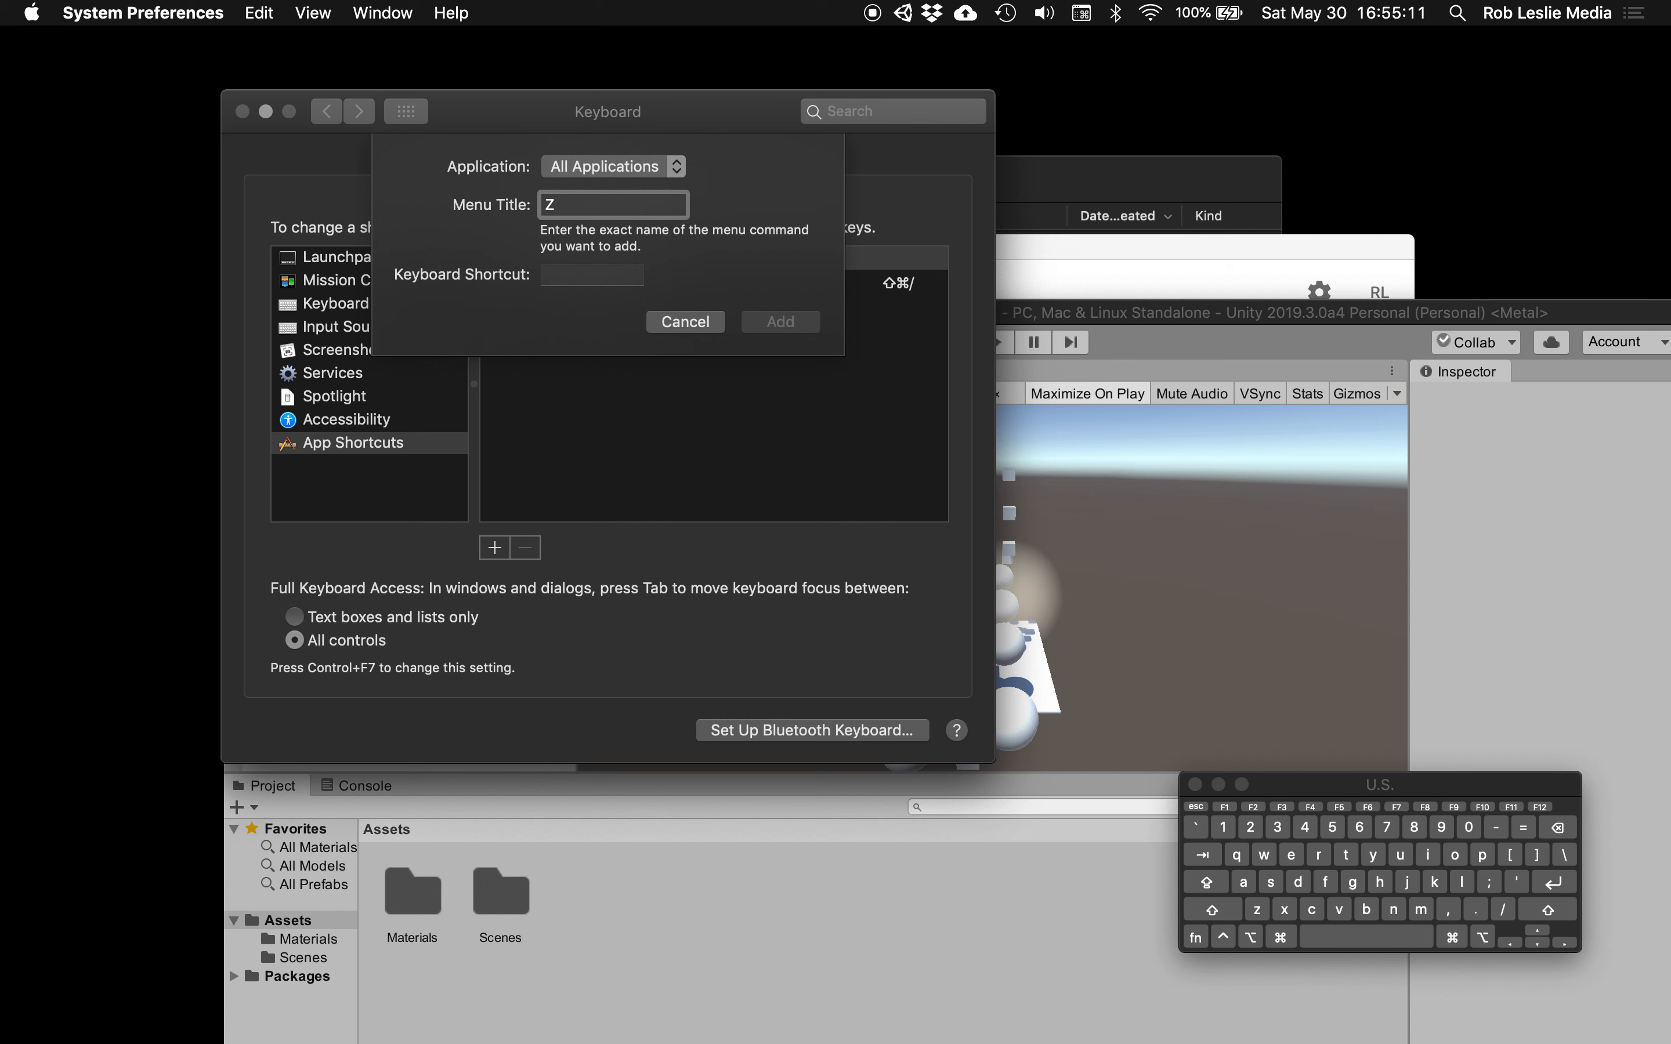
text(oom)
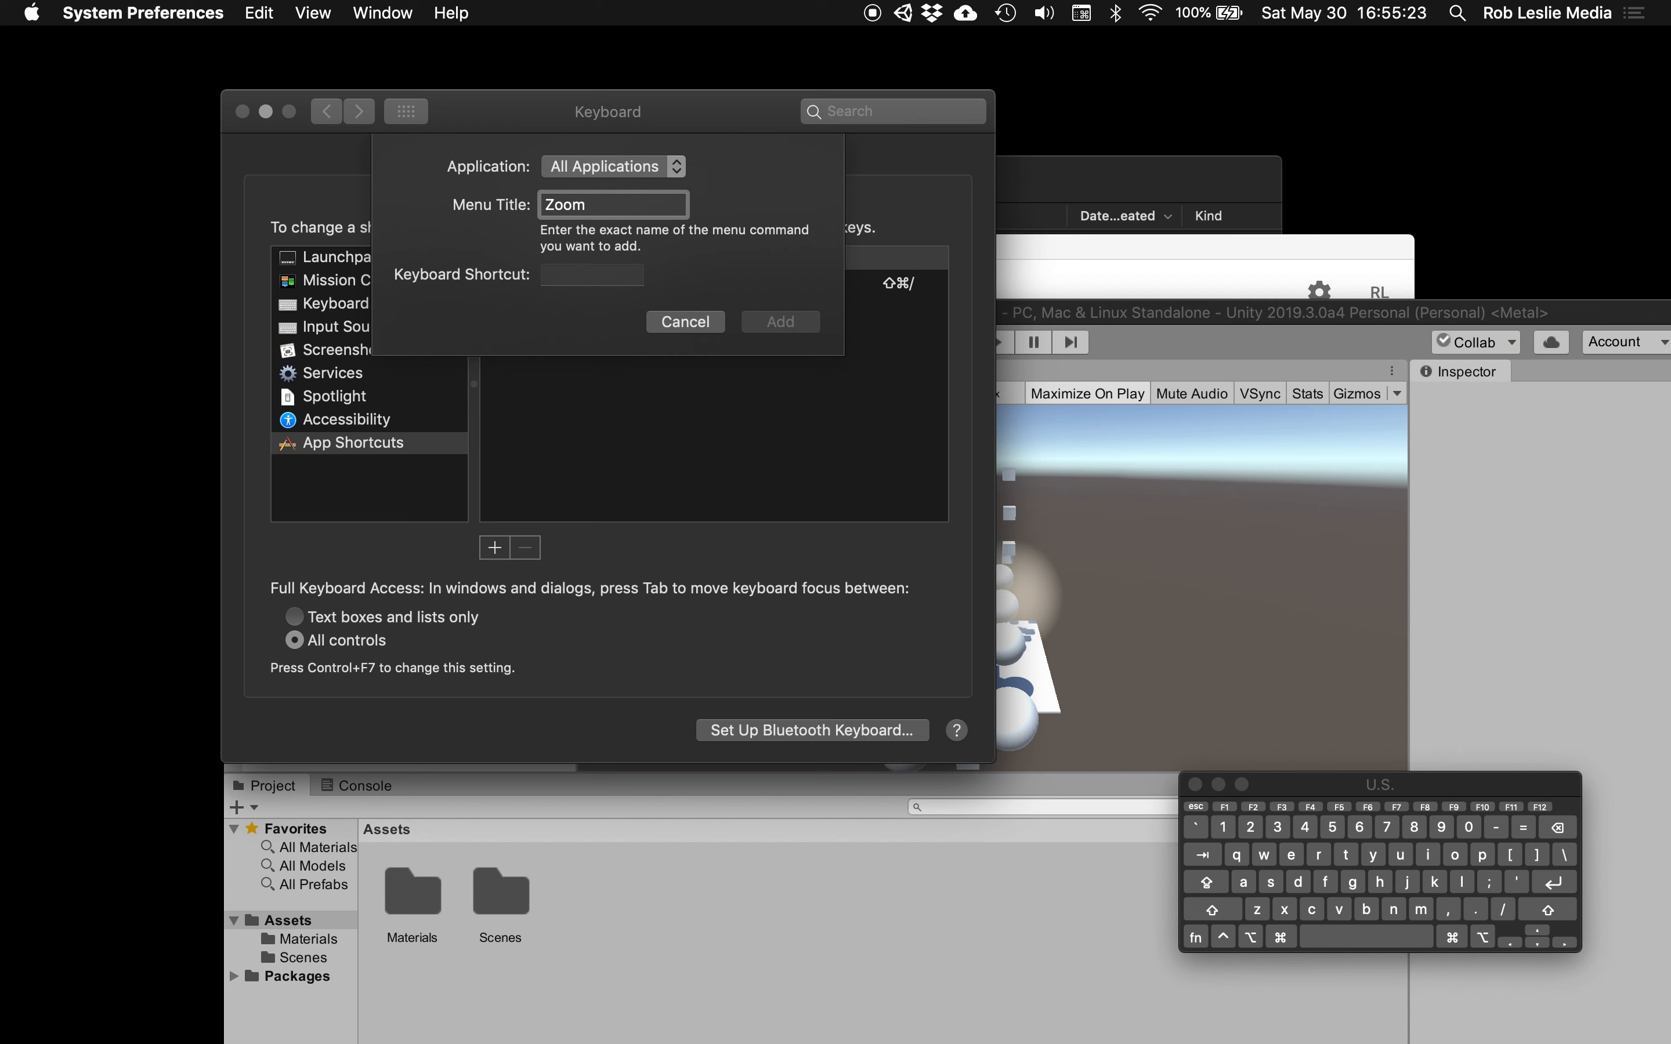
click(592, 275)
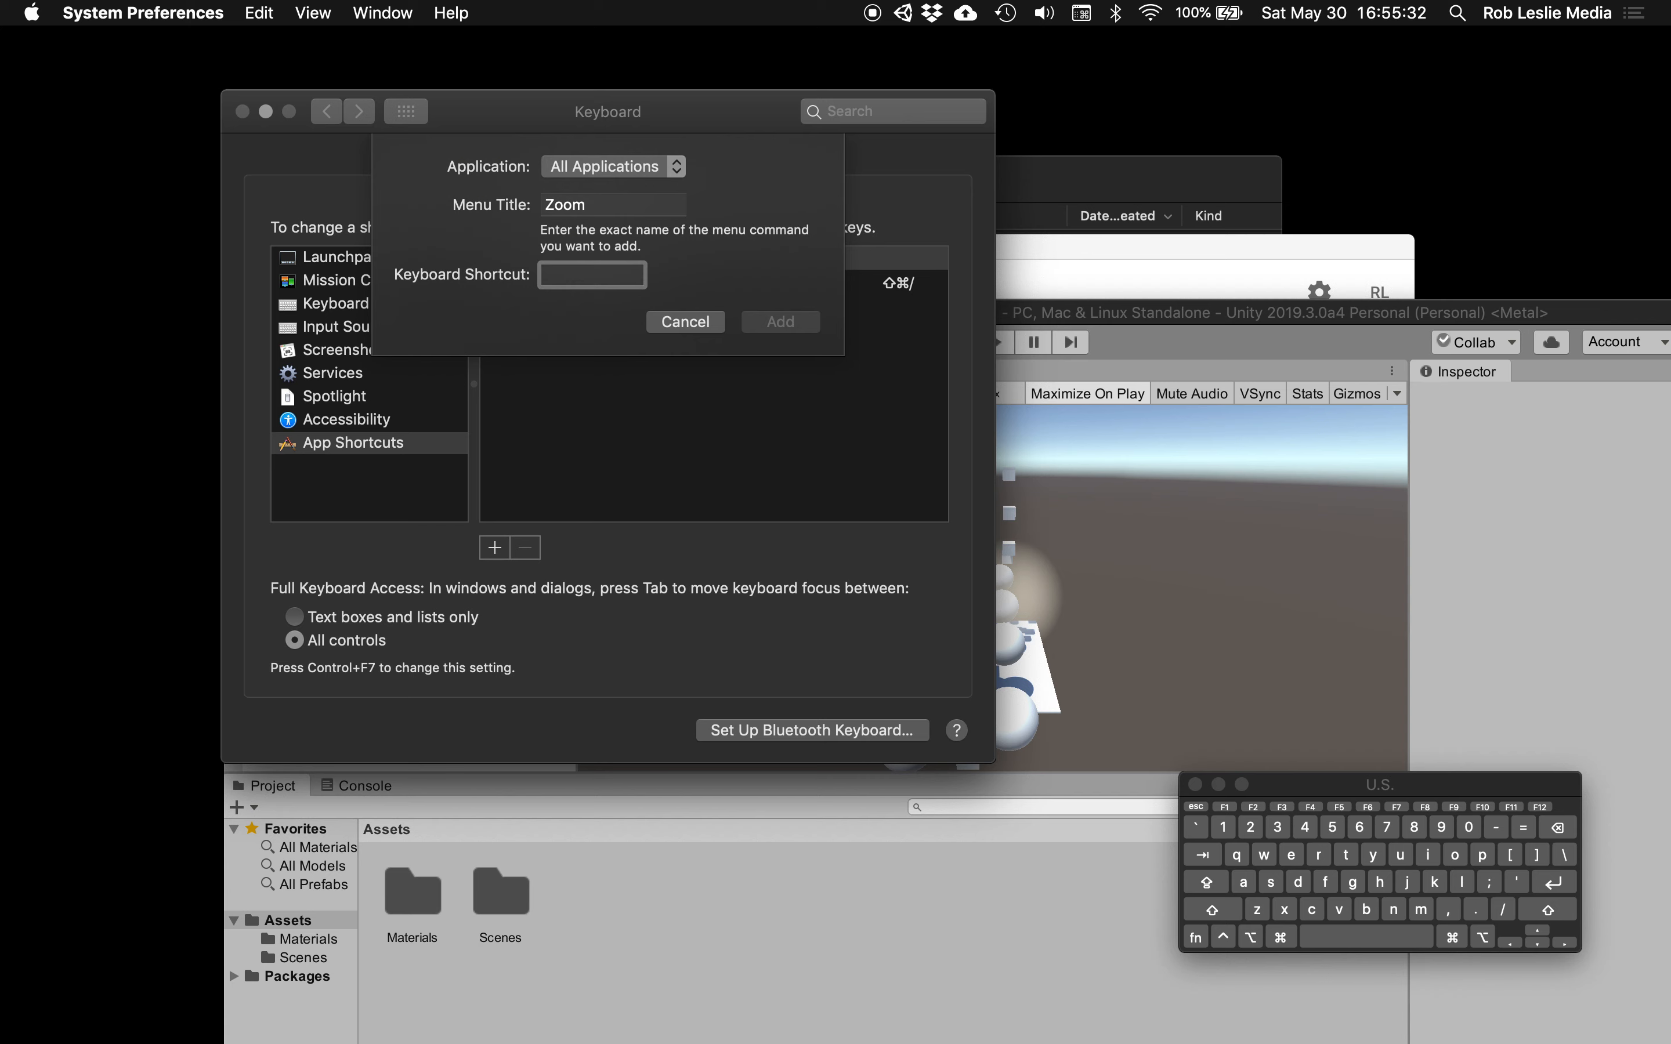
click(592, 275)
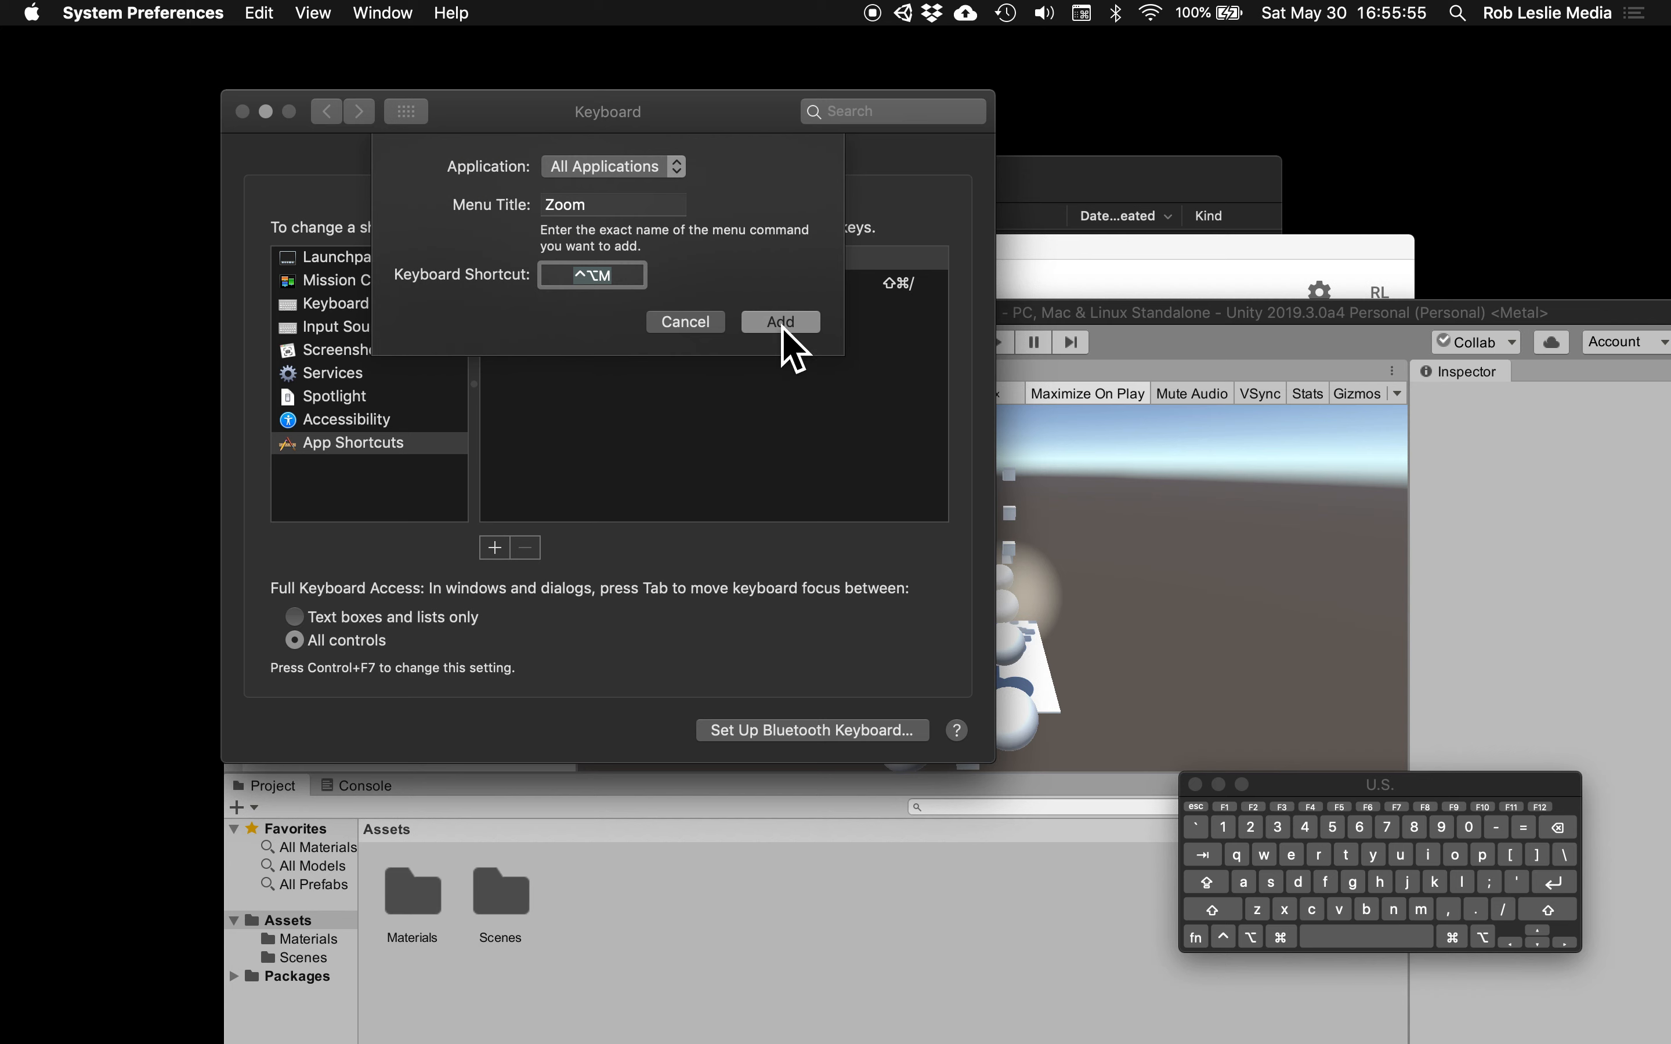
click(779, 323)
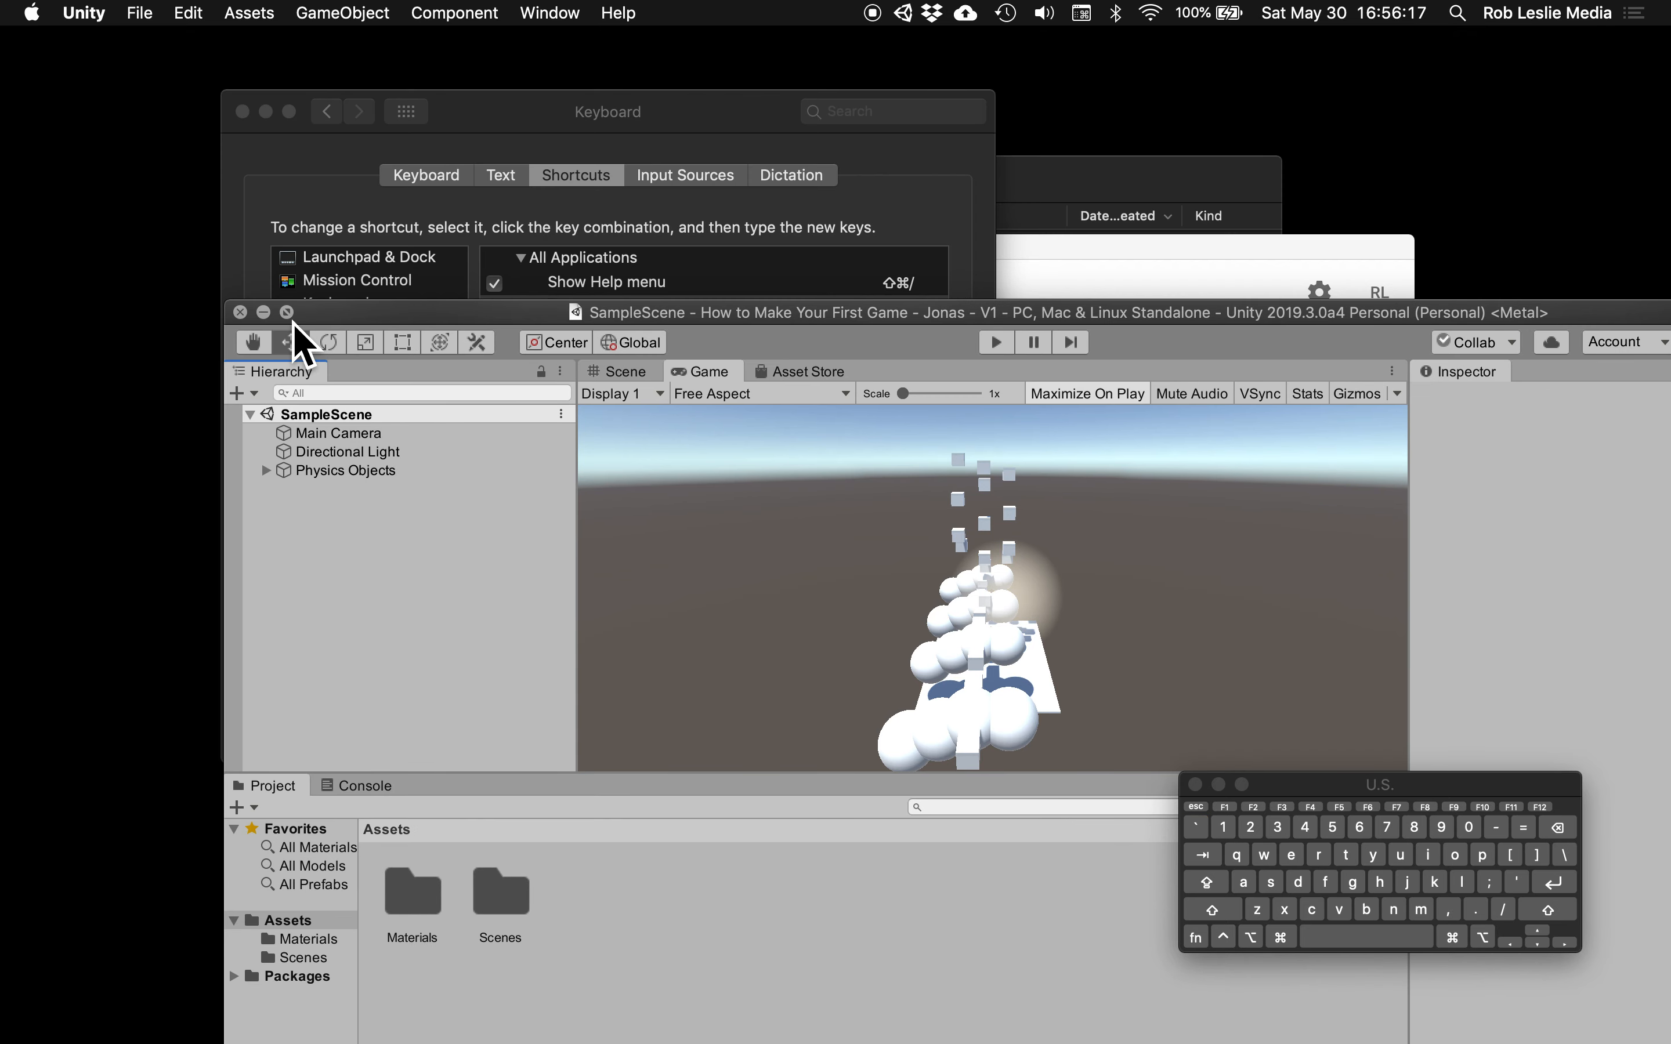
Zoom the Unity window with ⌃⌥M, then zoom Chrome's window in front
click(286, 313)
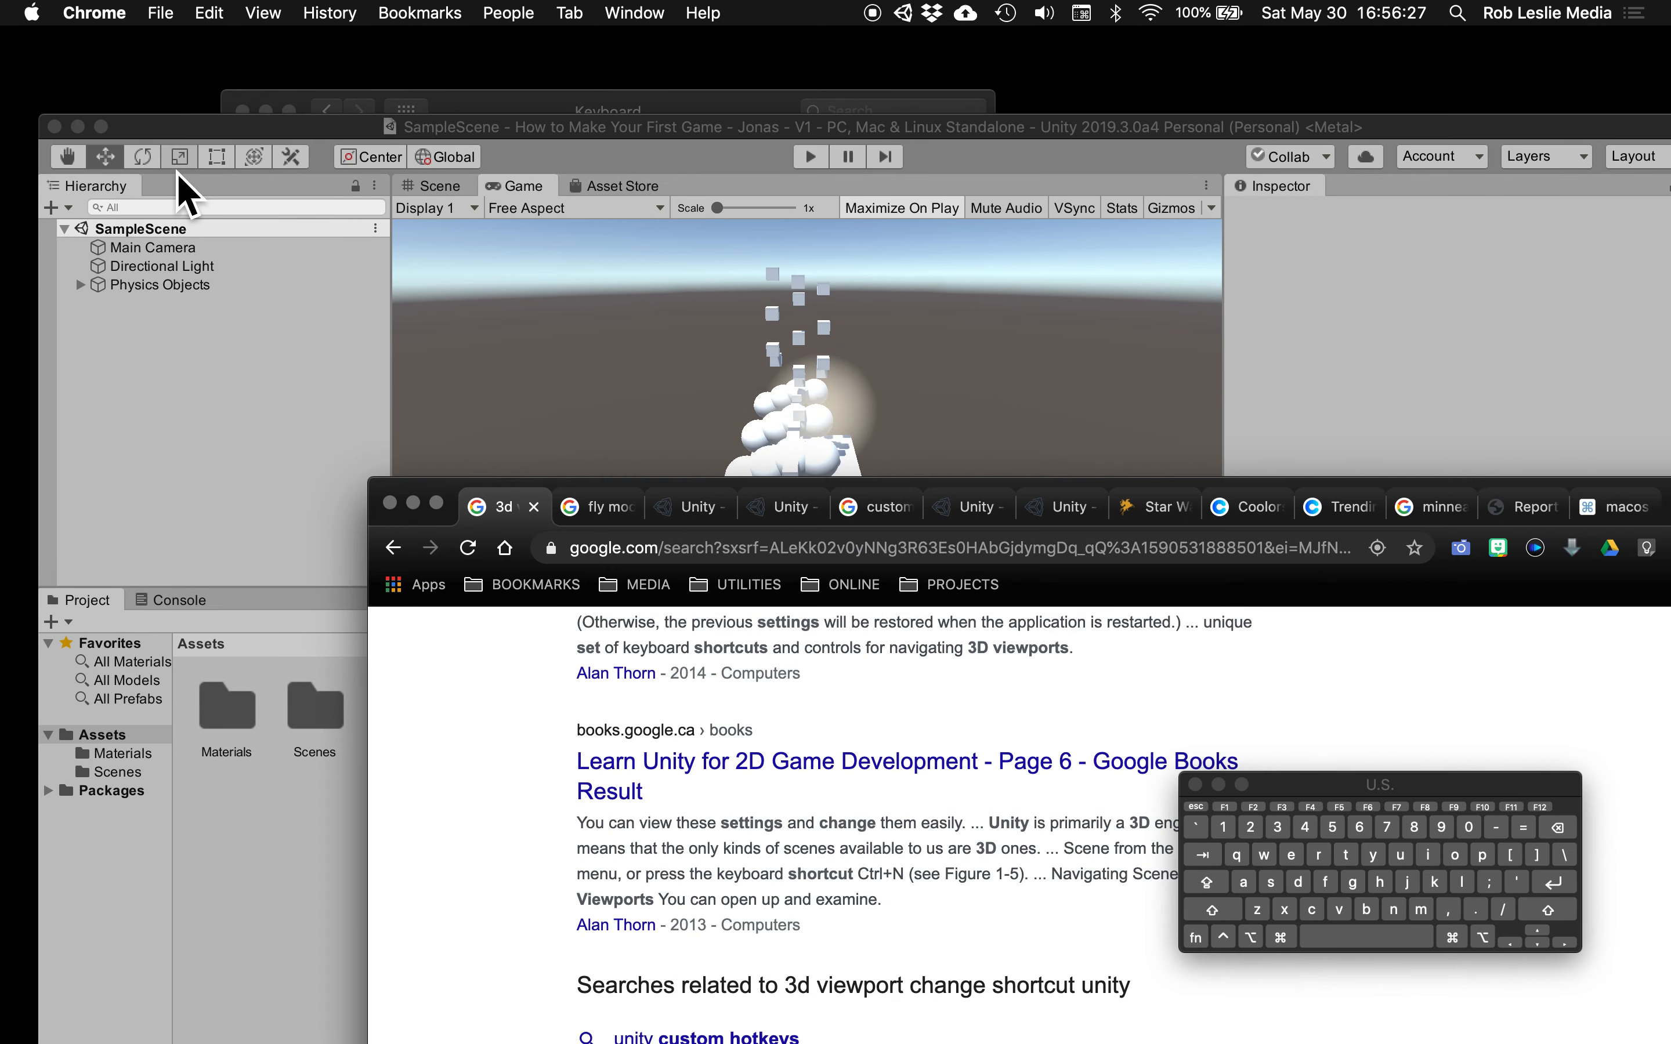
mouse_move(260, 263)
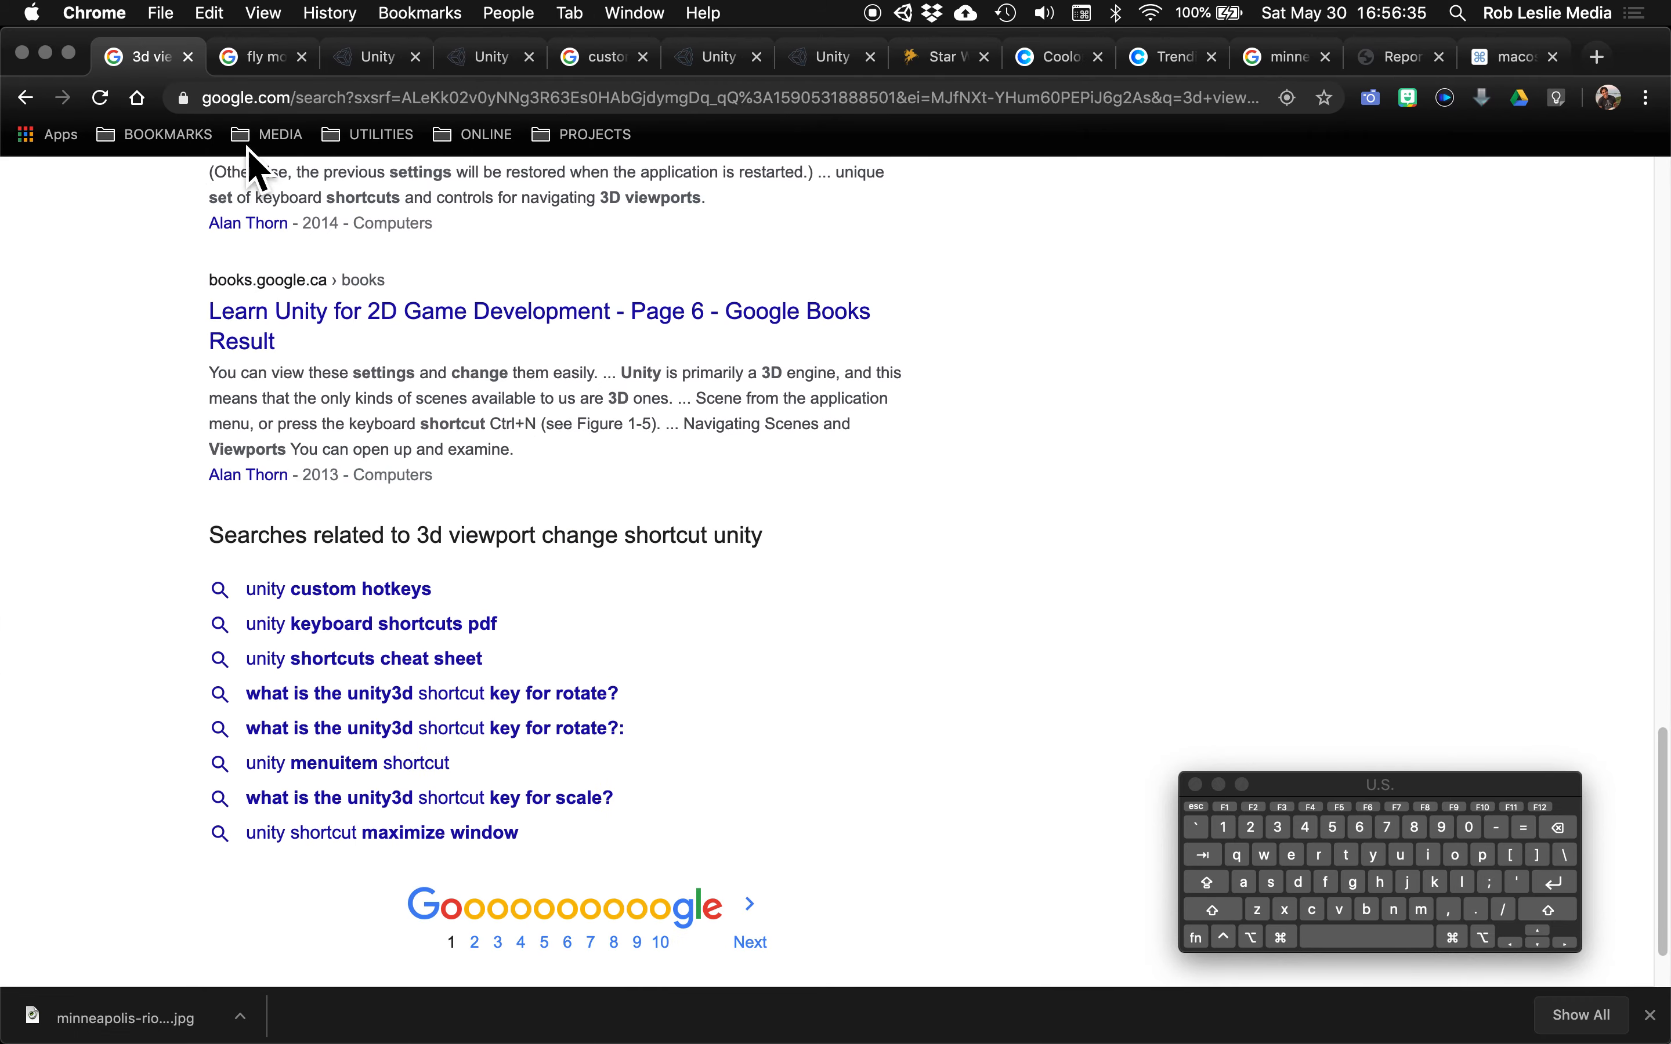
mouse_move(163, 446)
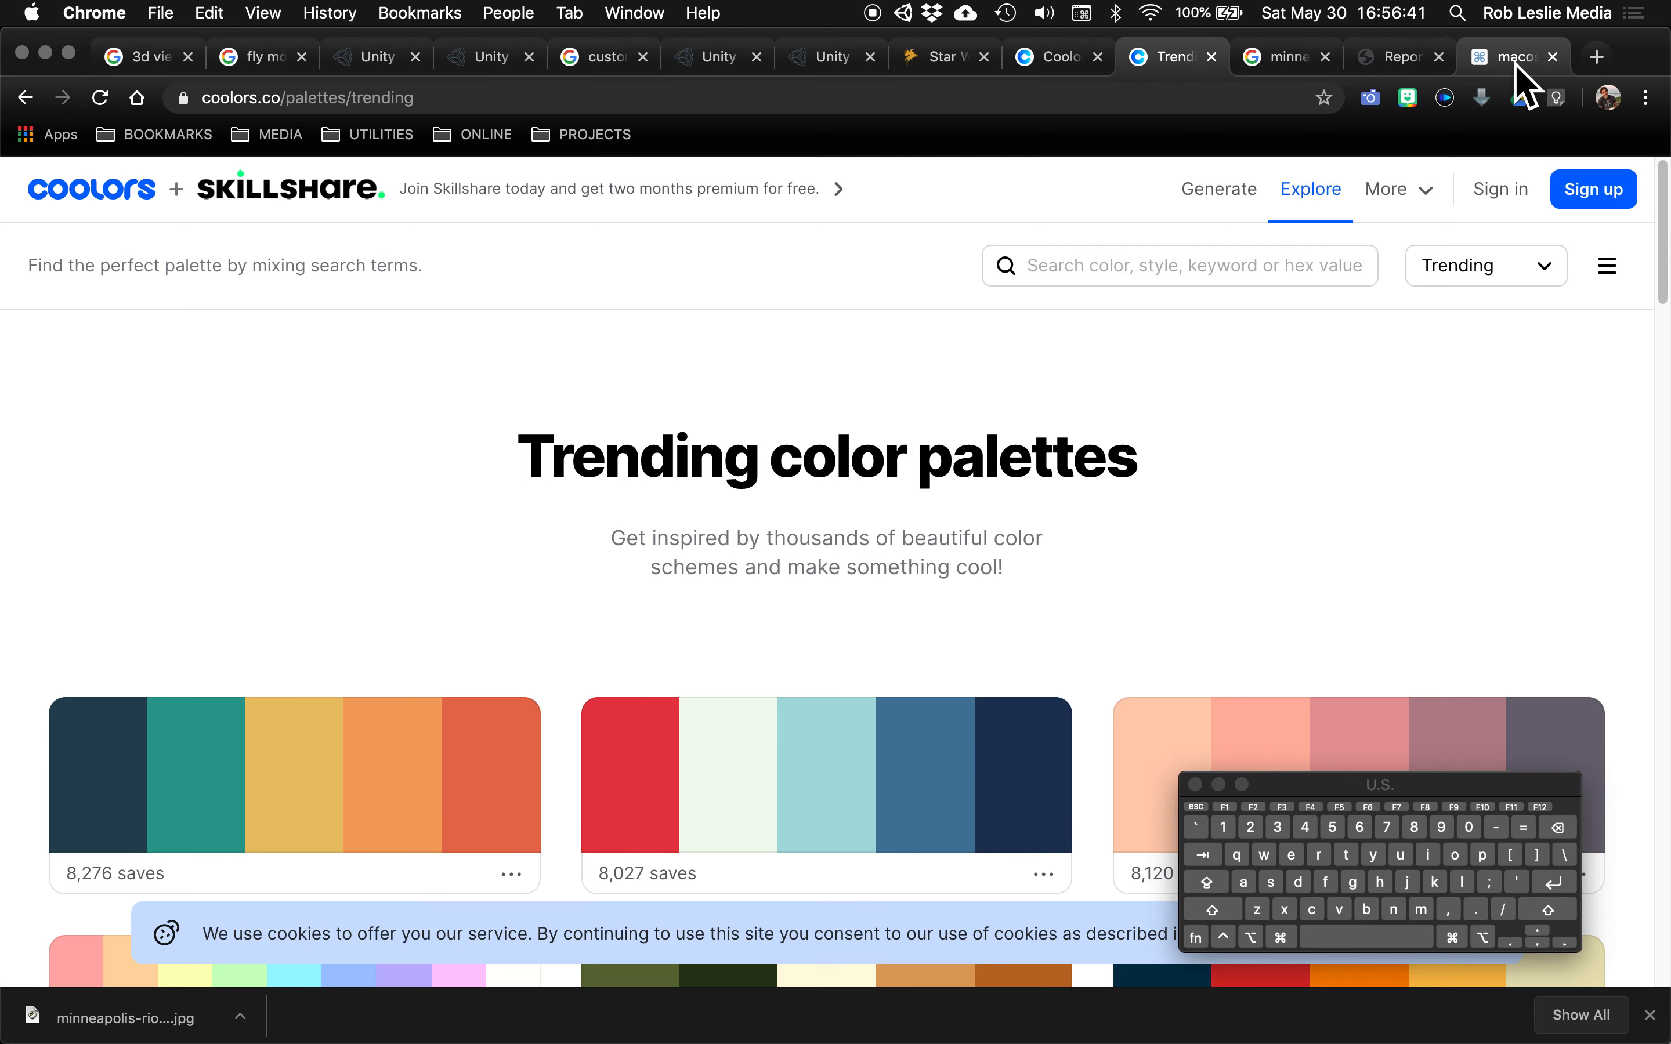
Read the Ask Different maximize-window shortcut answers, ending at Chrome's File menu
click(1517, 57)
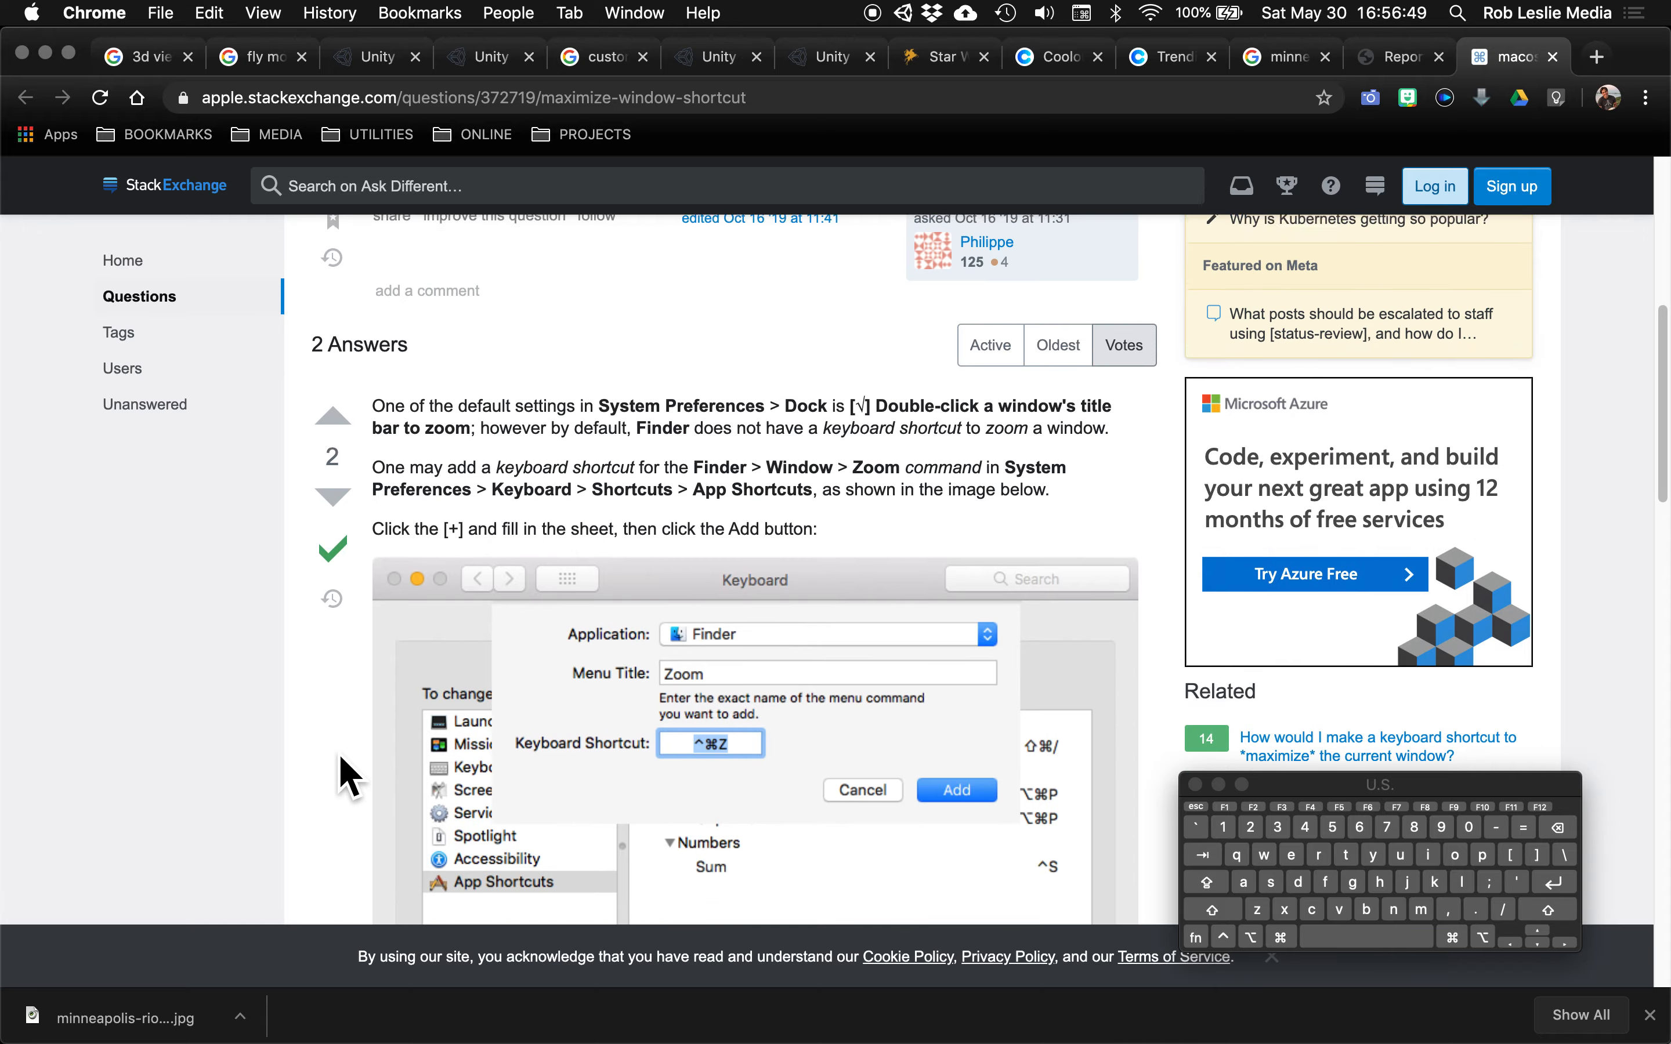
scroll(down, 3)
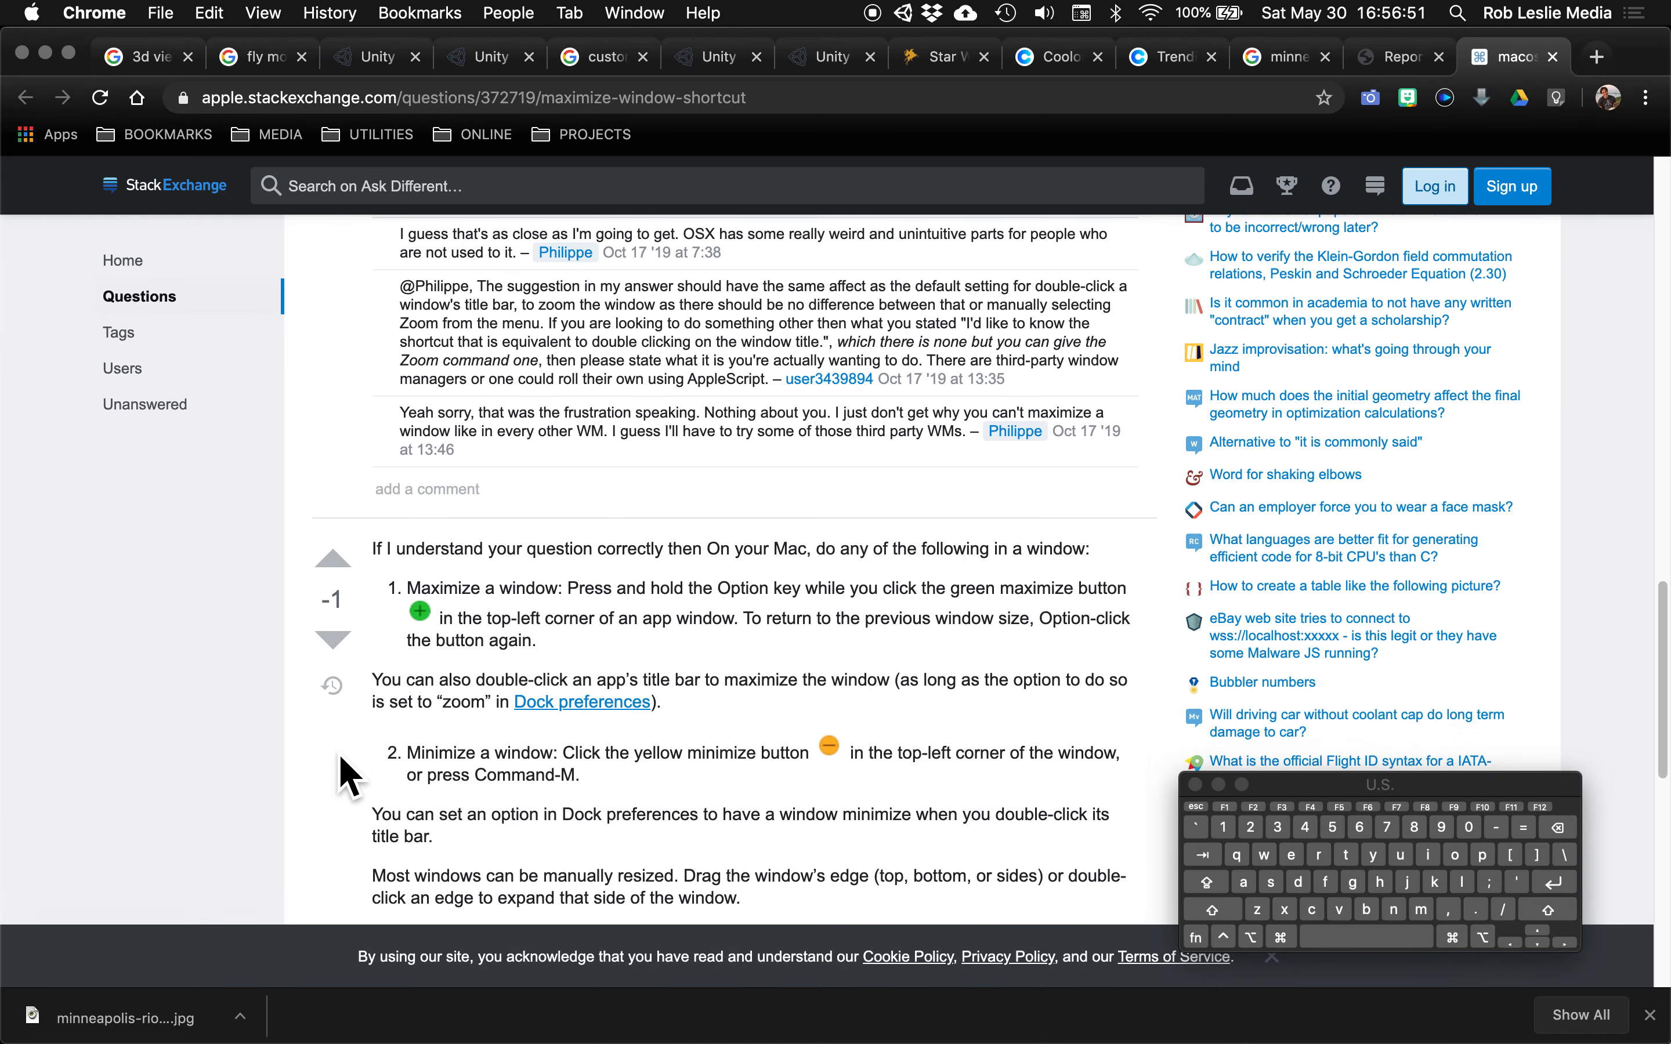
scroll(down, 3)
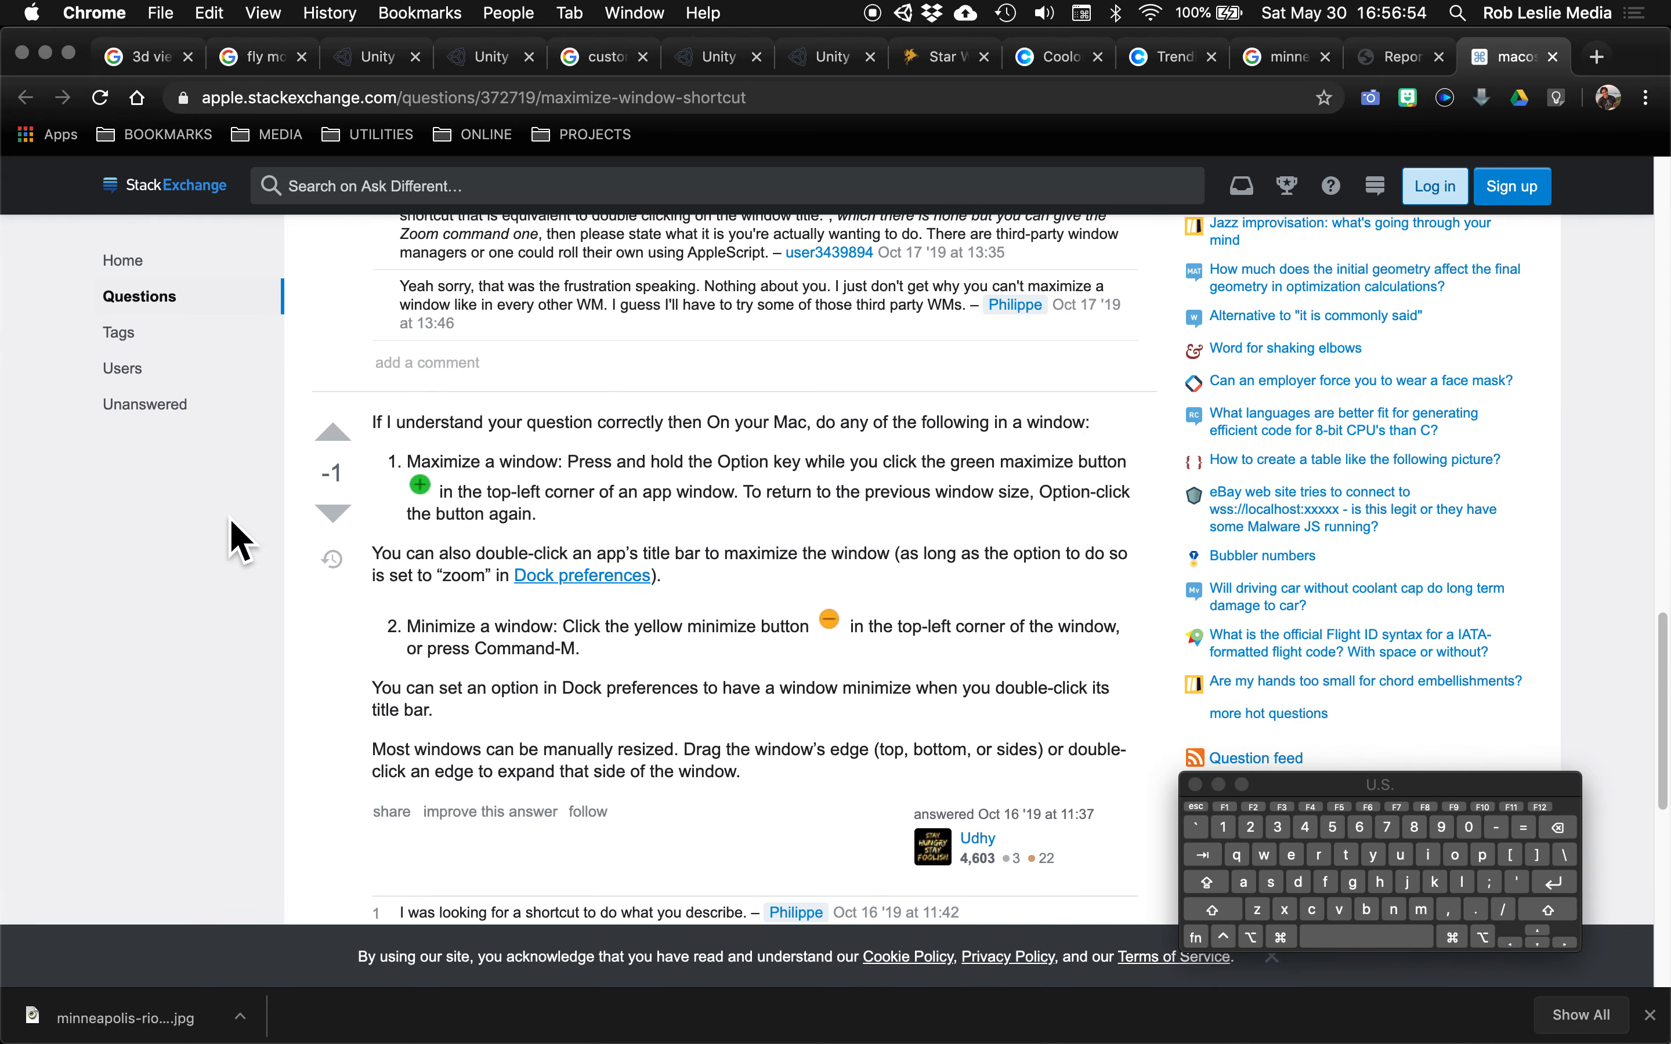
mouse_move(126, 116)
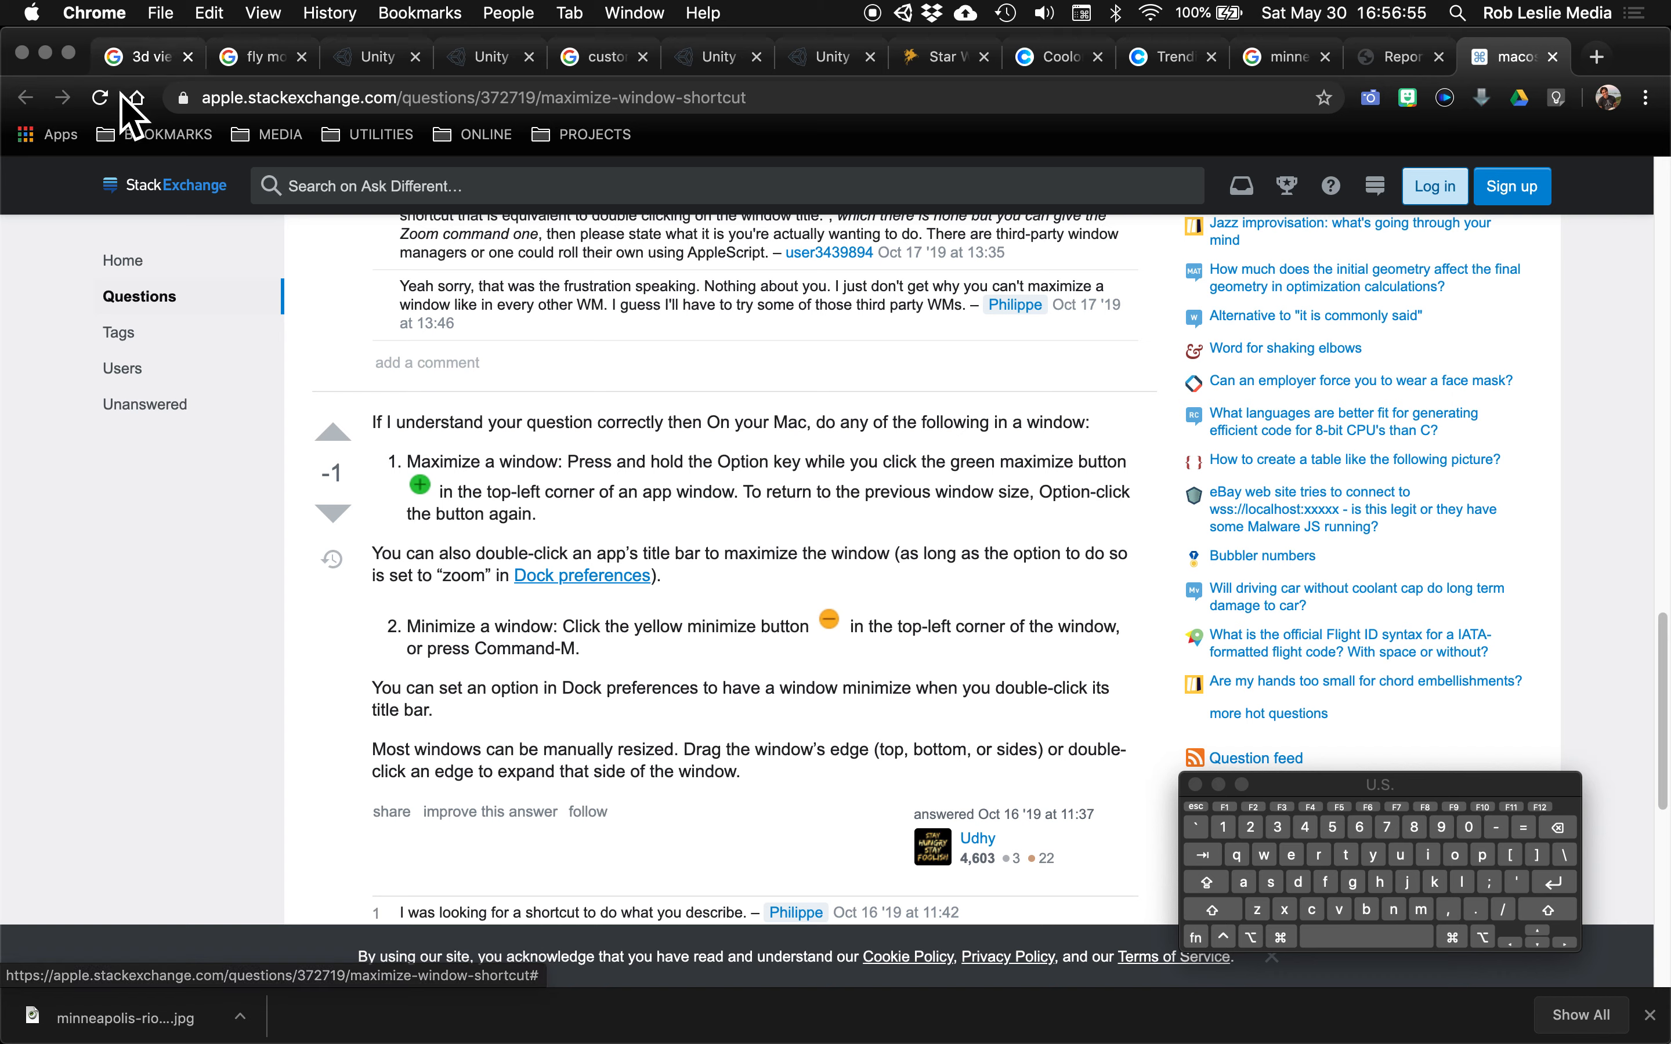
click(160, 13)
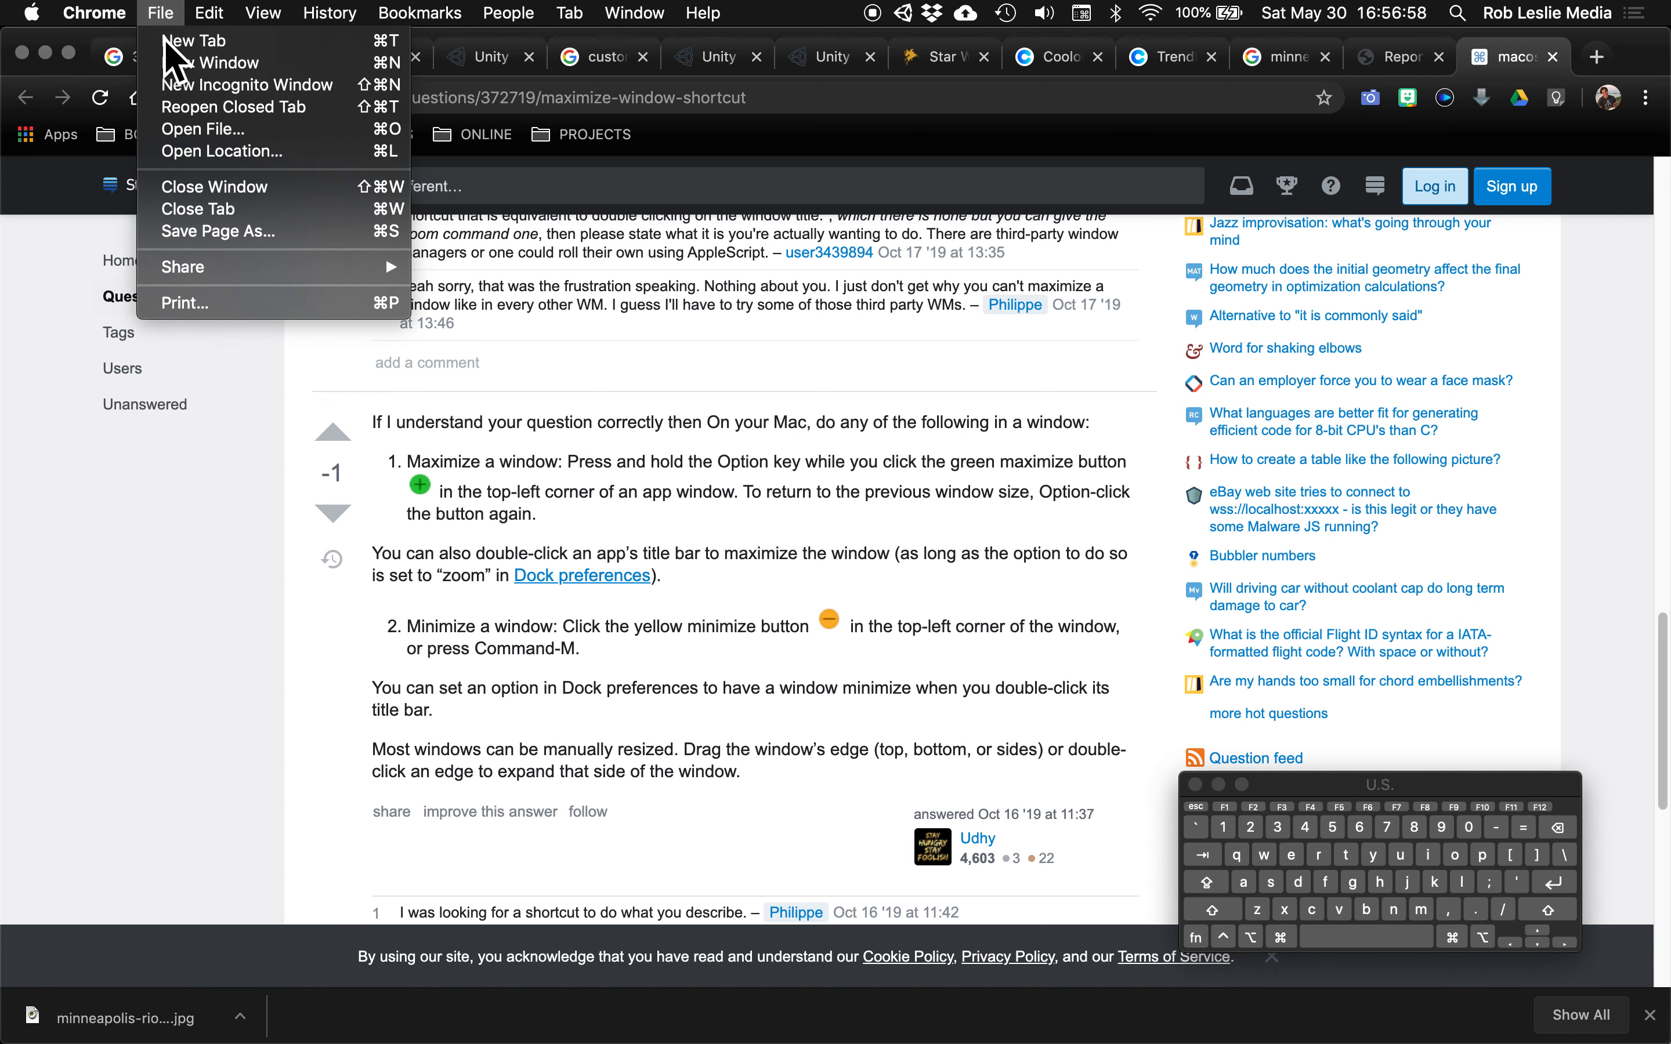
mouse_move(192, 407)
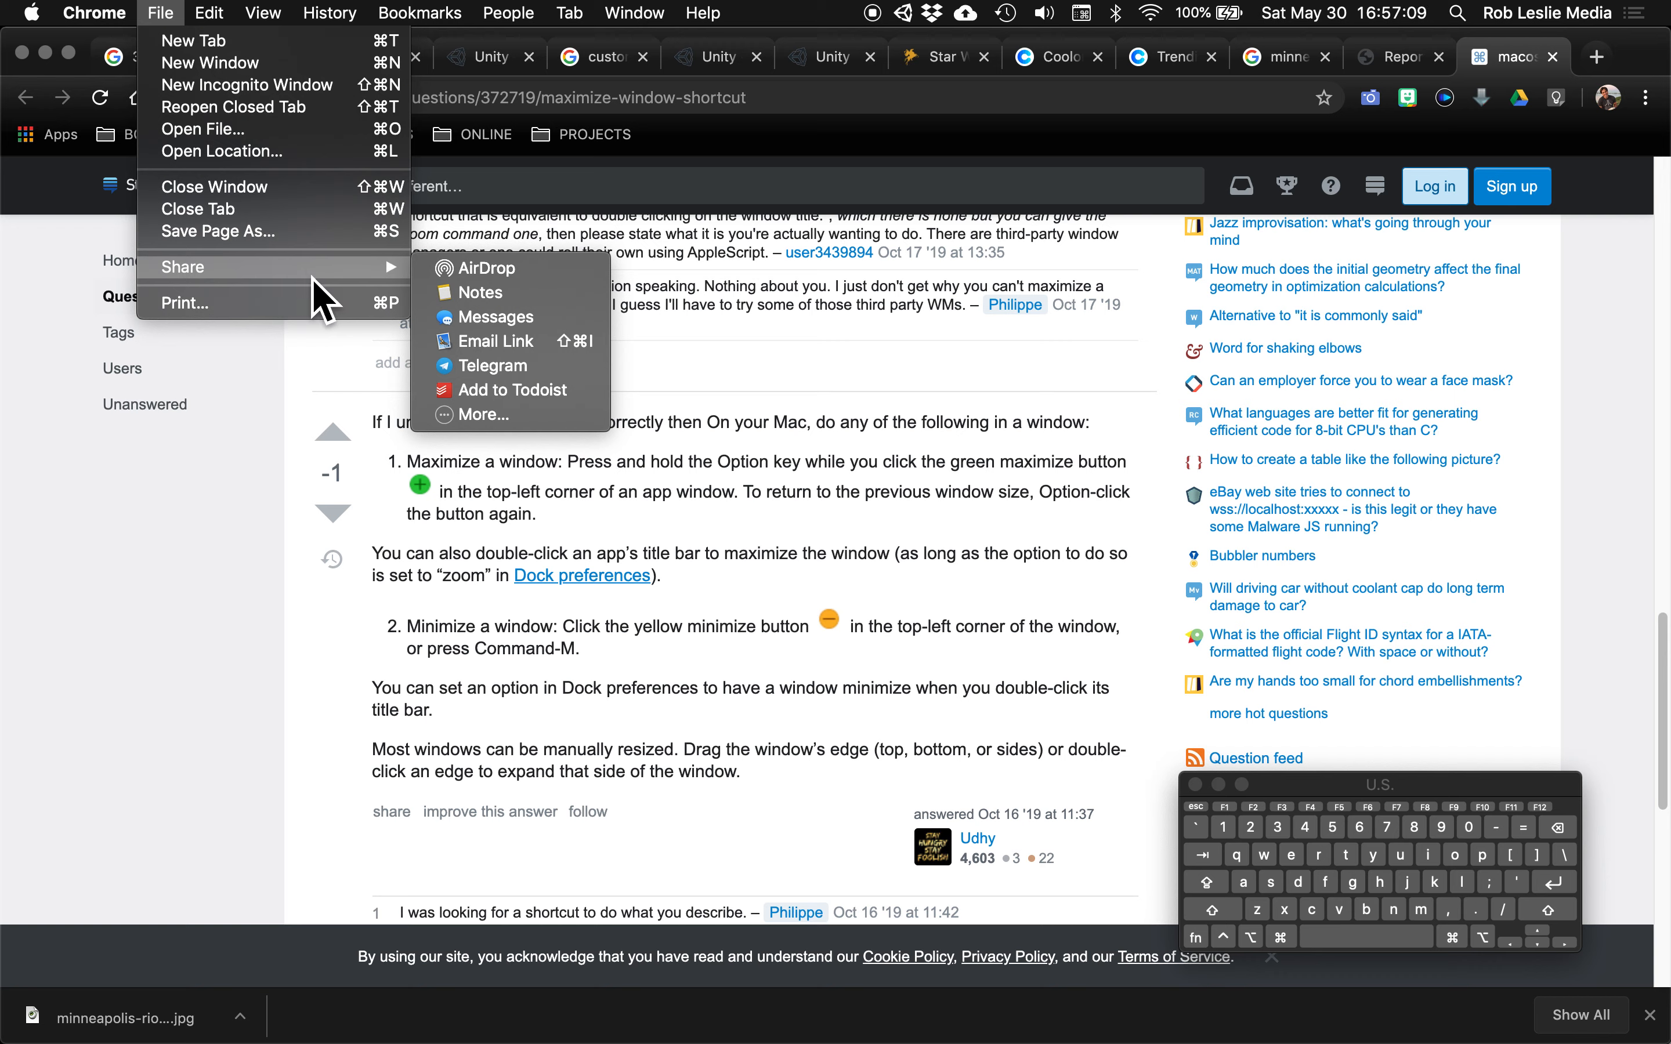
mouse_move(153, 626)
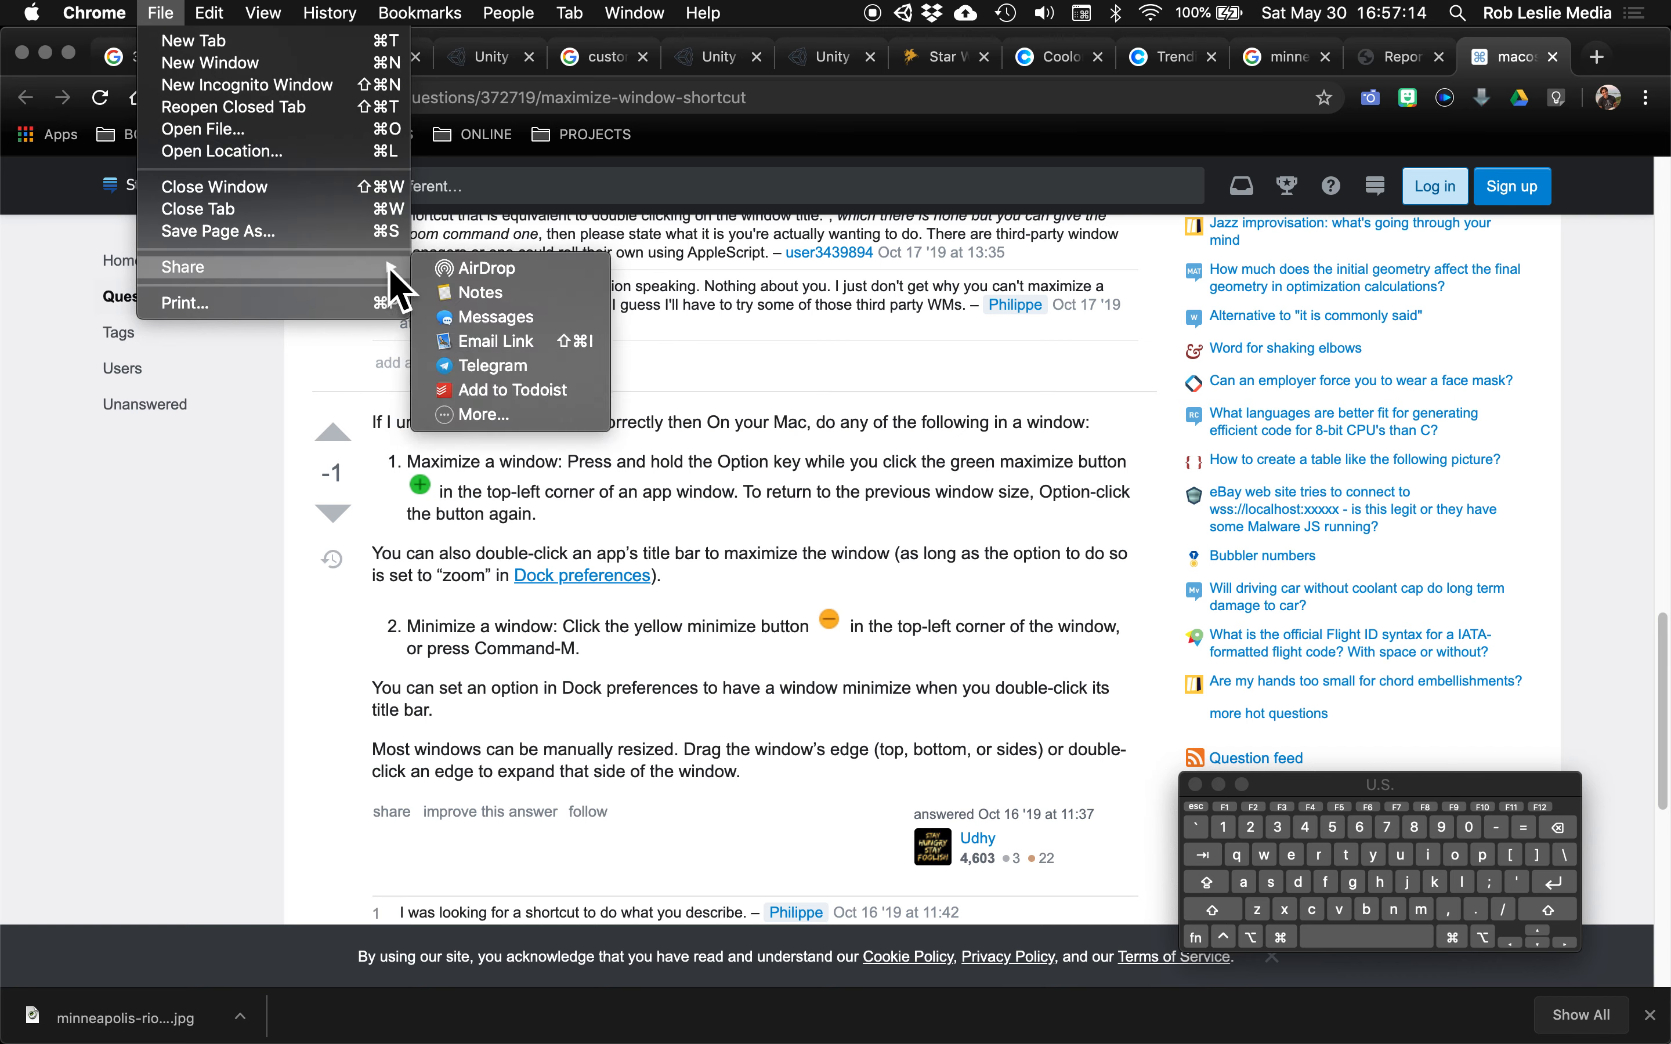
mouse_move(478, 313)
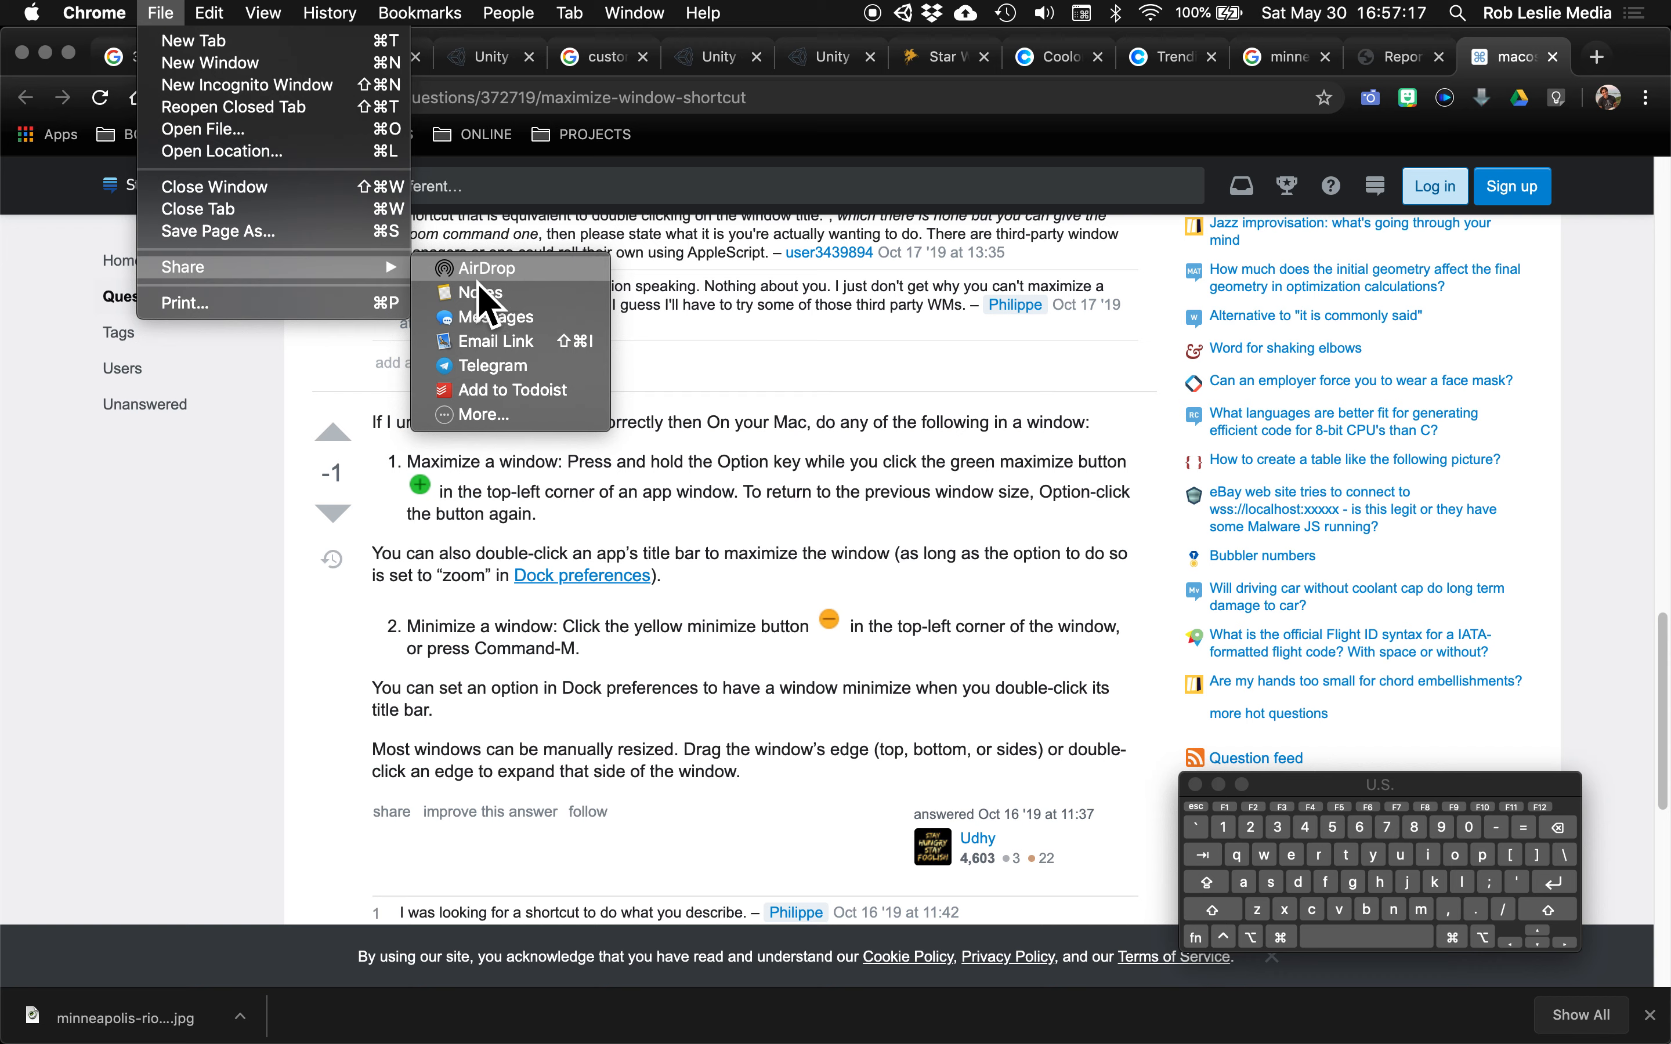
mouse_move(492, 315)
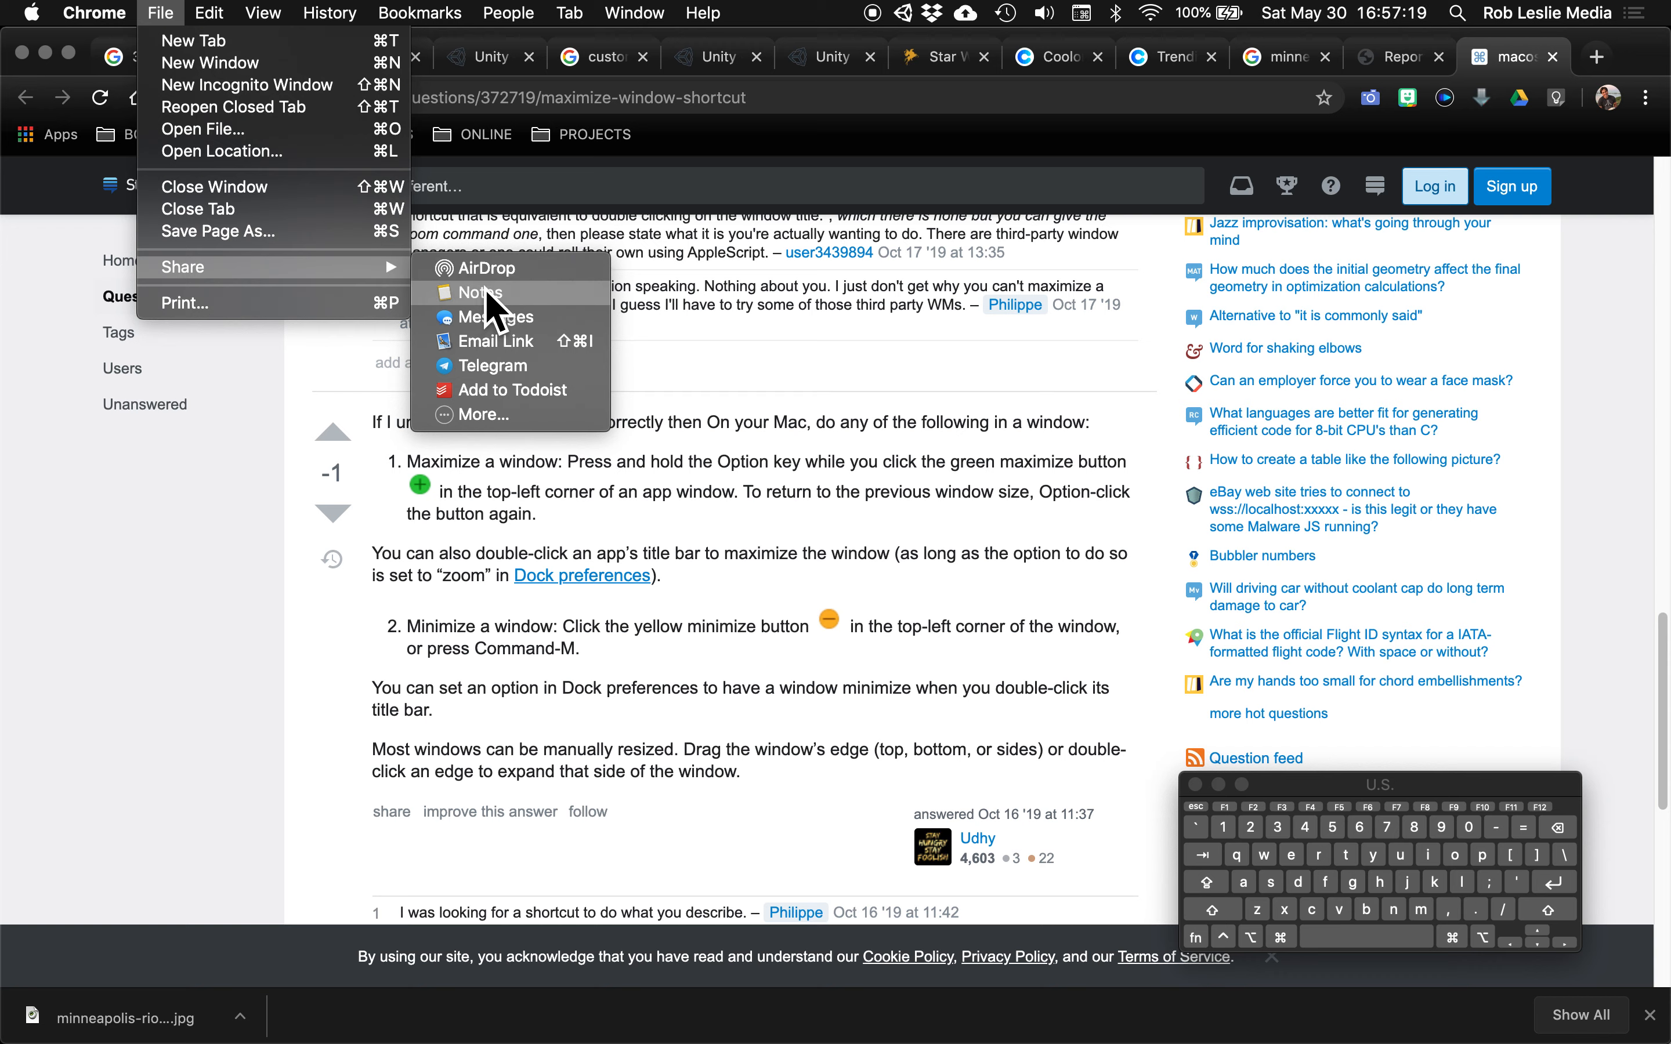
mouse_move(349, 448)
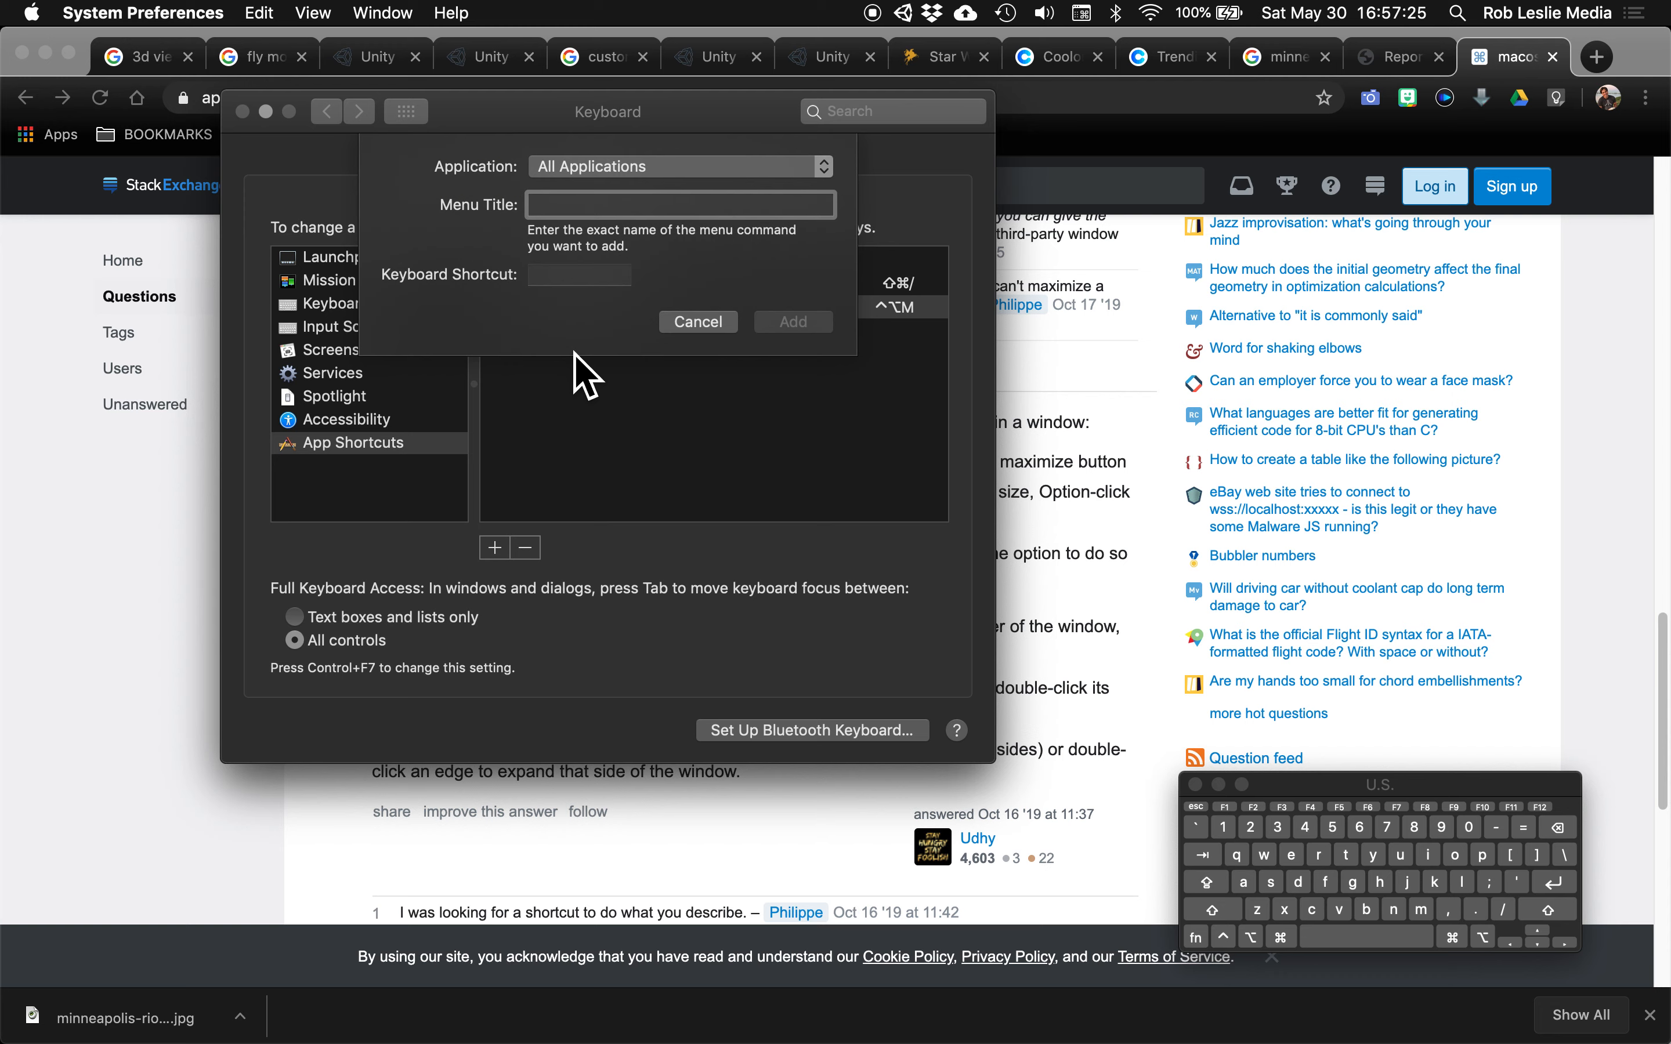
Add an All Applications shortcut 'AirDrop' bound to Control+Option+A
text(Air)
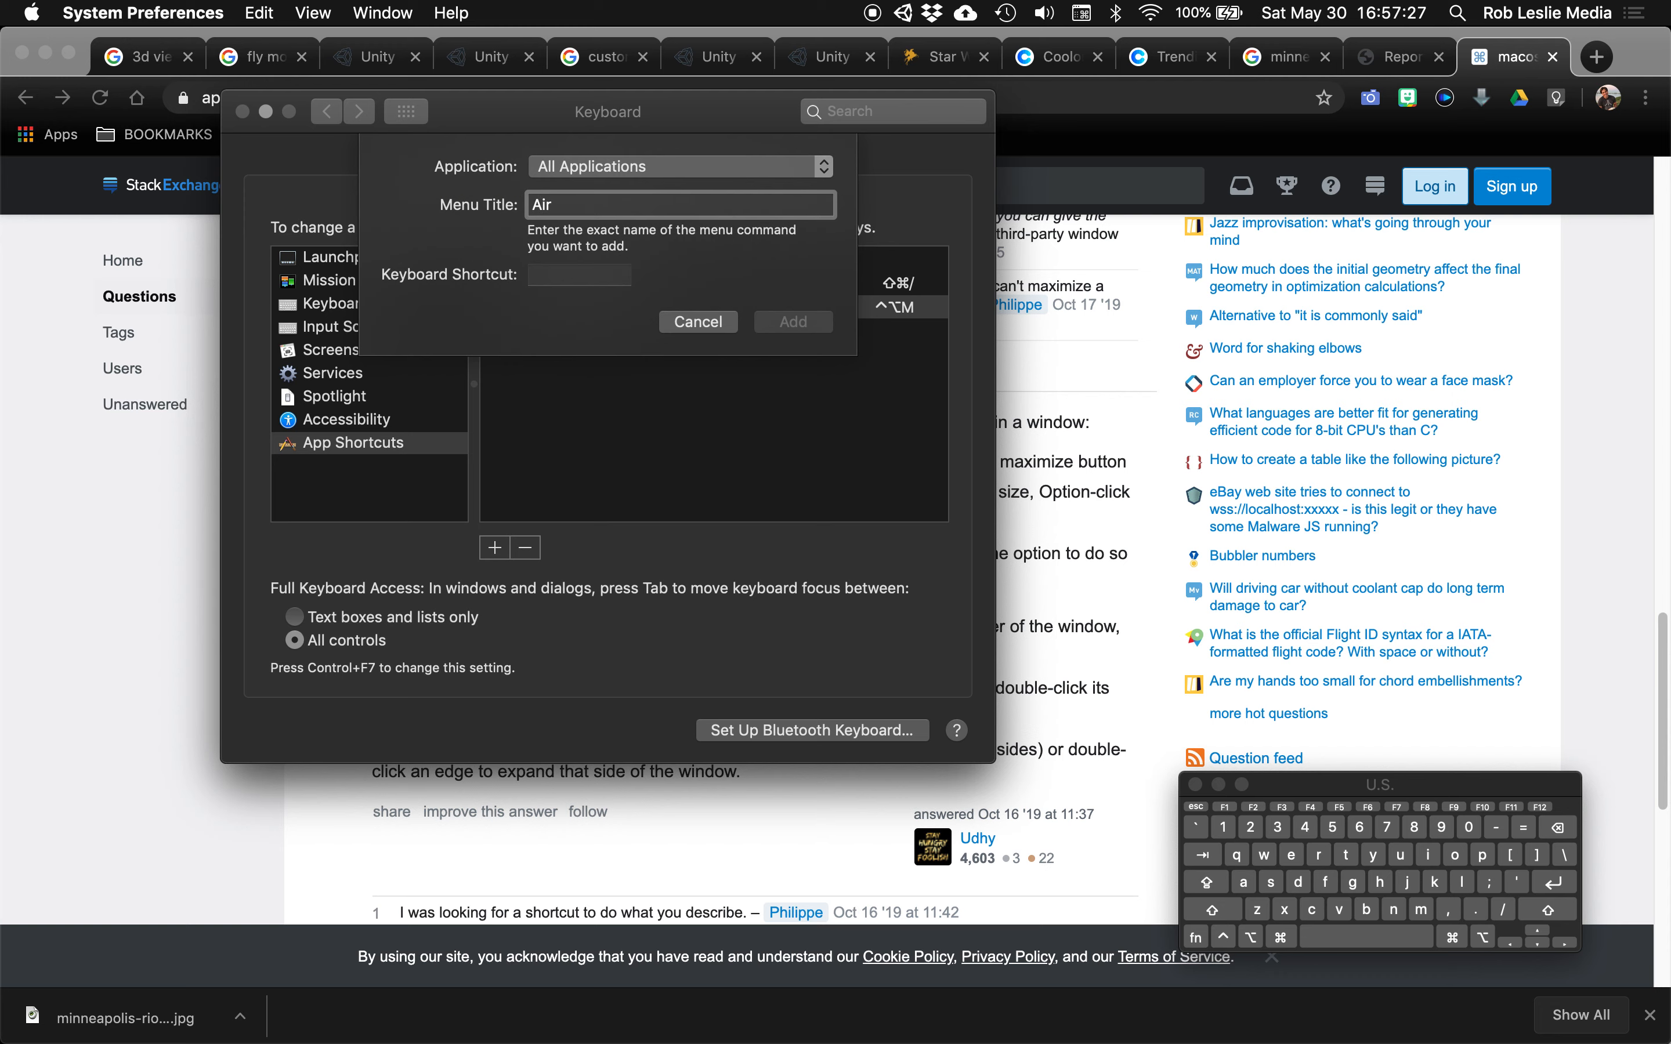
key(shift)
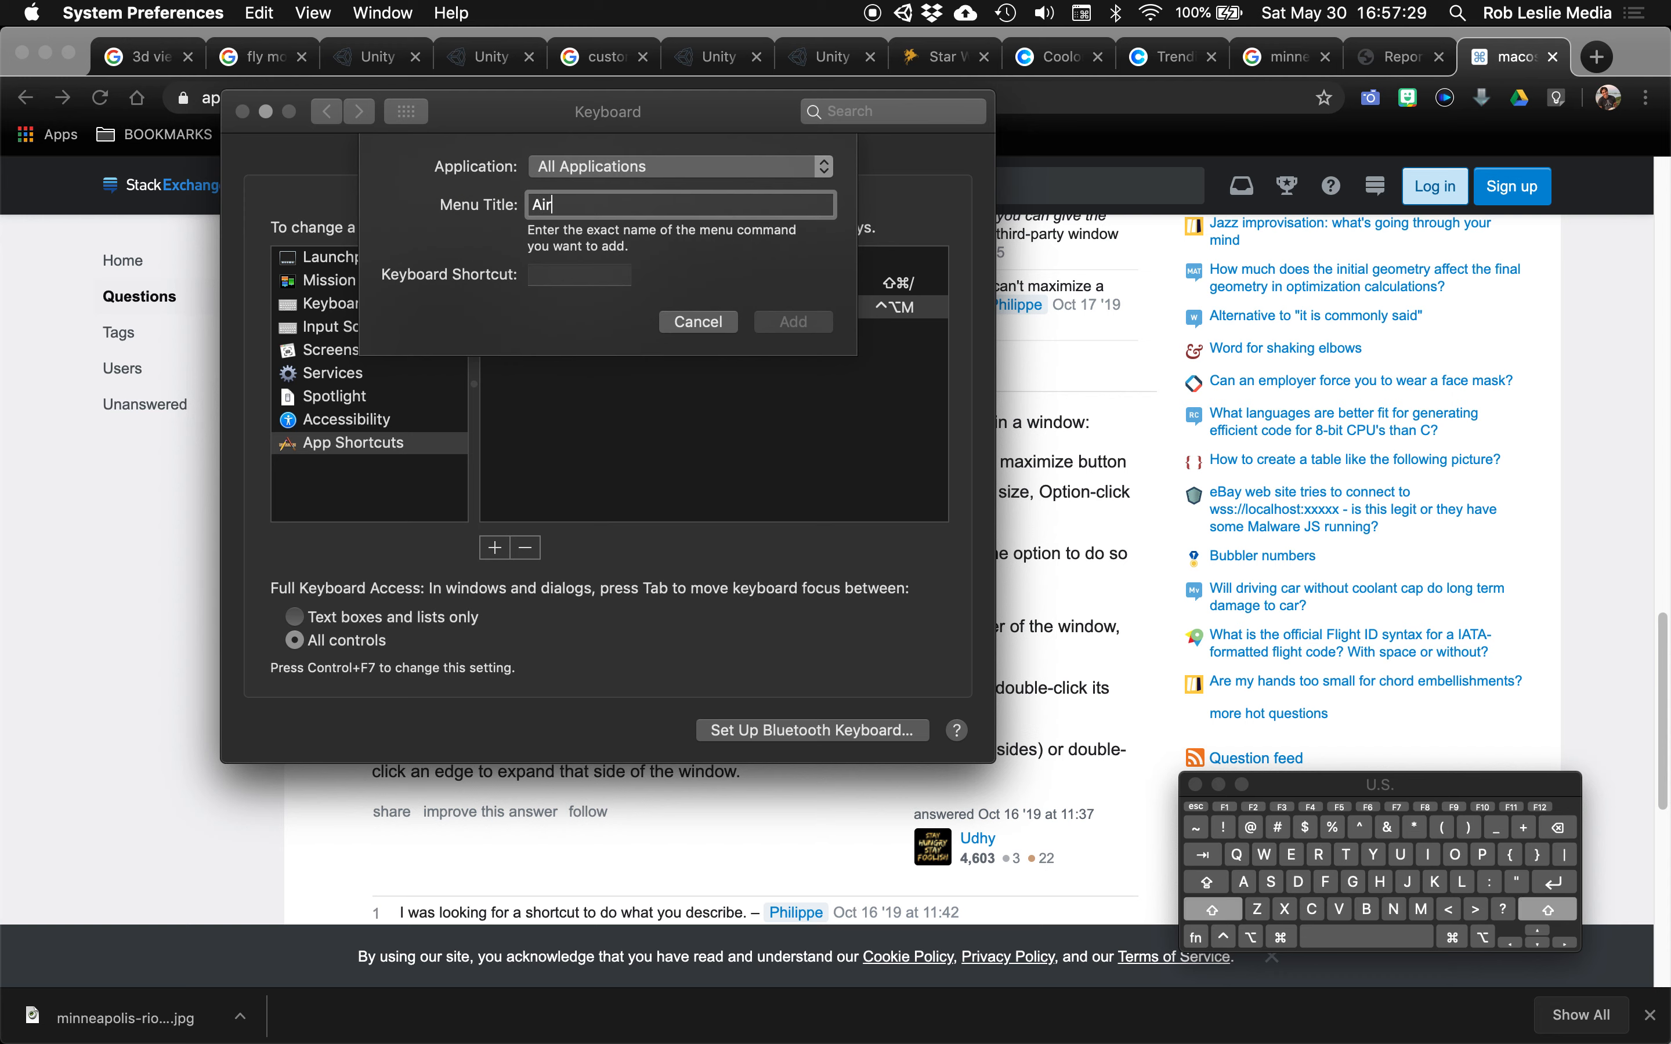
text(Drop)
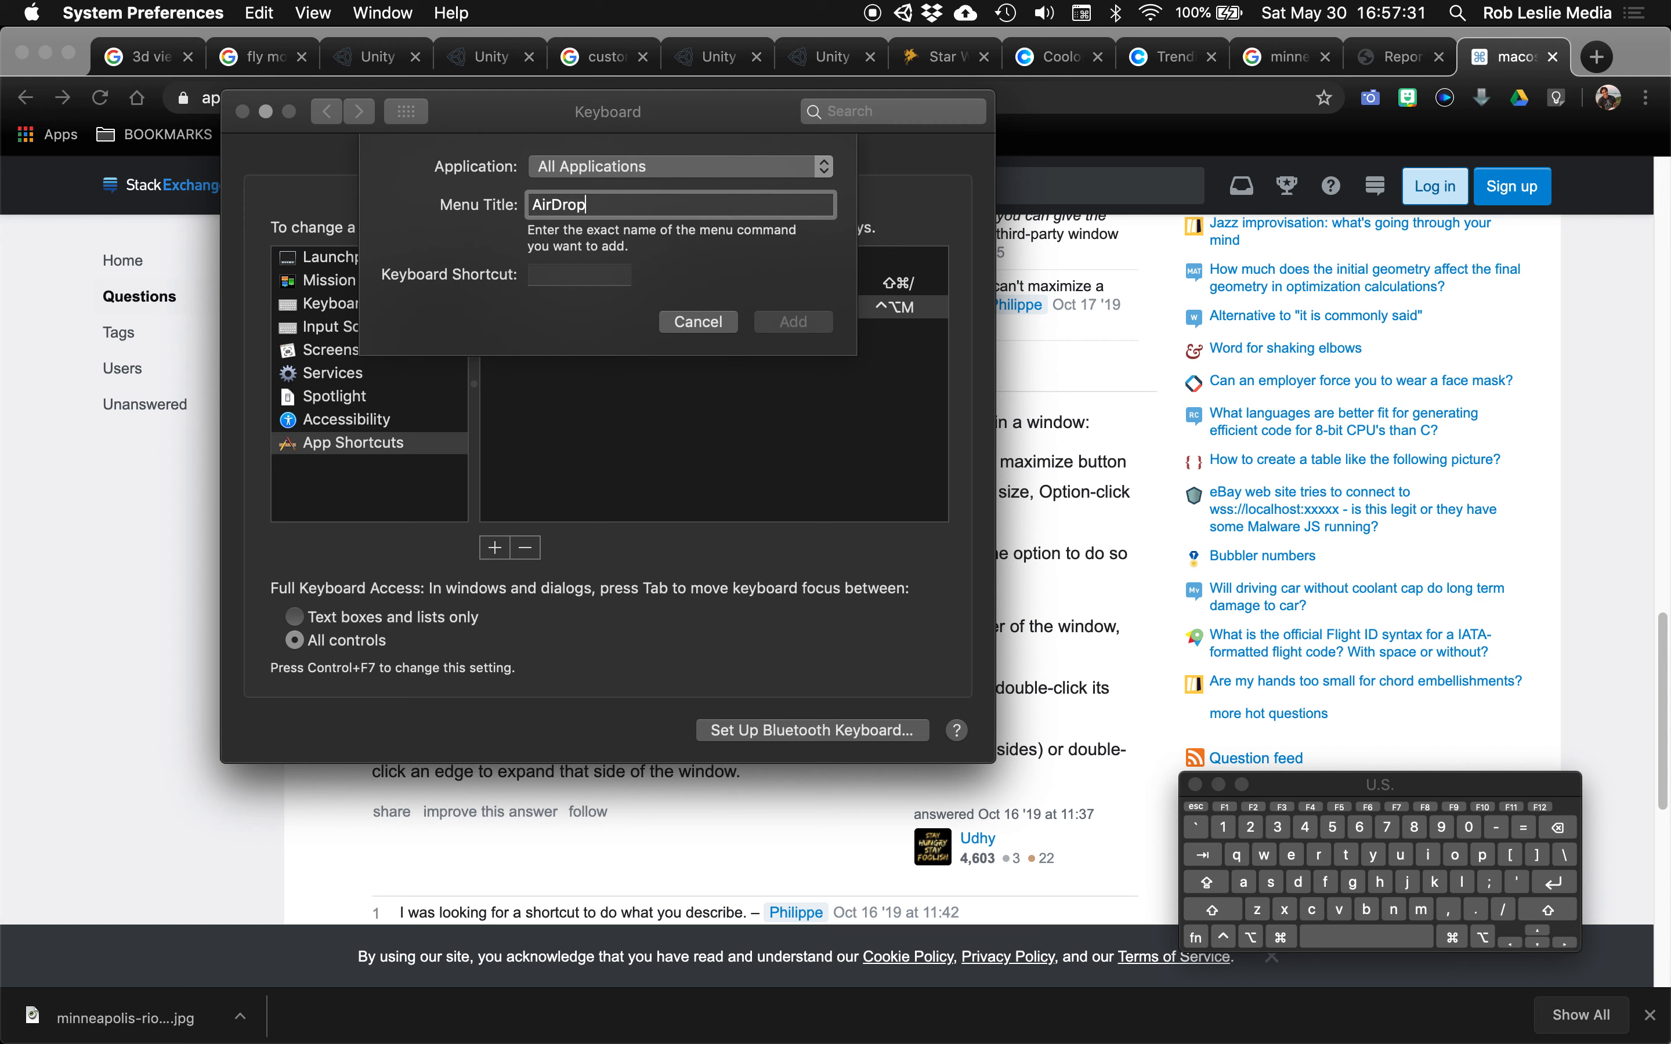
click(579, 274)
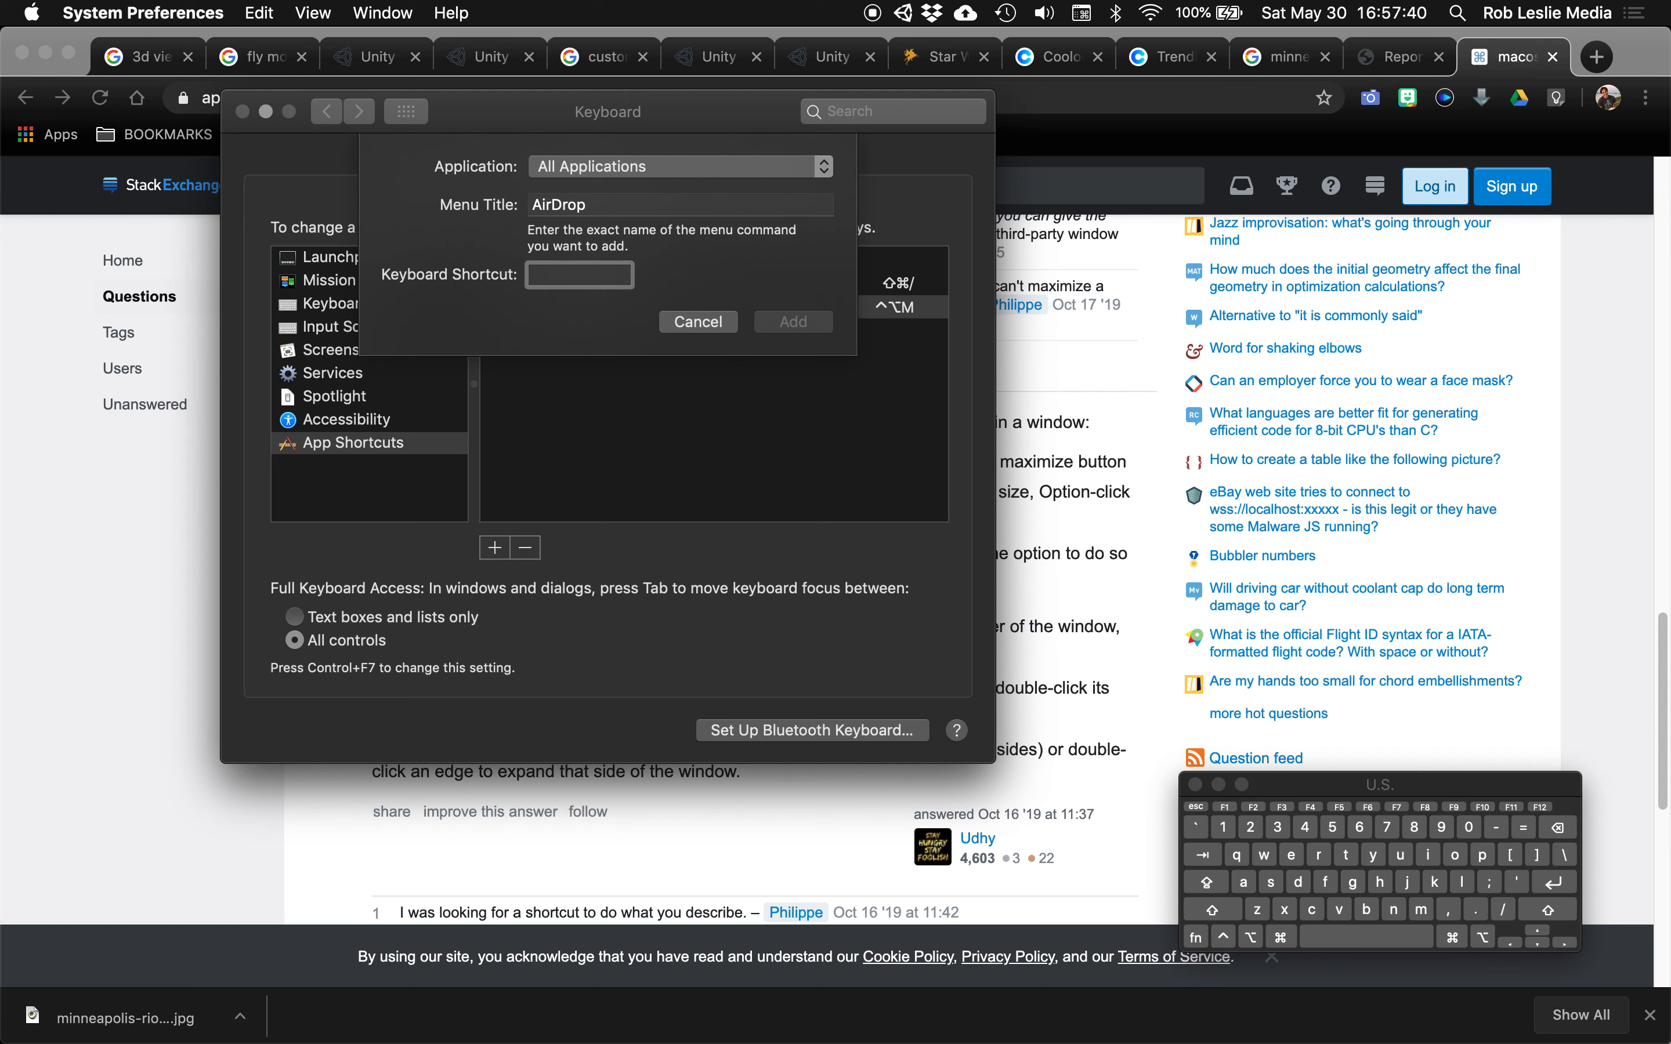
click(578, 275)
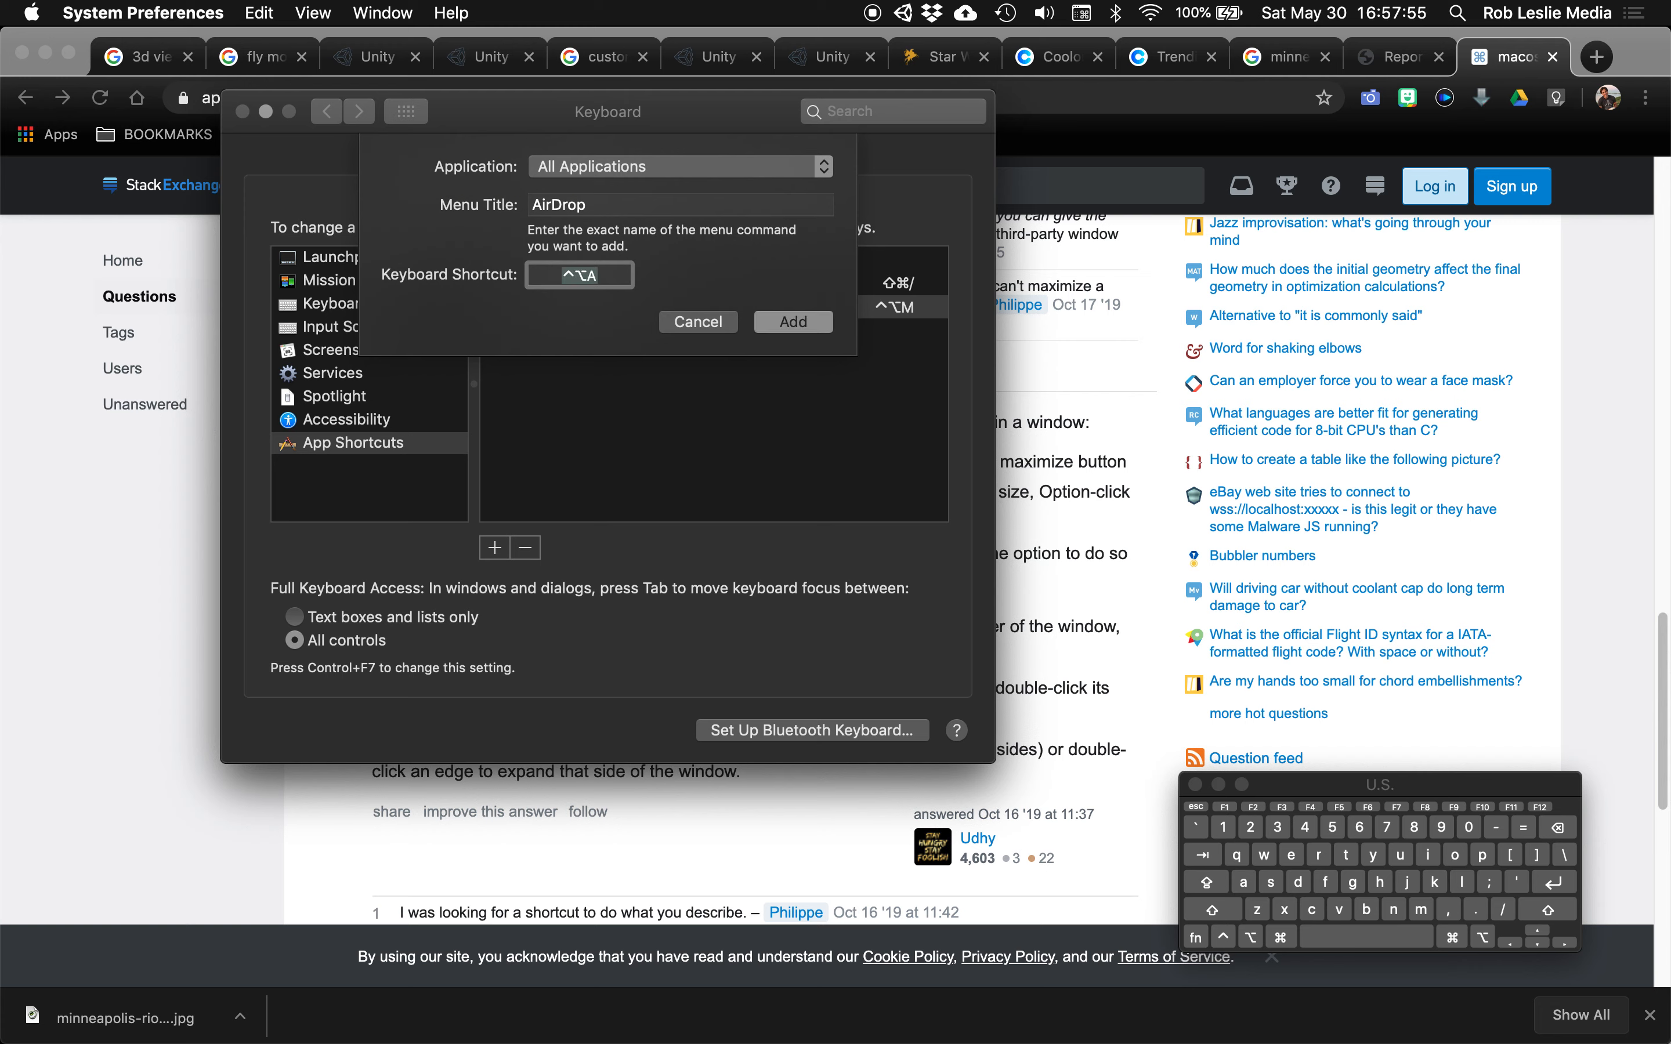
mouse_move(764, 363)
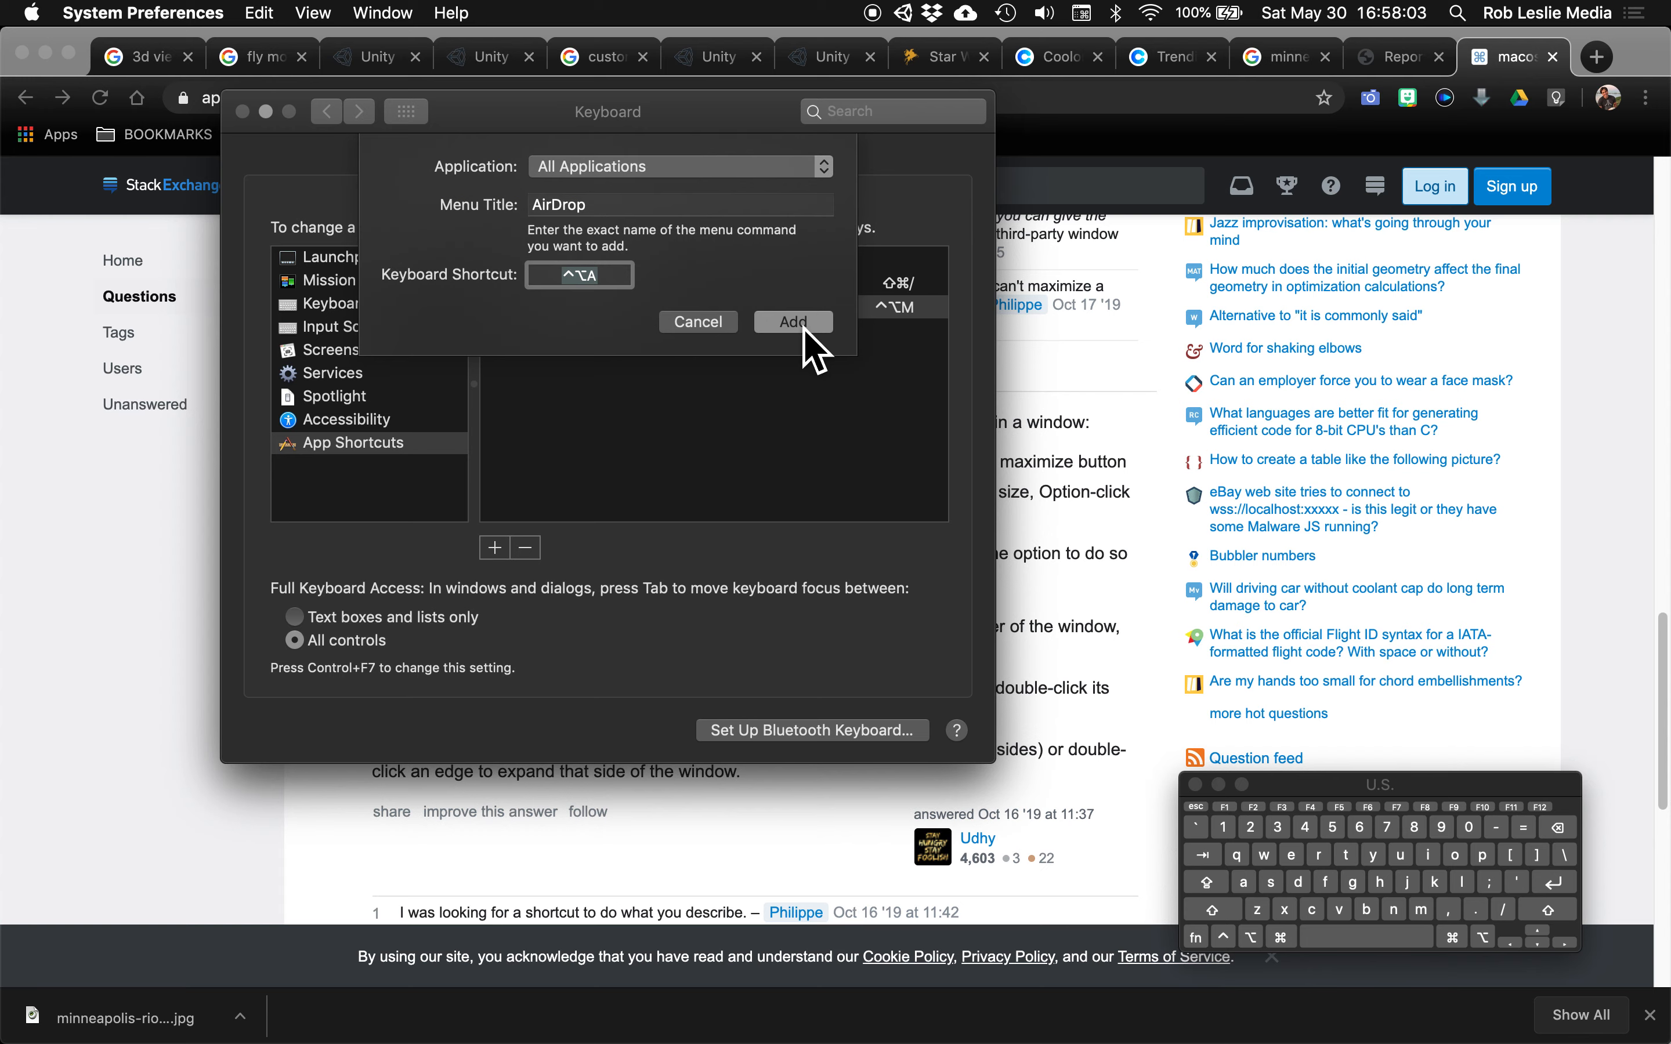
click(794, 323)
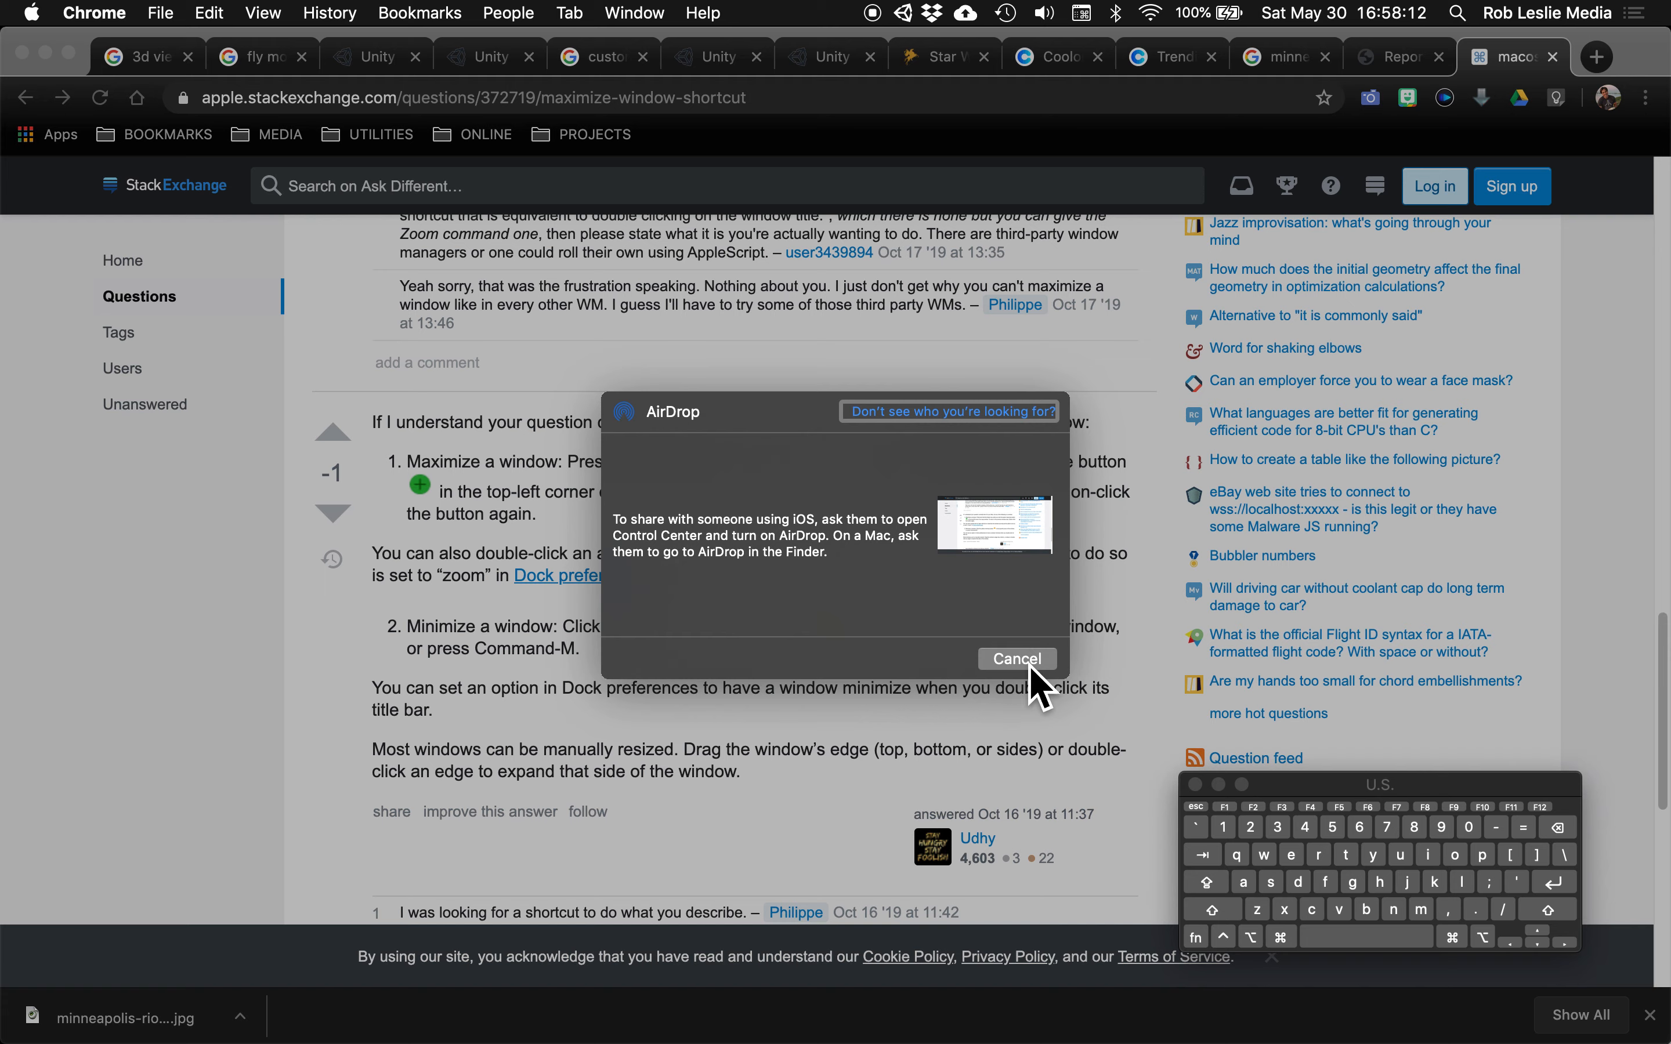
Test ⌃⌥A in Chrome, then dismiss the AirDrop sharing window
key(cmd+tab)
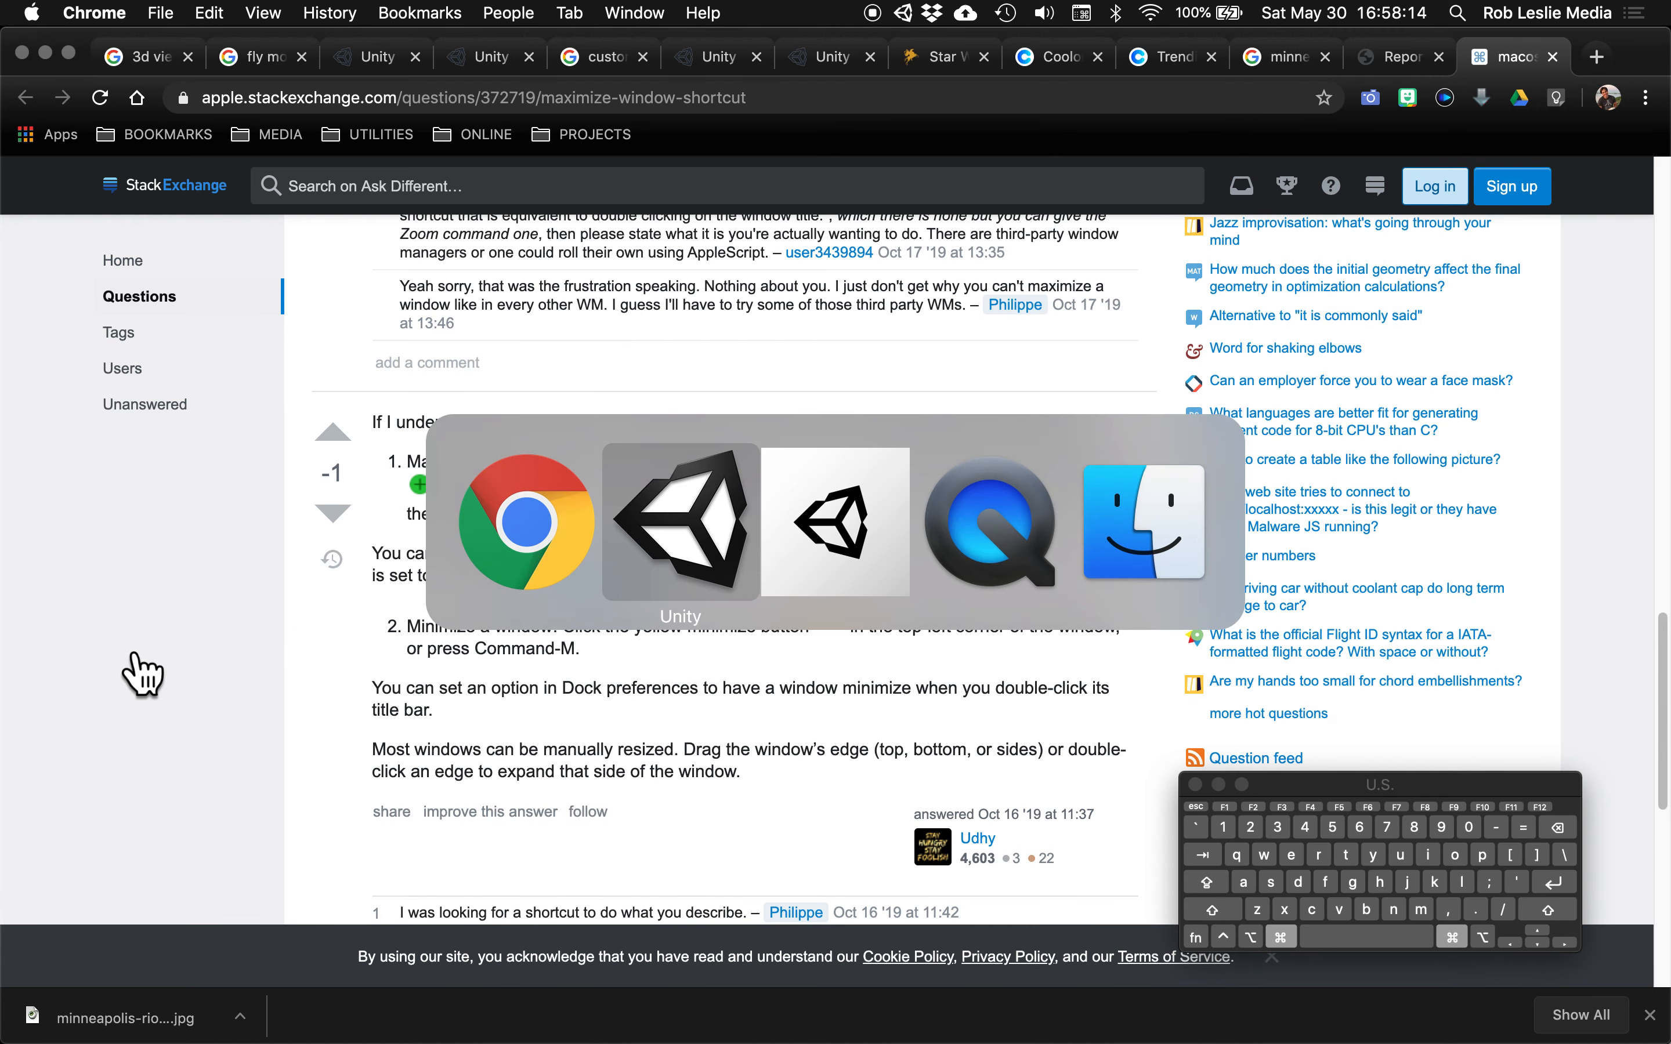
Bring Unity forward, then hand focus to QuickTime Player
key(Tab)
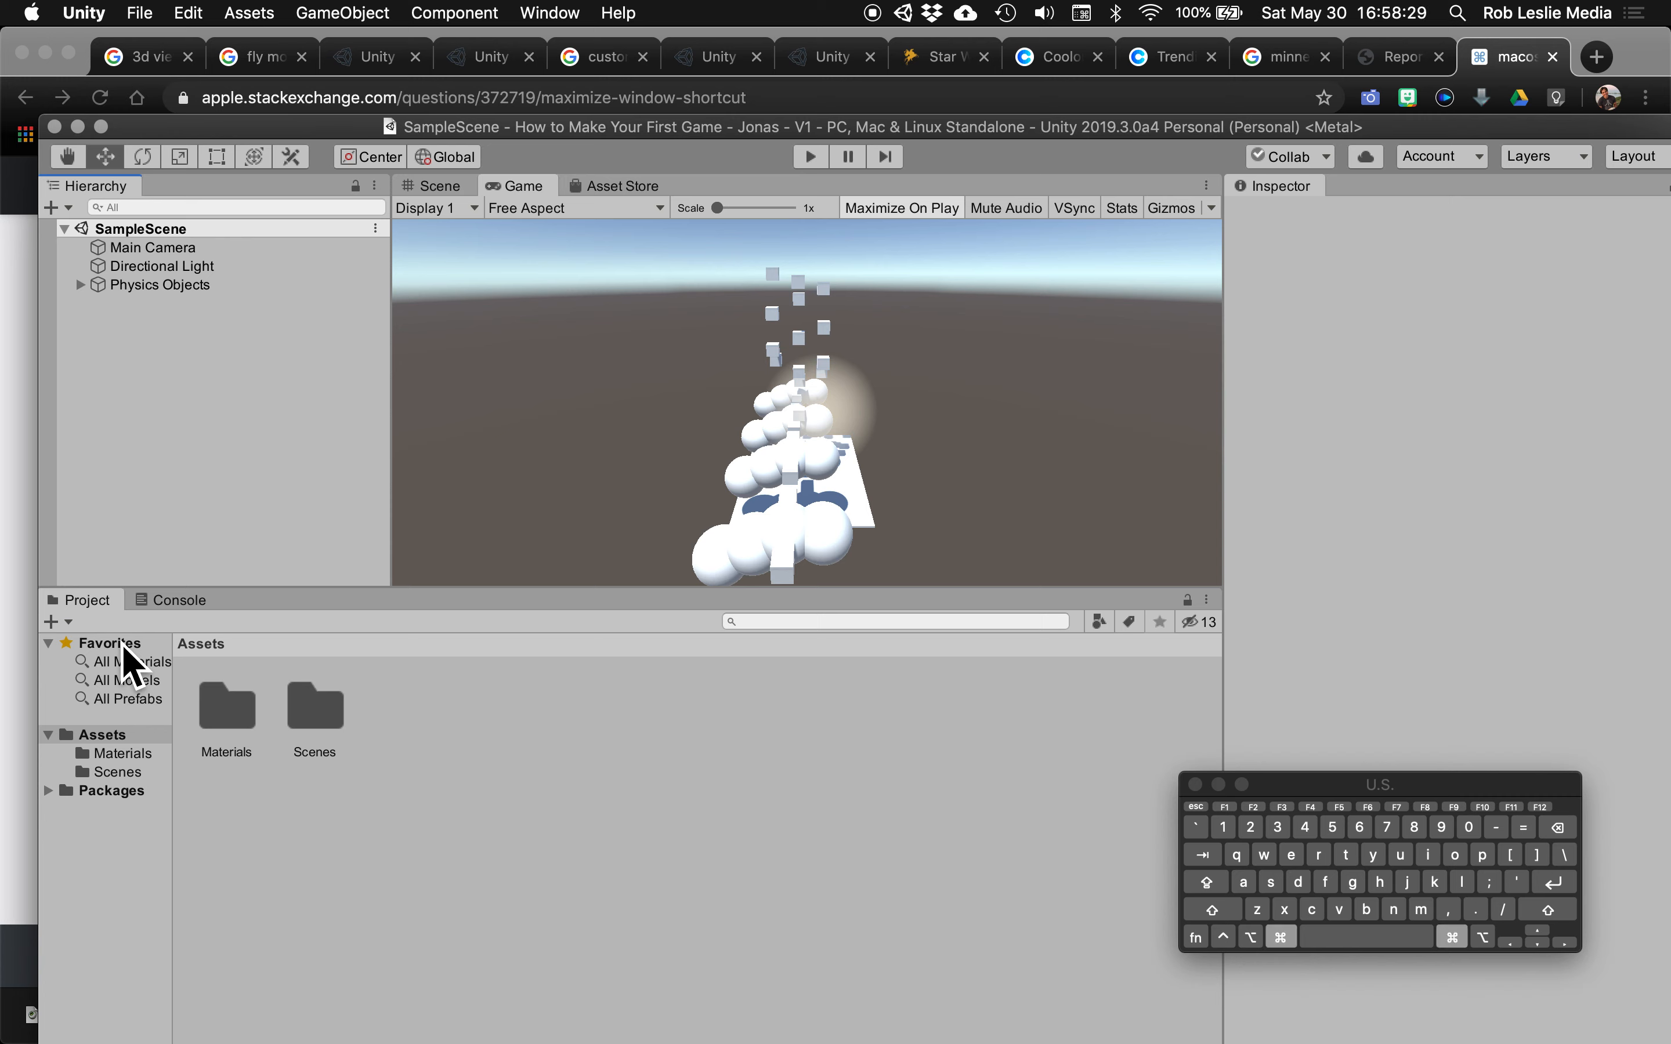
key(cmd+tab)
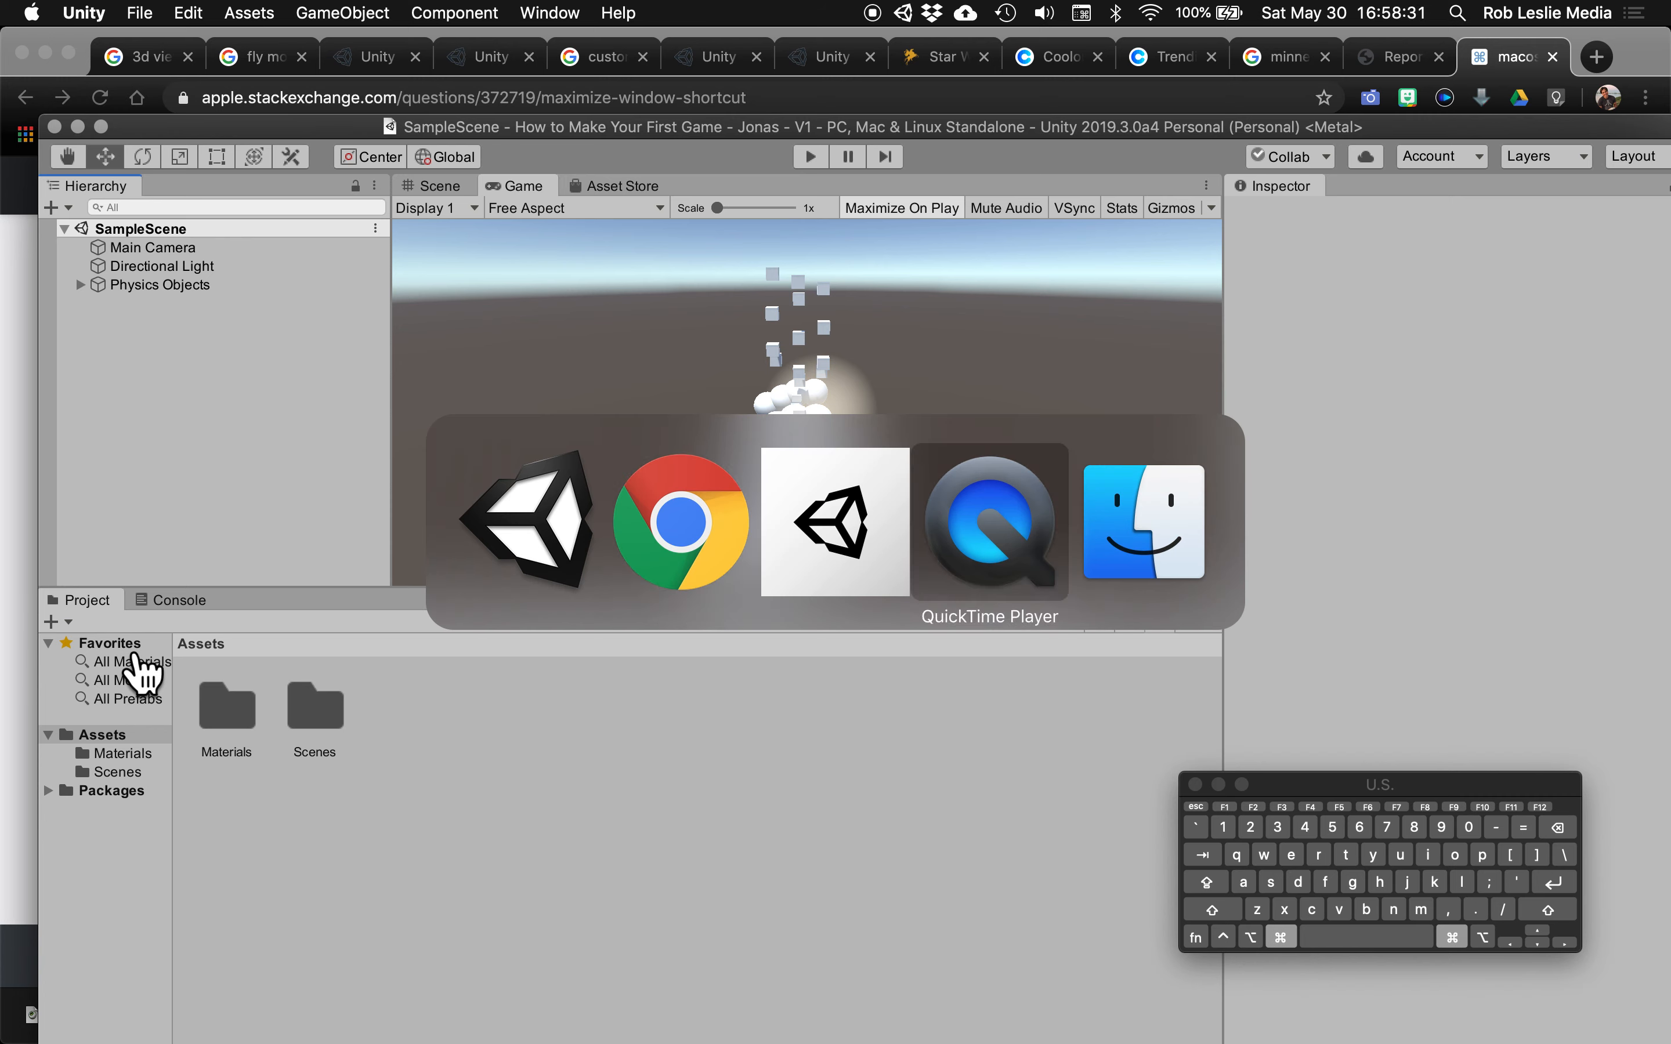
click(989, 526)
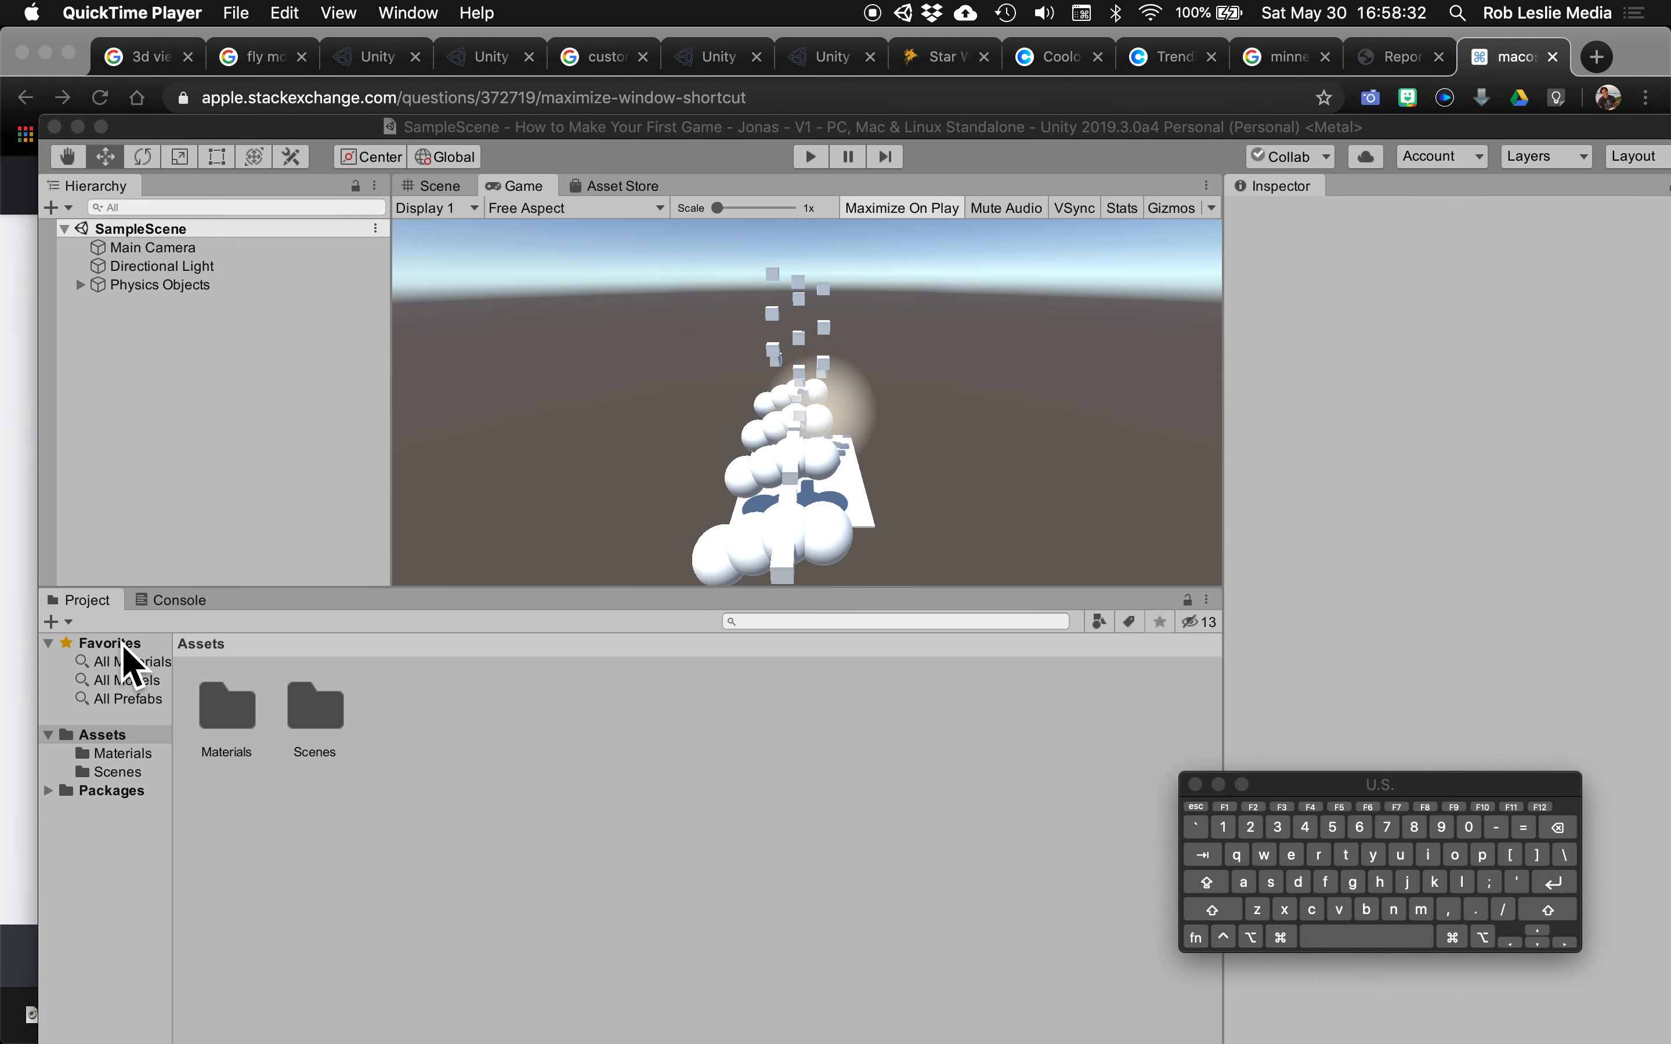
mouse_move(215, 630)
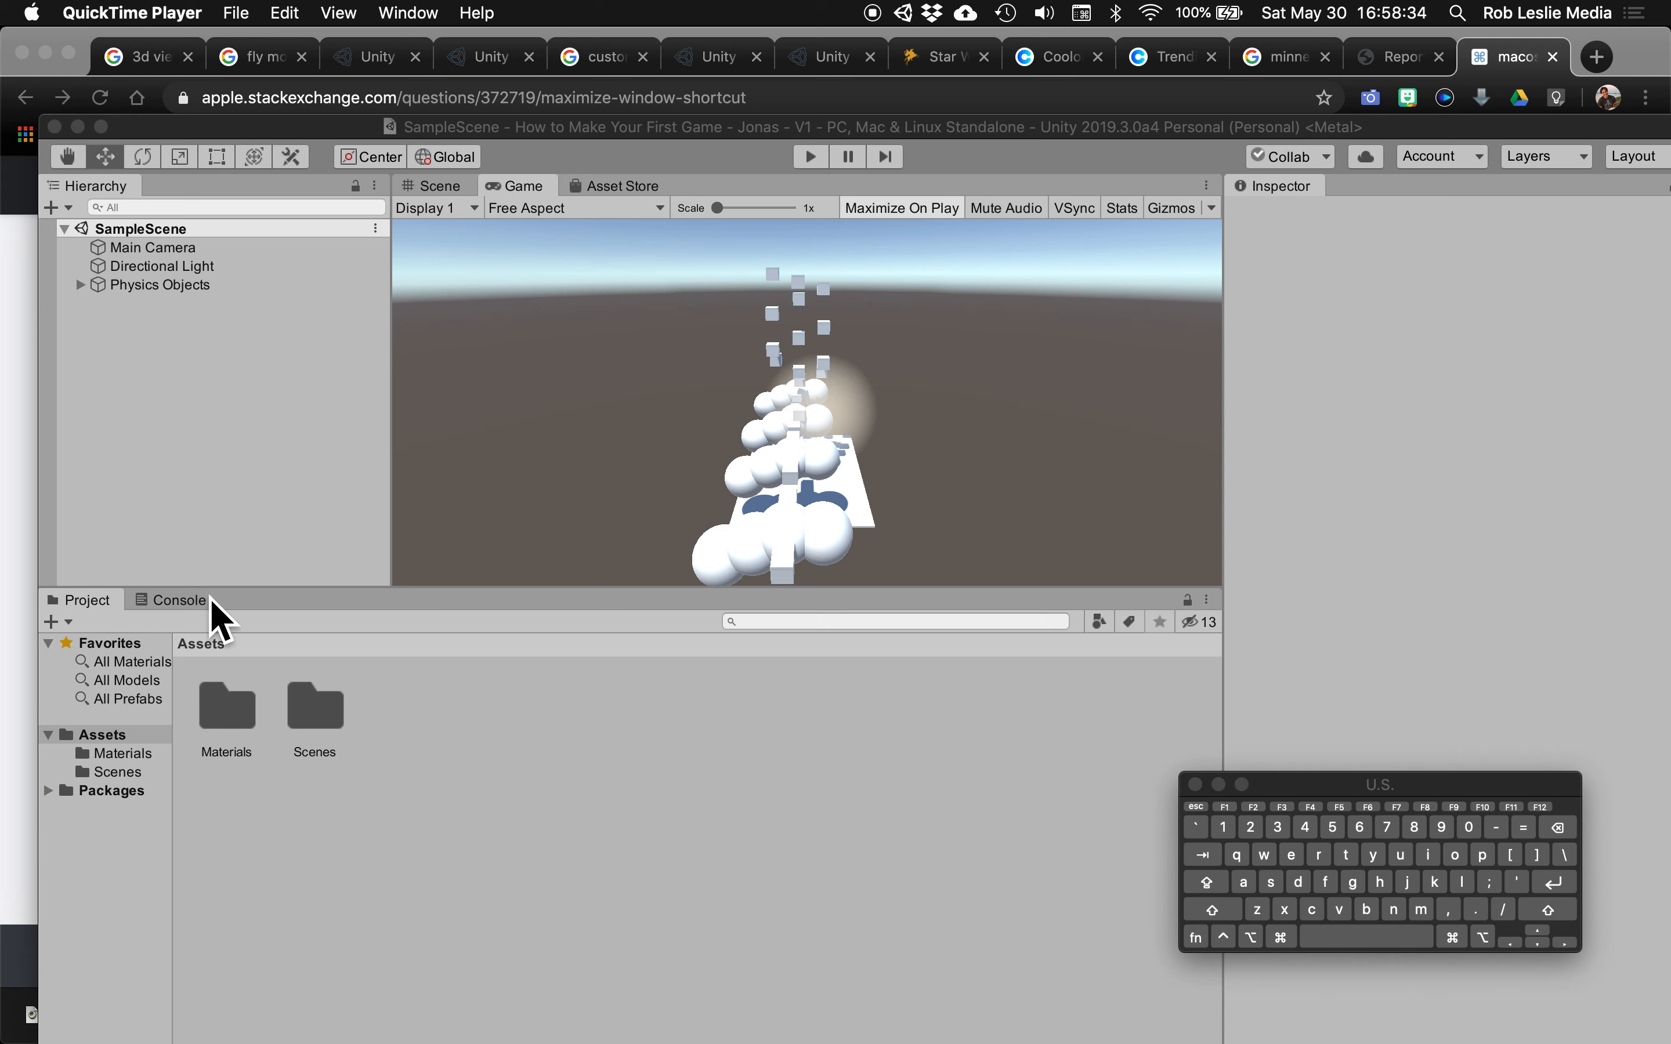